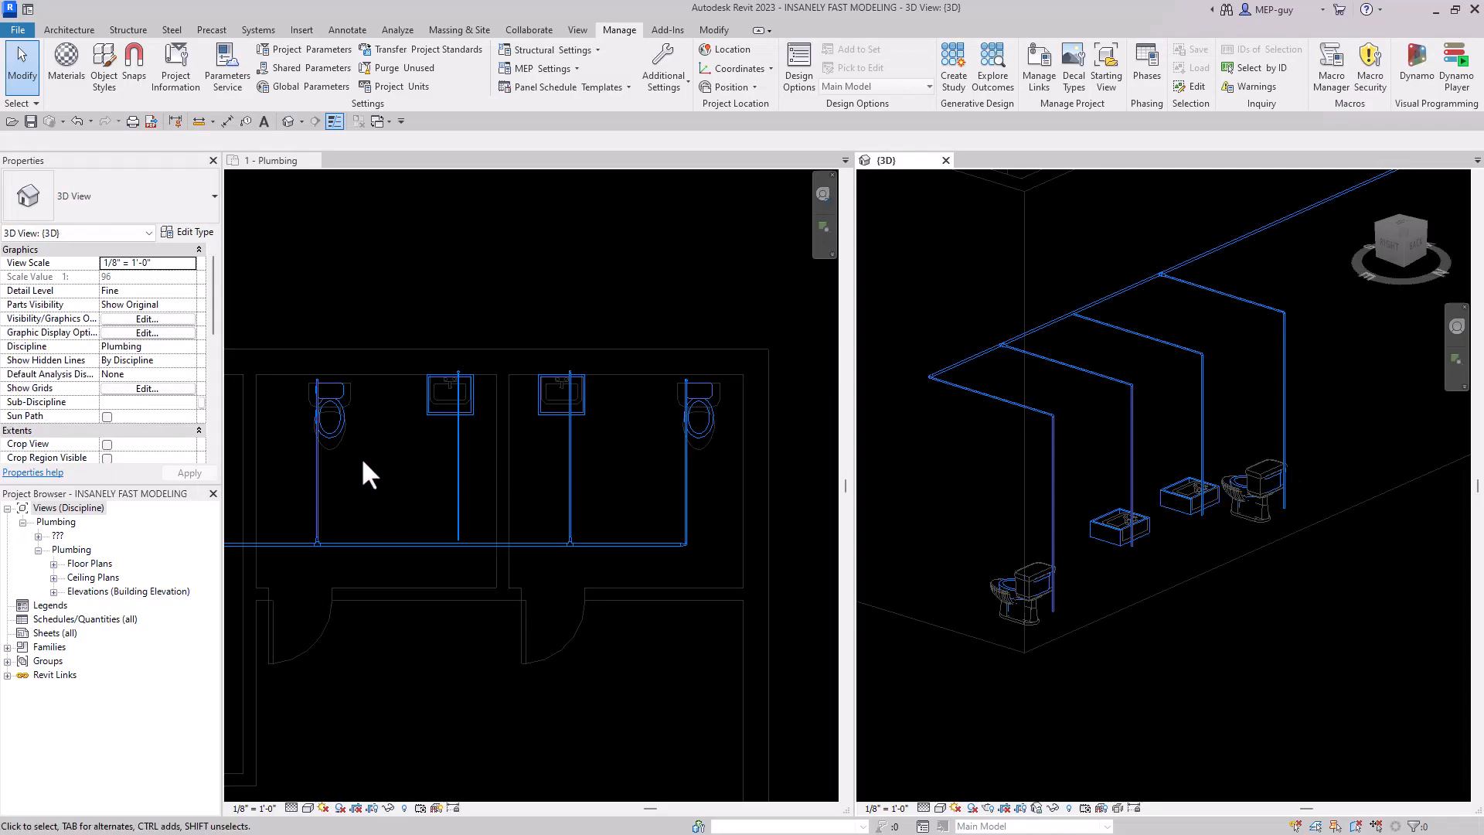
Select the cold-water run and fixtures, filter out Plumbing Fixtures, and delete the pipes and fittings
{"action": "left_click", "coordinate": [274, 160]}
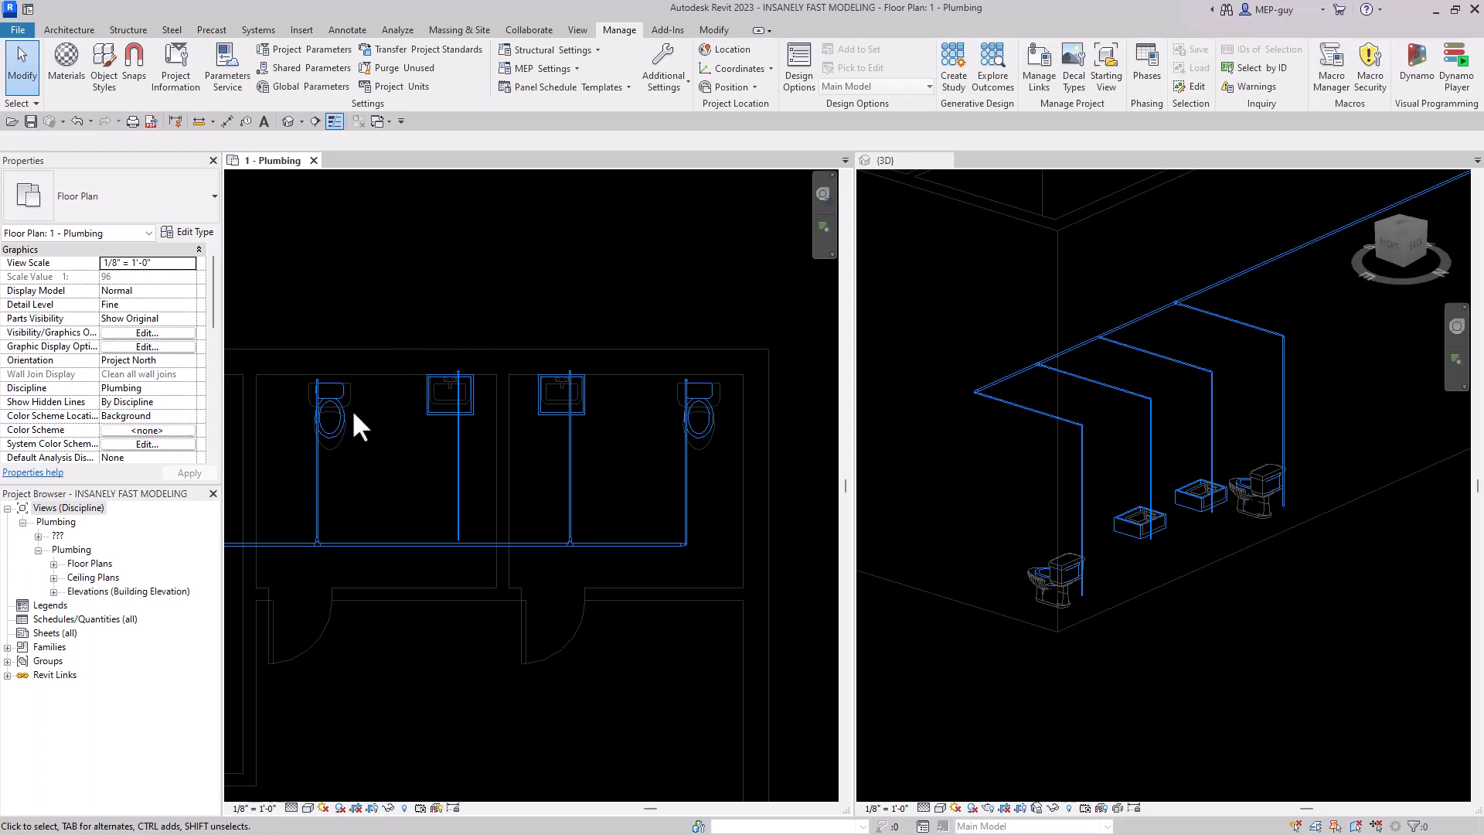
{"action": "left_click", "coordinate": [328, 421]}
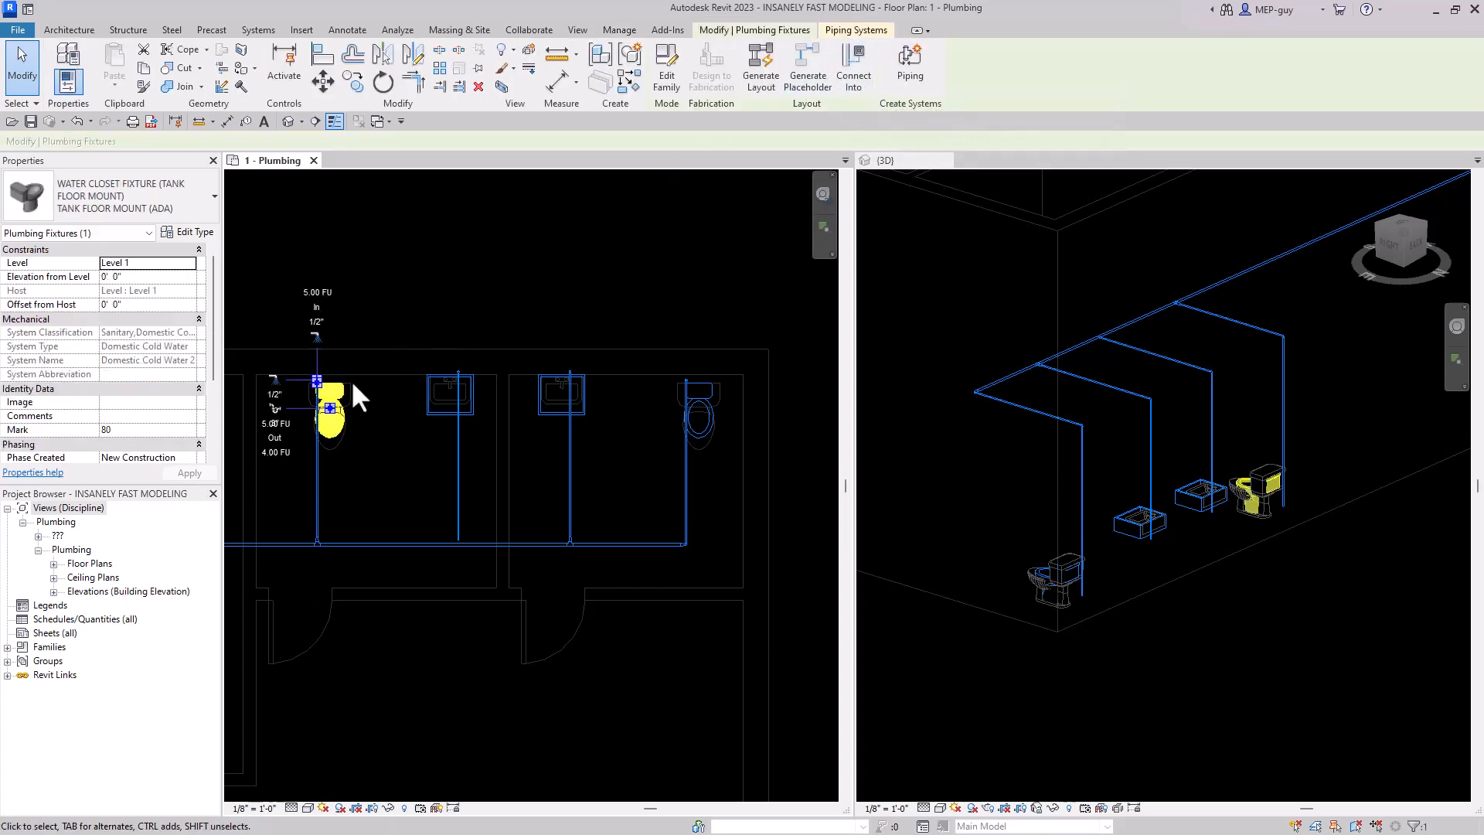
{"action": "left_click", "coordinate": [619, 30]}
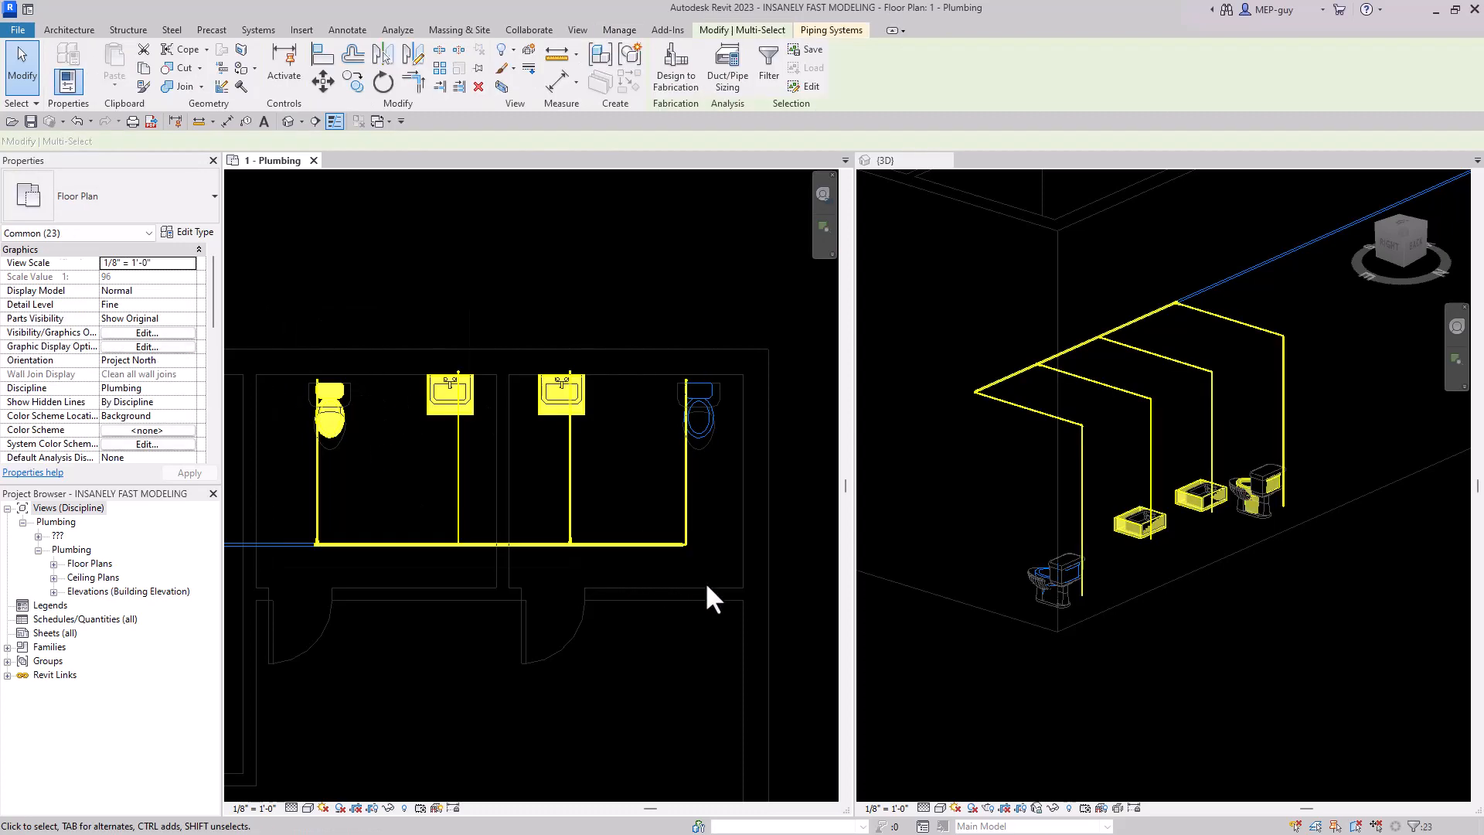
{"action": "left_click", "coordinate": [768, 68]}
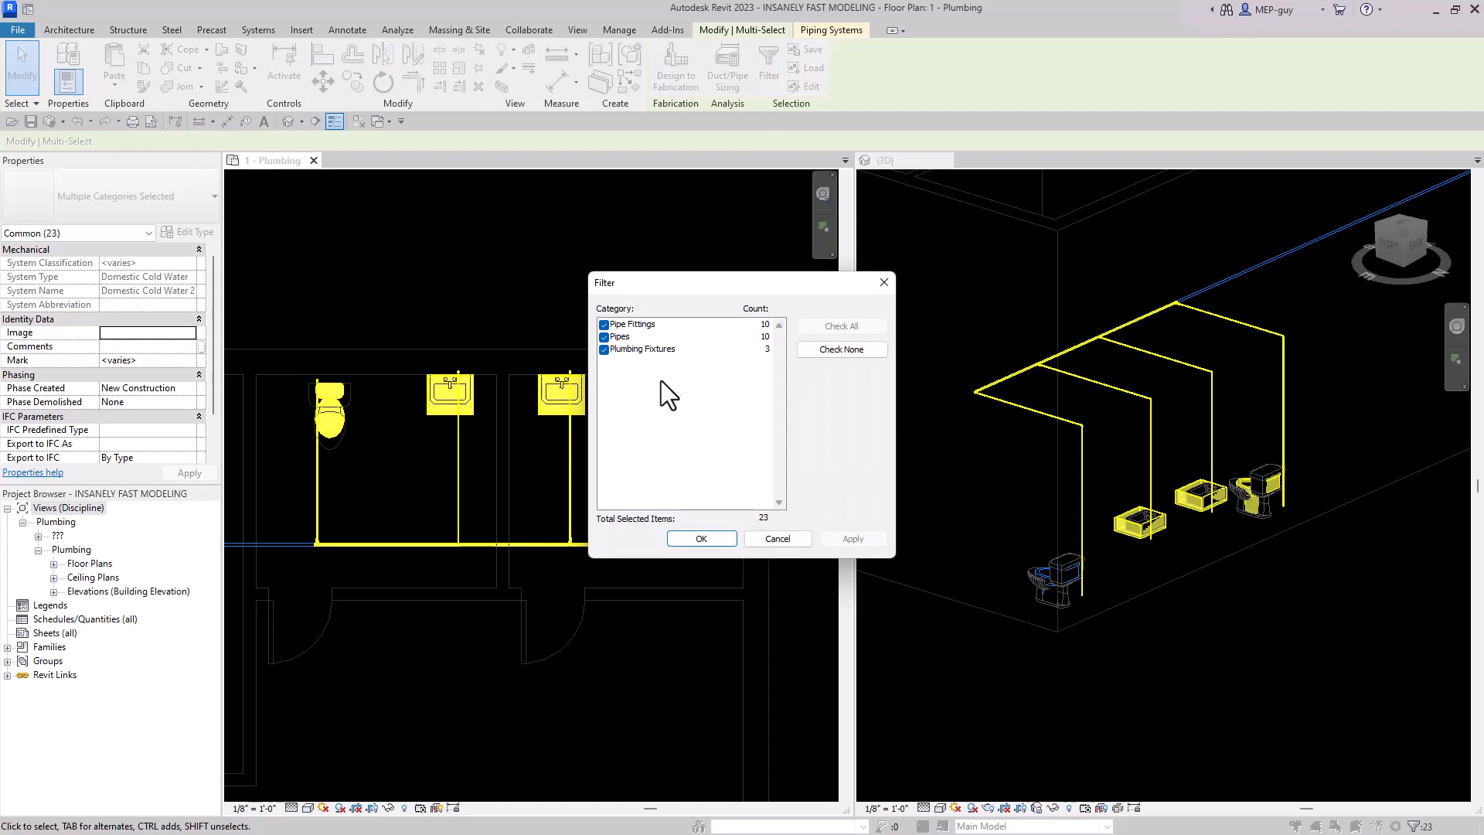
{"action": "left_click", "coordinate": [604, 349]}
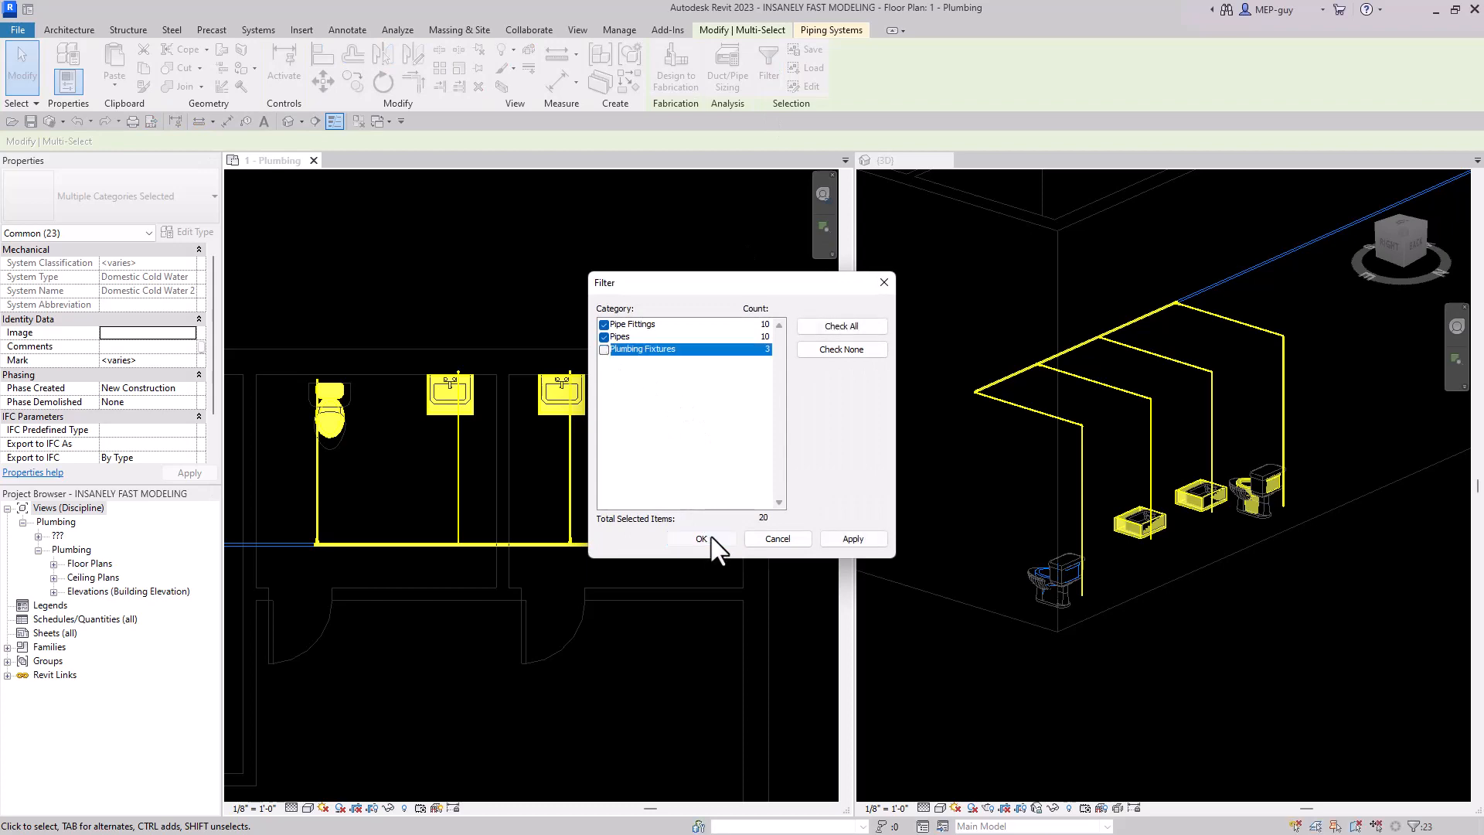
{"action": "left_click", "coordinate": [701, 539]}
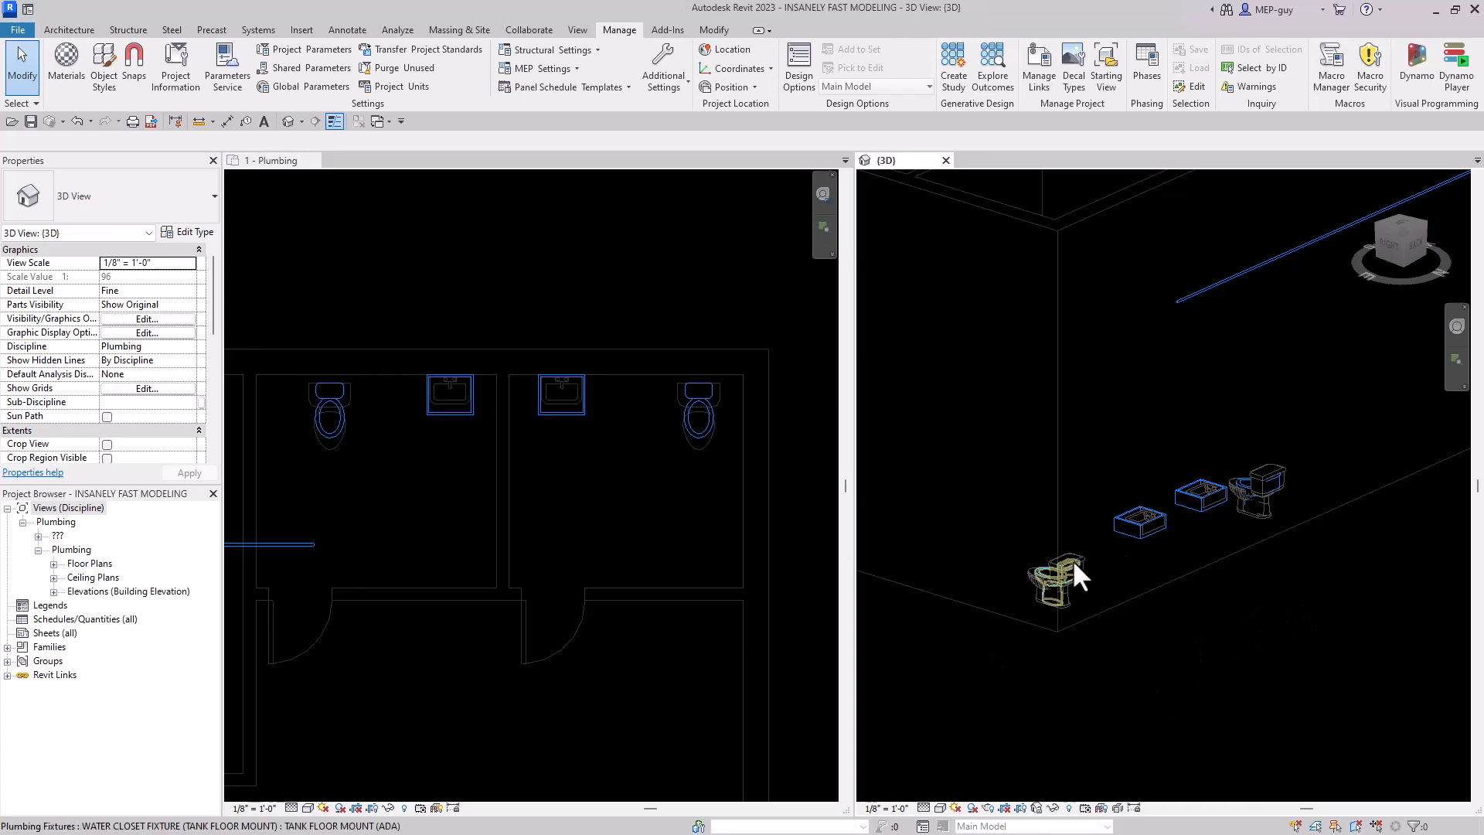
Connect the ADA toilet's Domestic Cold Water connector into the main pipe with Connect Into
{"action": "left_click", "coordinate": [699, 412]}
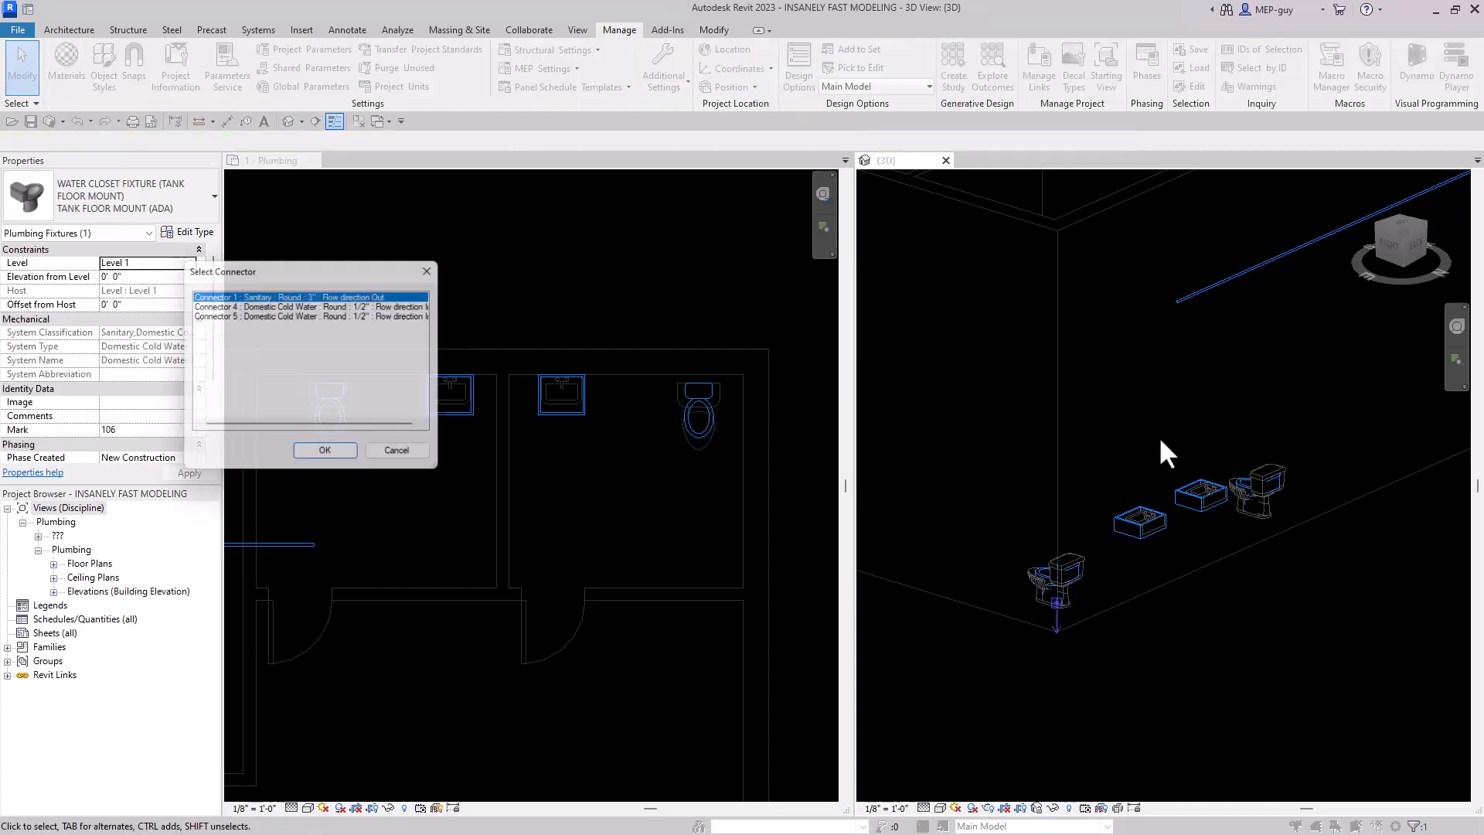
{"action": "left_click", "coordinate": [311, 316]}
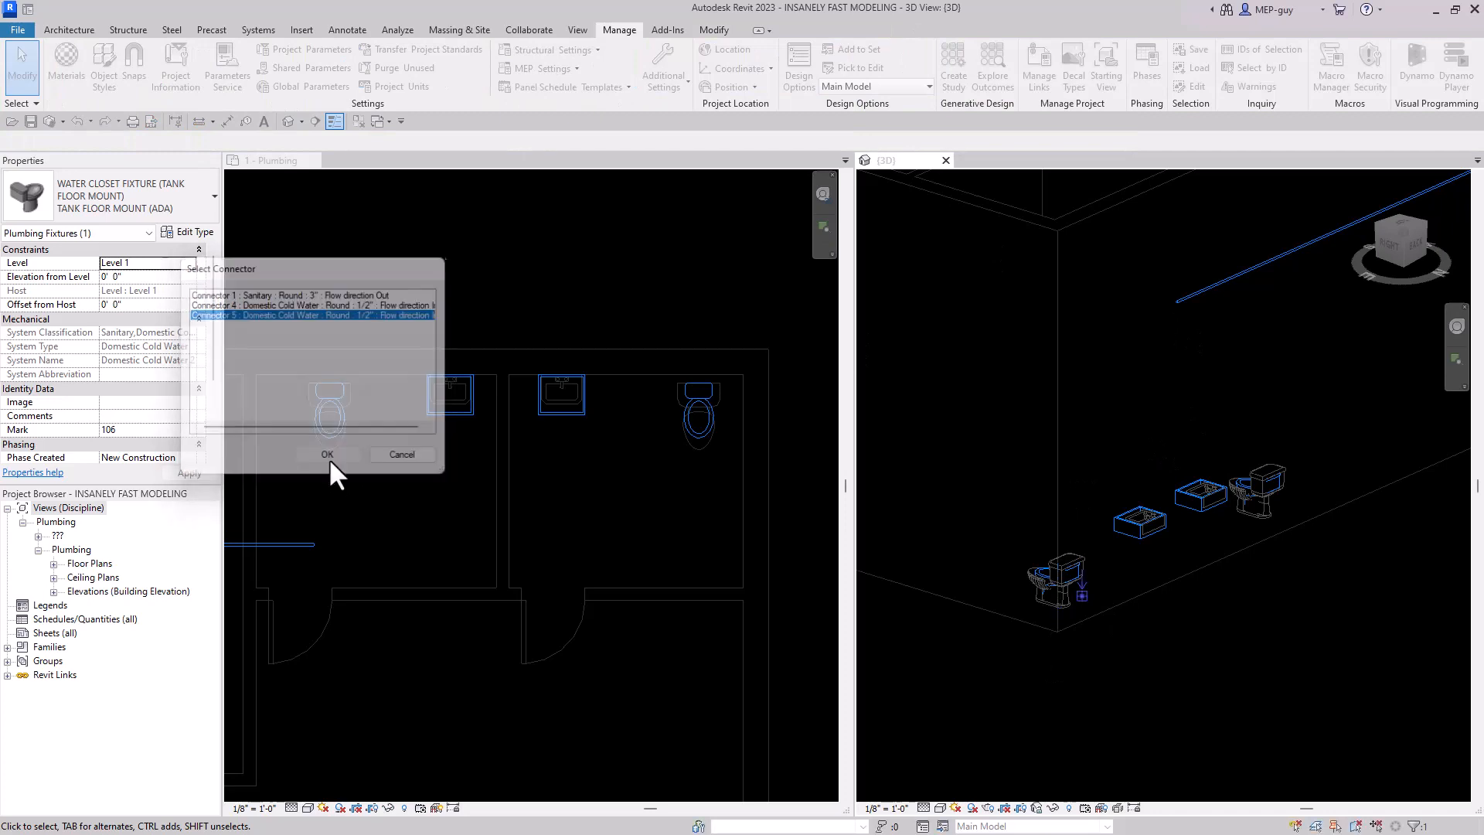
{"action": "left_click", "coordinate": [328, 454]}
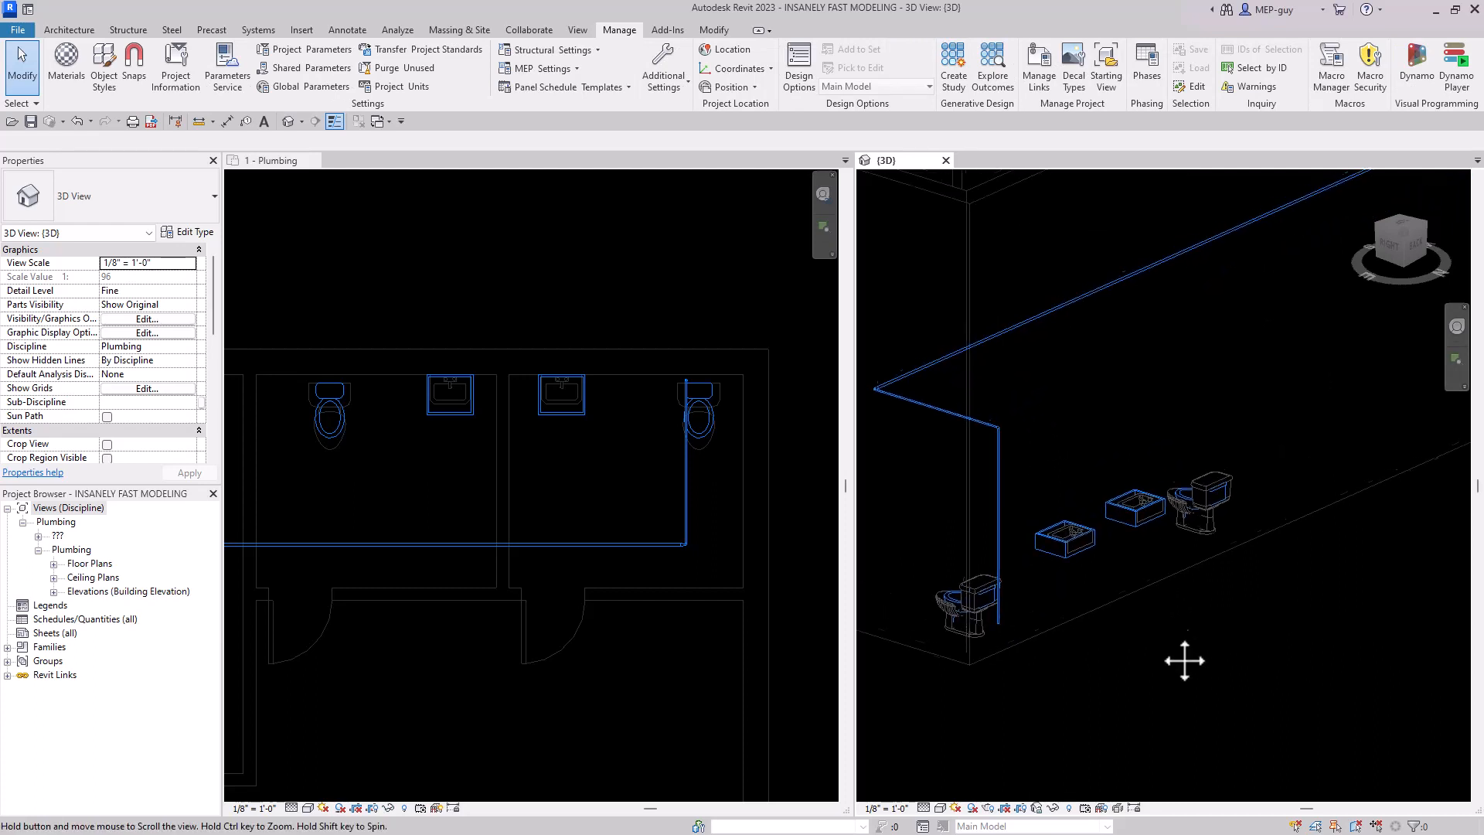
{"action": "left_click", "coordinate": [275, 160]}
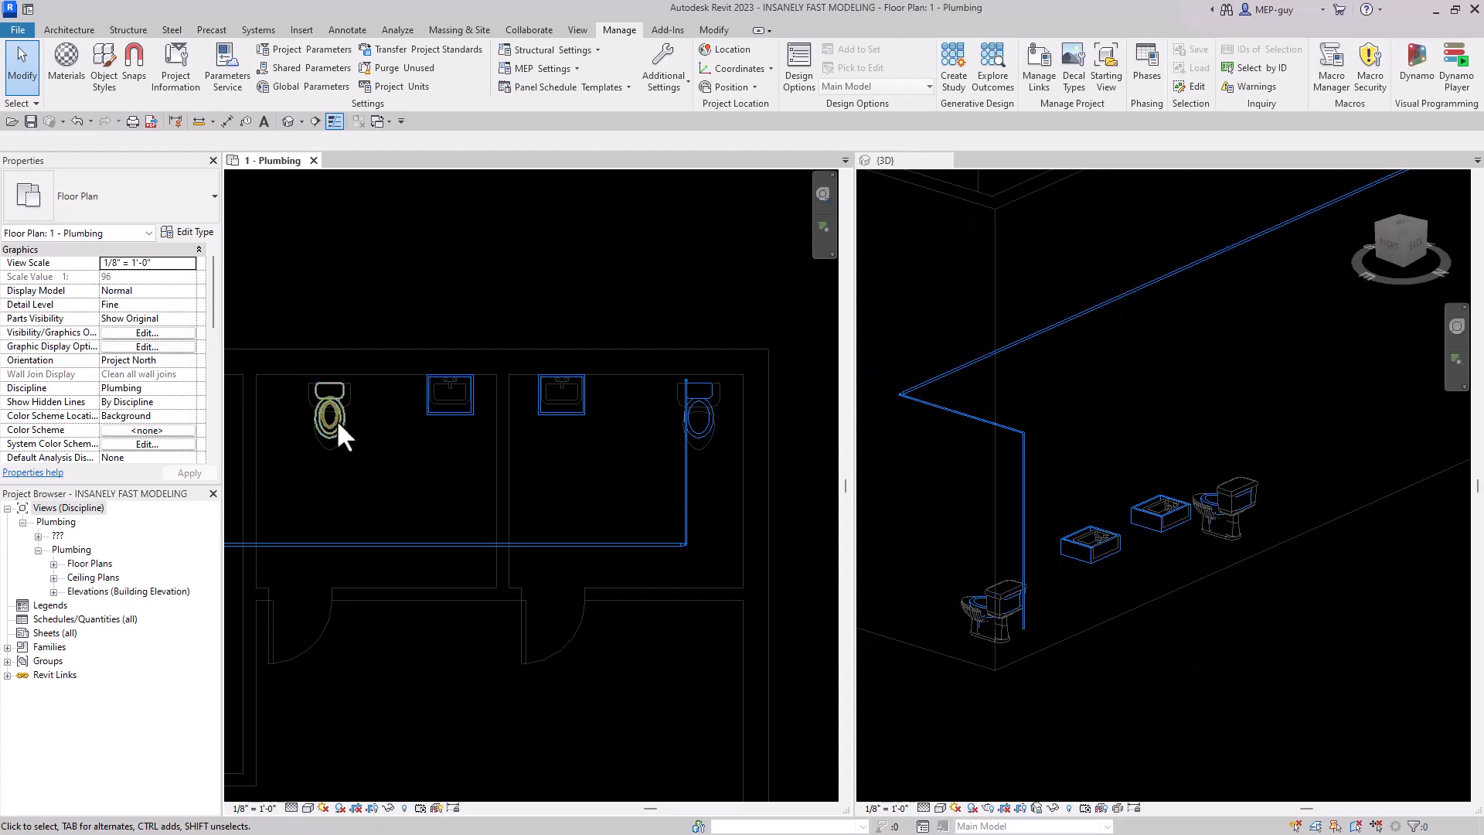
Connect each lavatory's Domestic Cold Water connector into the main pipe, one after the other
{"action": "left_click", "coordinate": [885, 160]}
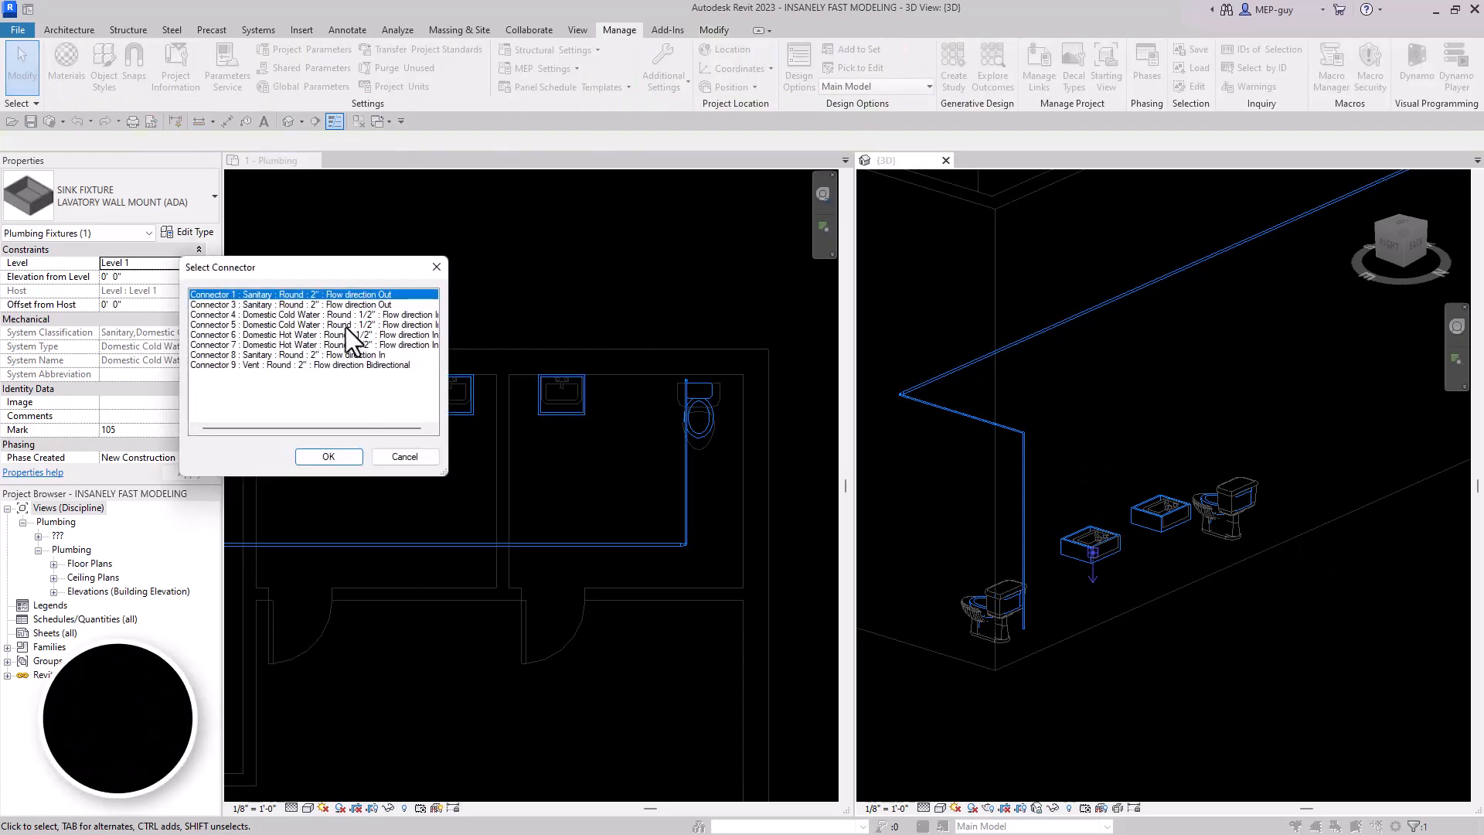
{"action": "left_click", "coordinate": [328, 456]}
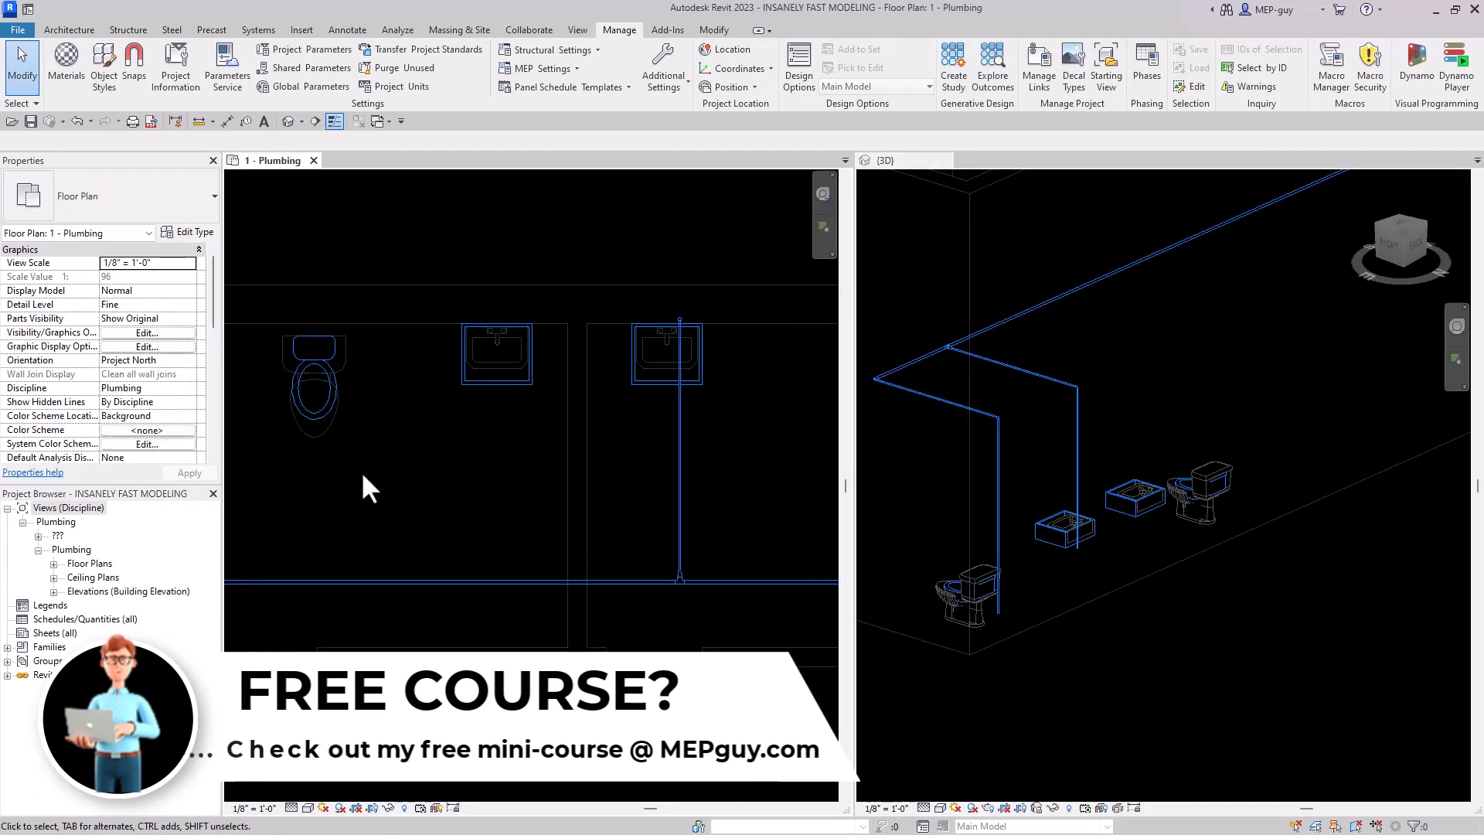
{"action": "left_click", "coordinate": [519, 379]}
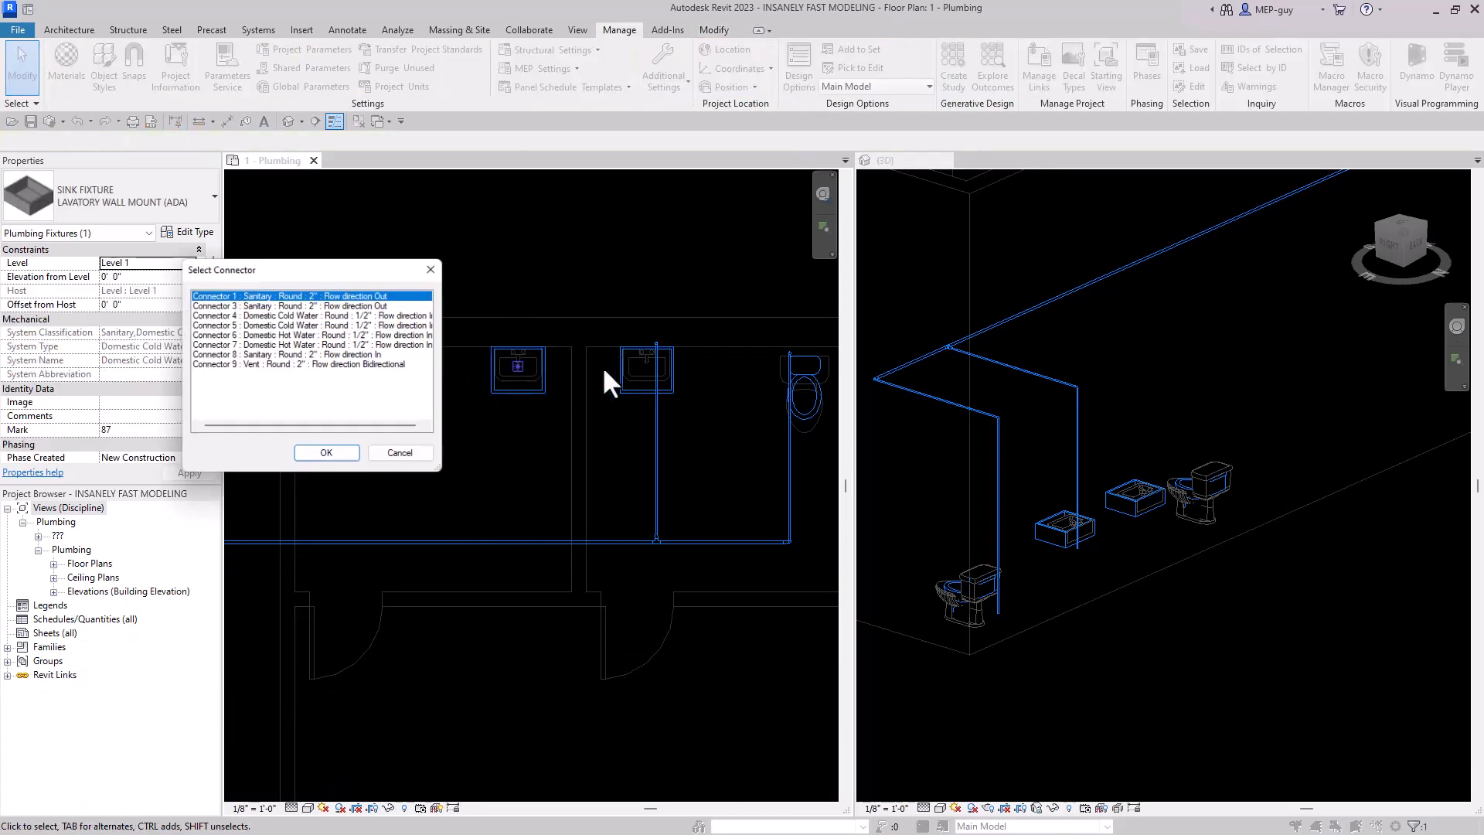
{"action": "left_click", "coordinate": [325, 452]}
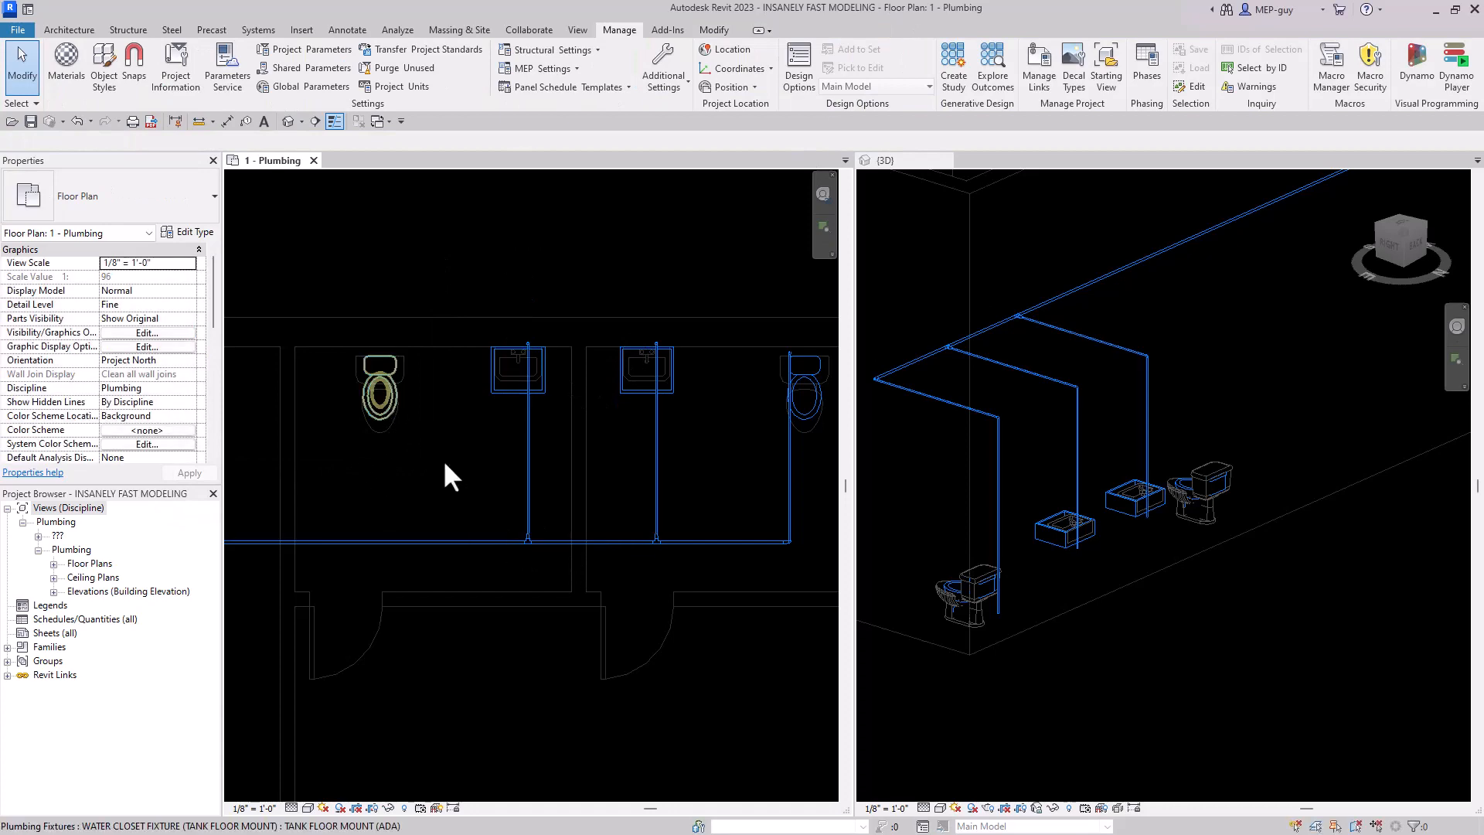
{"action": "left_click", "coordinate": [378, 389]}
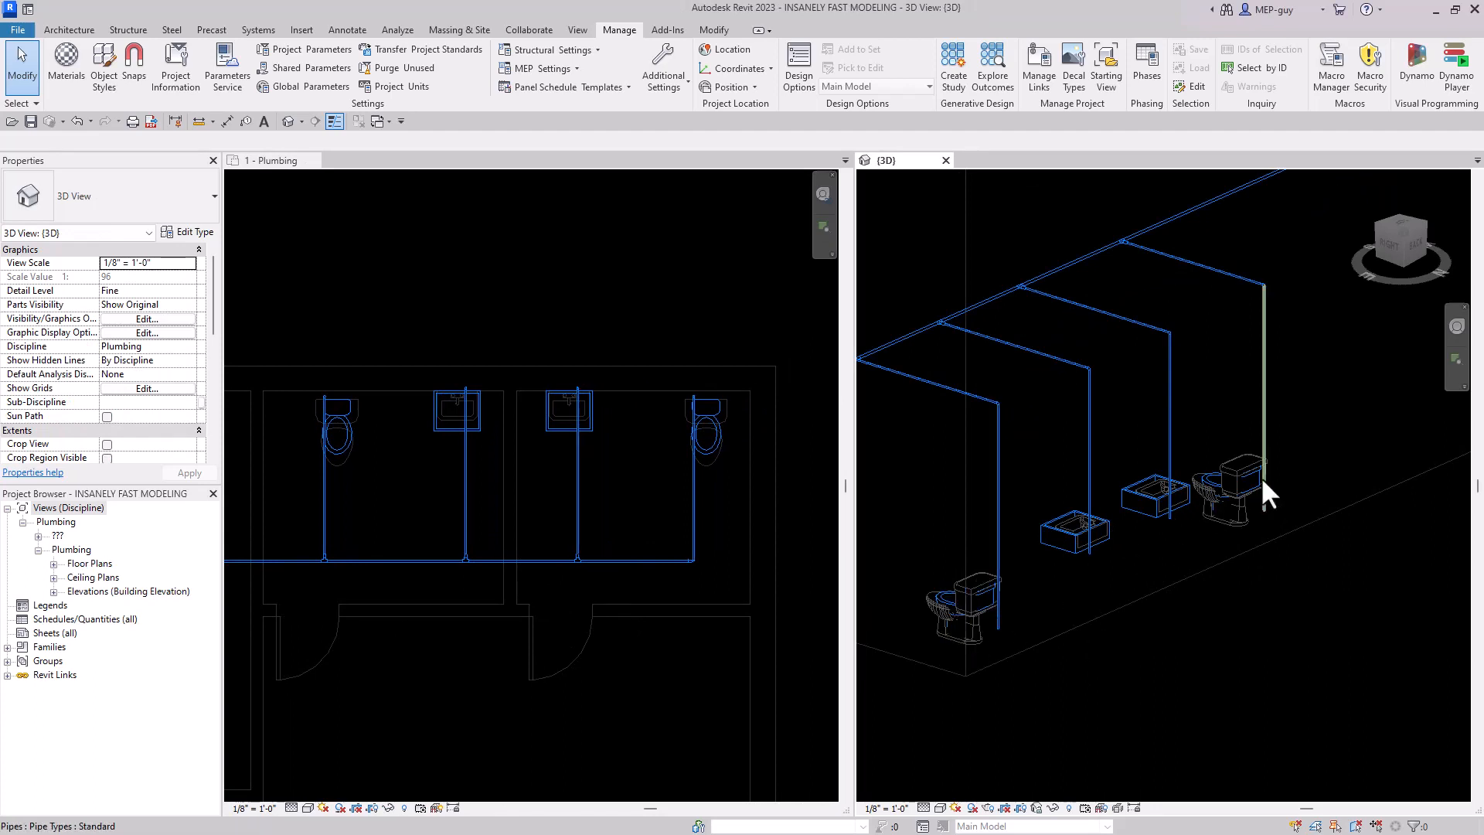
{"action": "mouse_move", "coordinate": [1269, 499]}
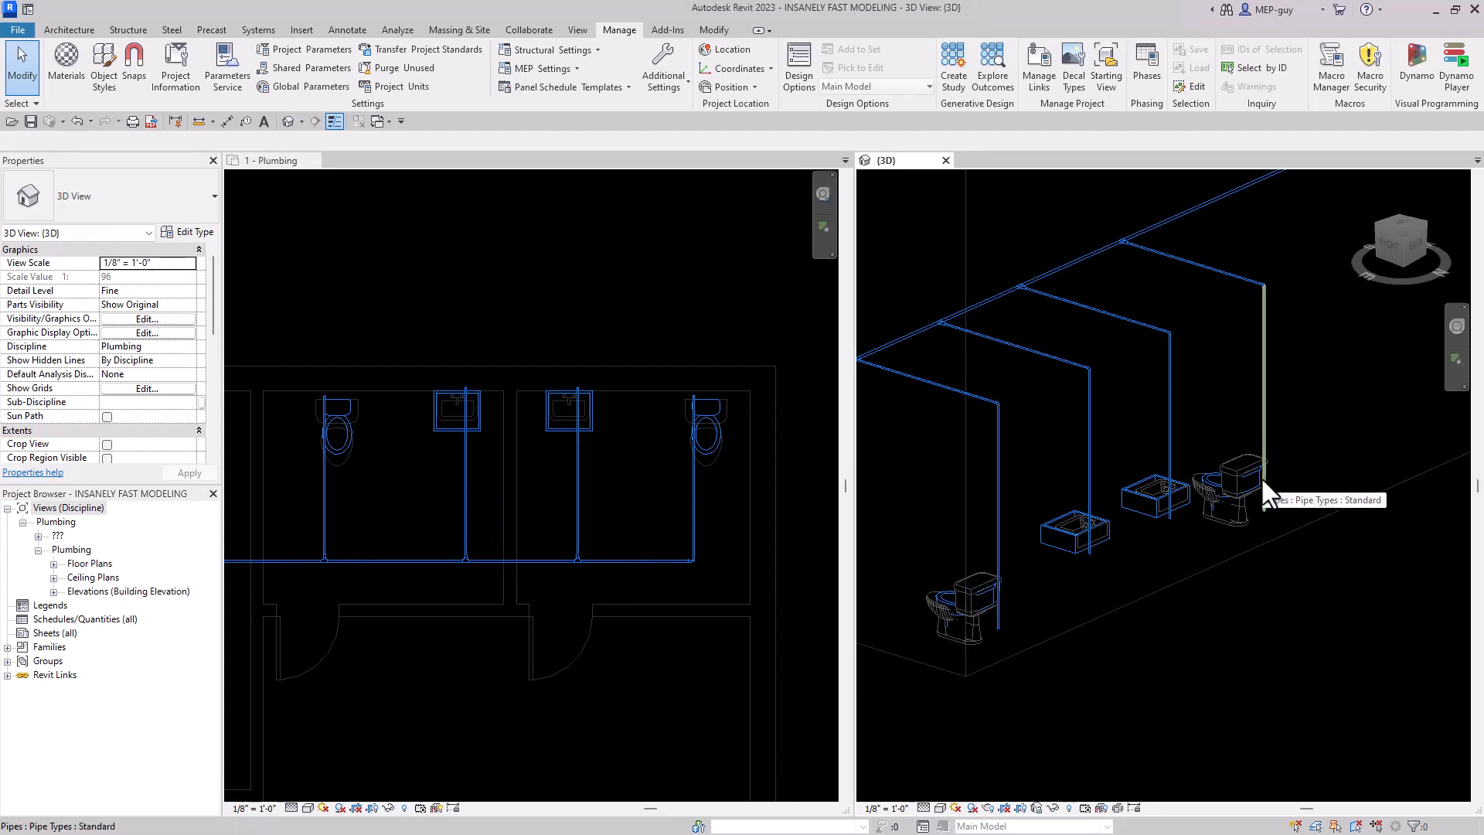
{"action": "mouse_move", "coordinate": [1335, 565]}
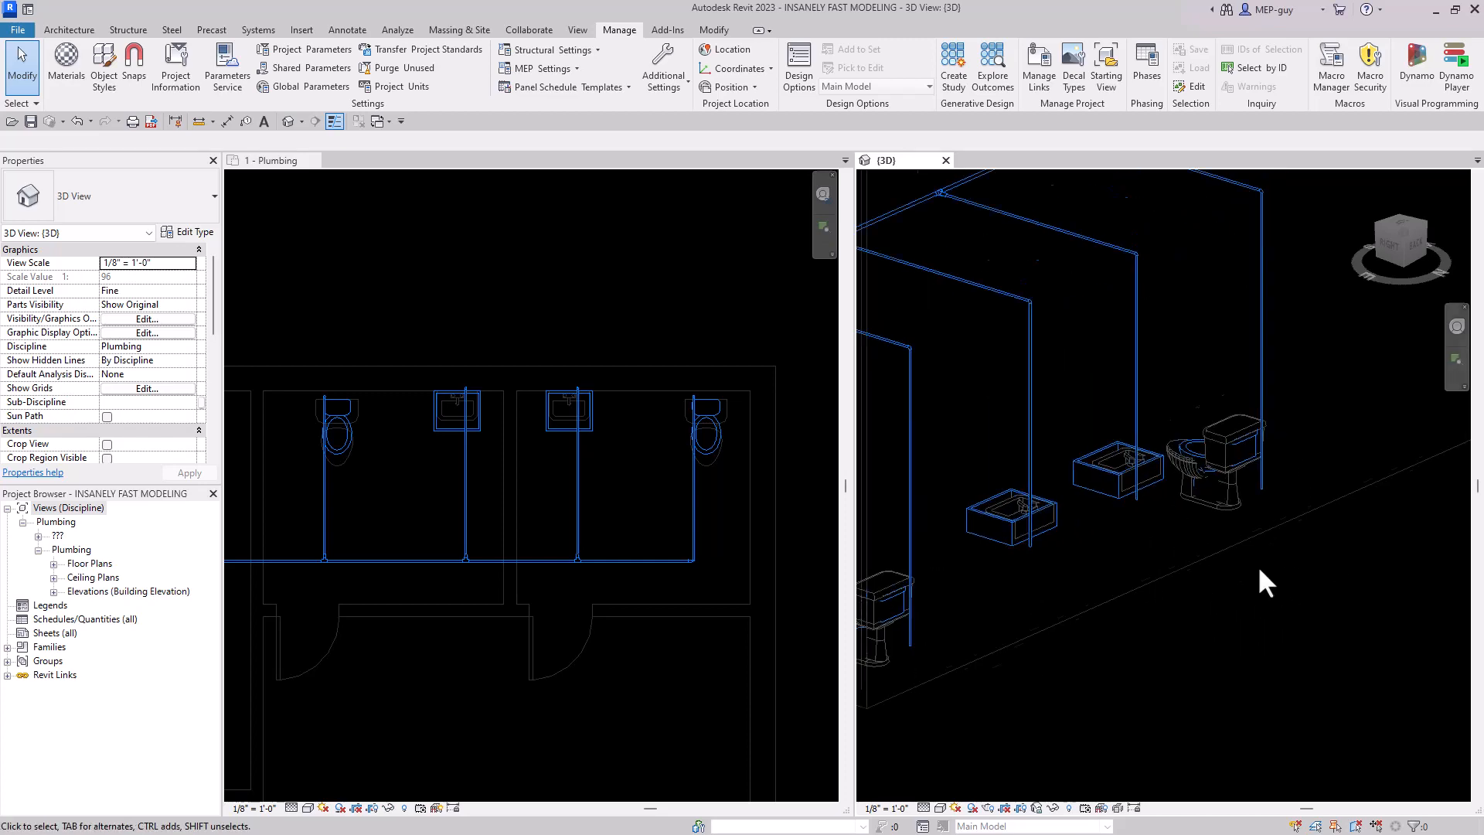
Select the wall-mounted lavatory in 3D and open it with Edit Family
{"action": "left_click", "coordinate": [1136, 450]}
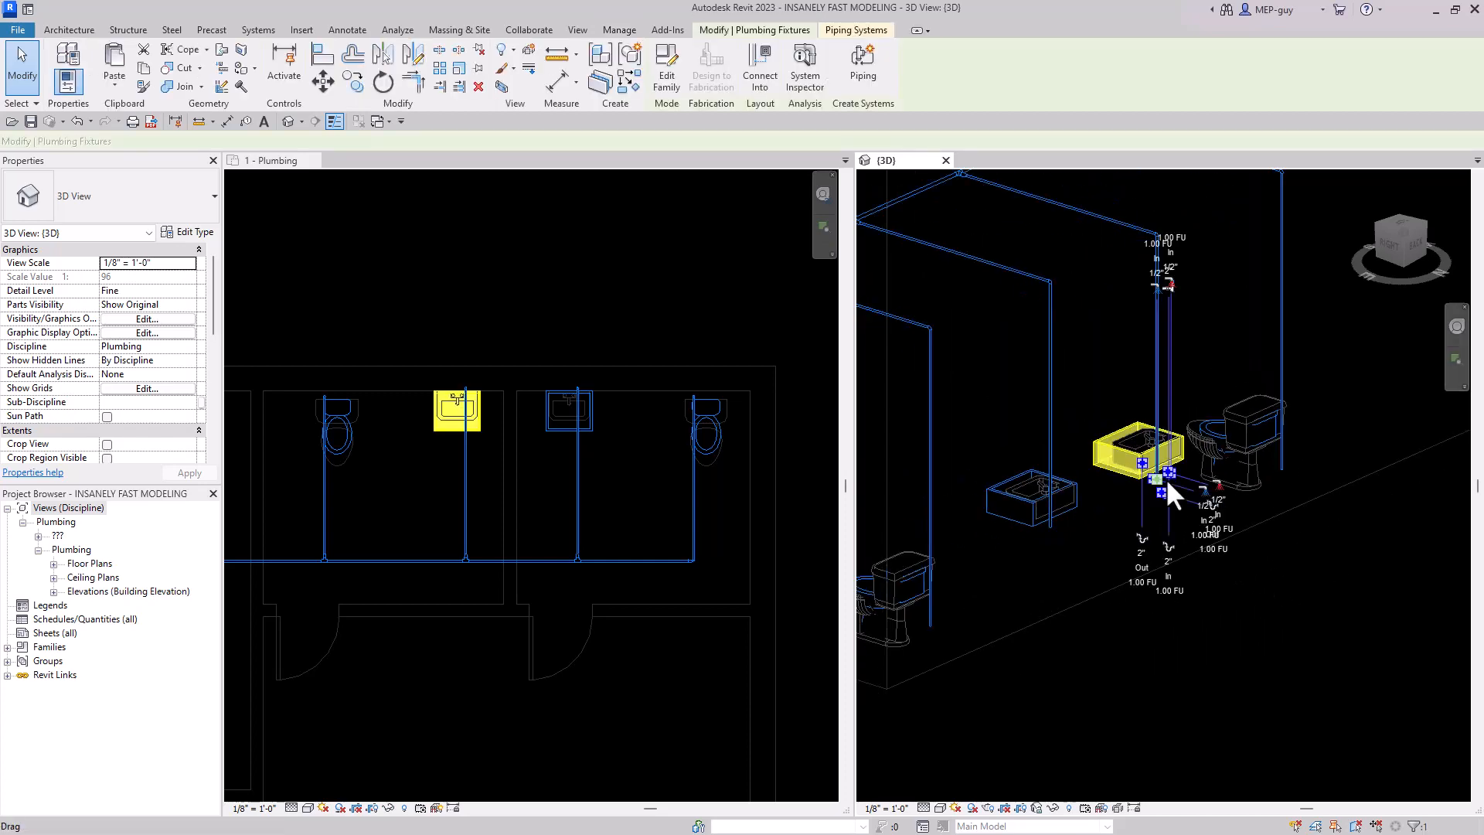
{"action": "left_click", "coordinate": [1141, 454]}
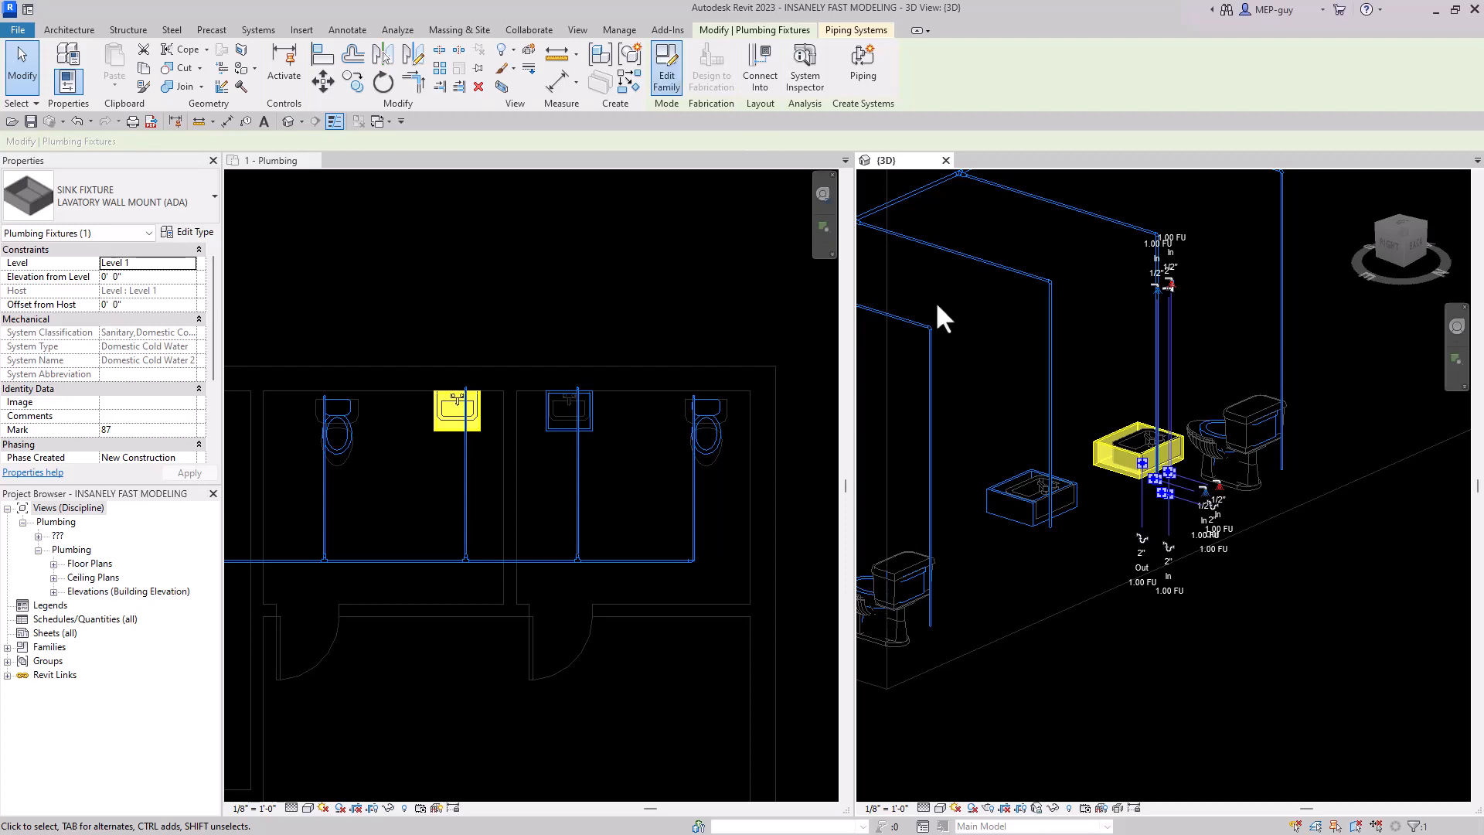
{"action": "left_click", "coordinate": [667, 64]}
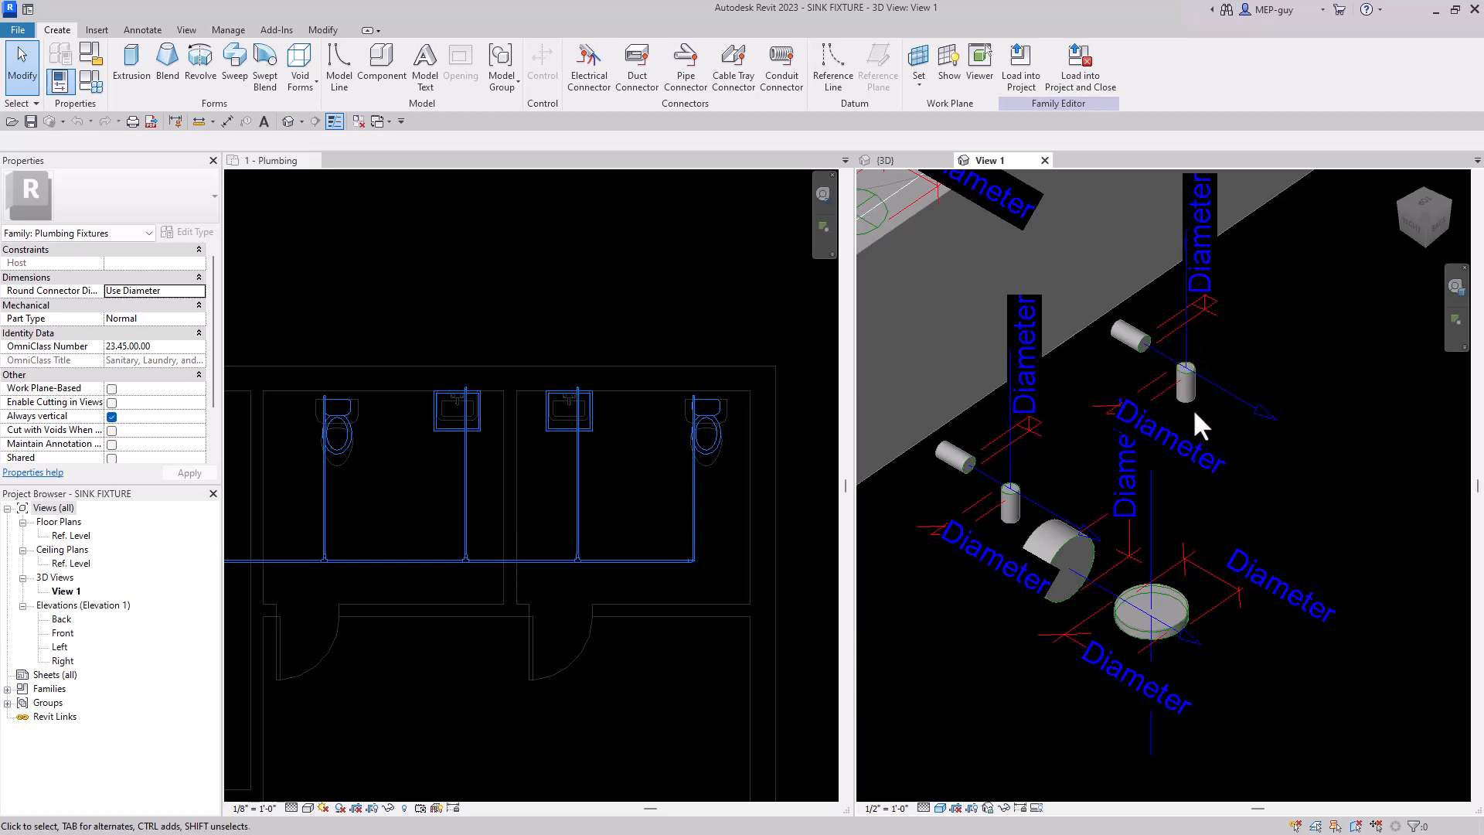
{"action": "mouse_move", "coordinate": [1141, 354]}
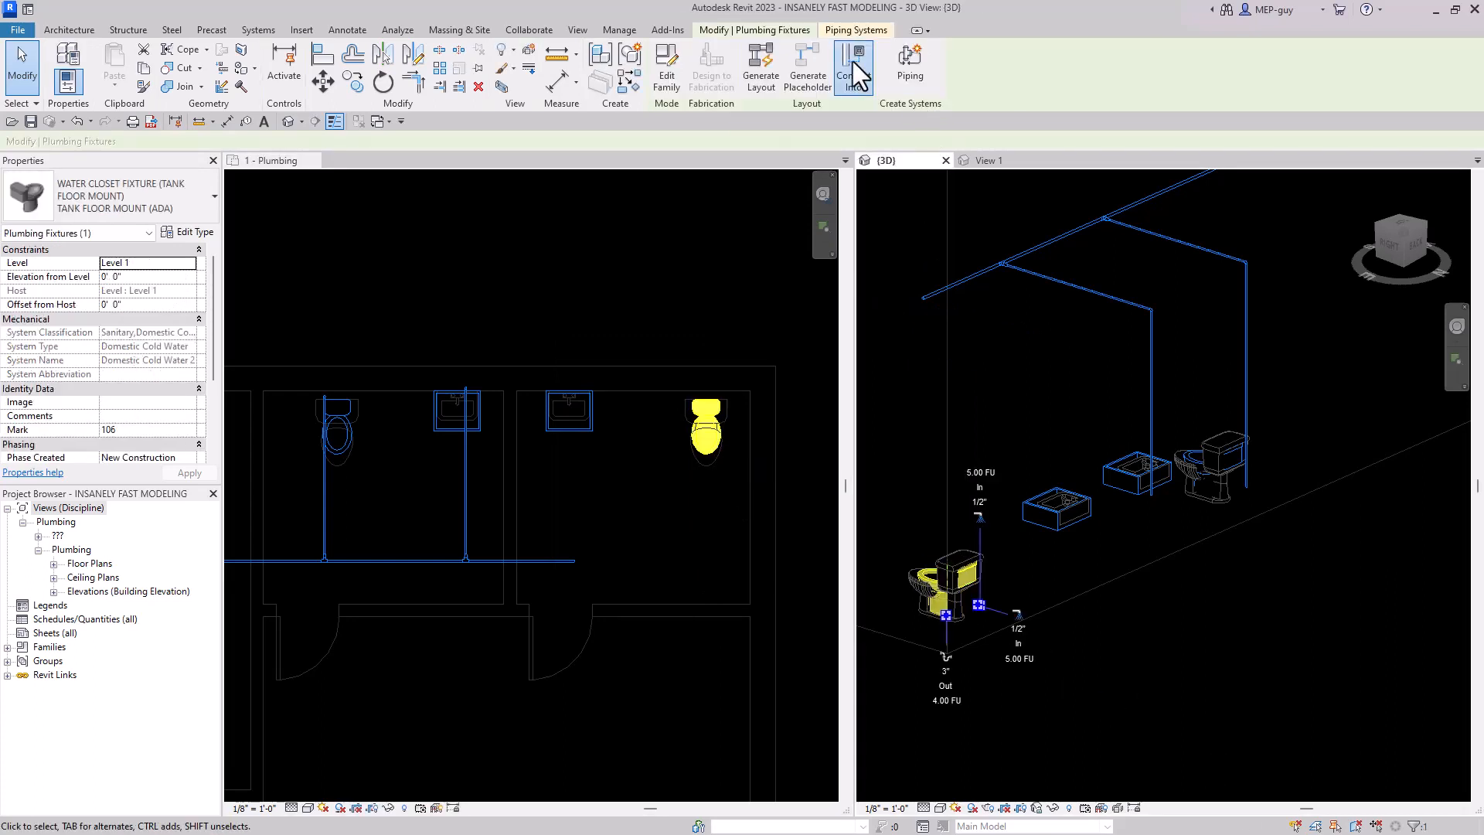
Connect the right-hand toilet's Connector 5 Domestic Cold Water into the main pipe
{"action": "left_click", "coordinate": [847, 71]}
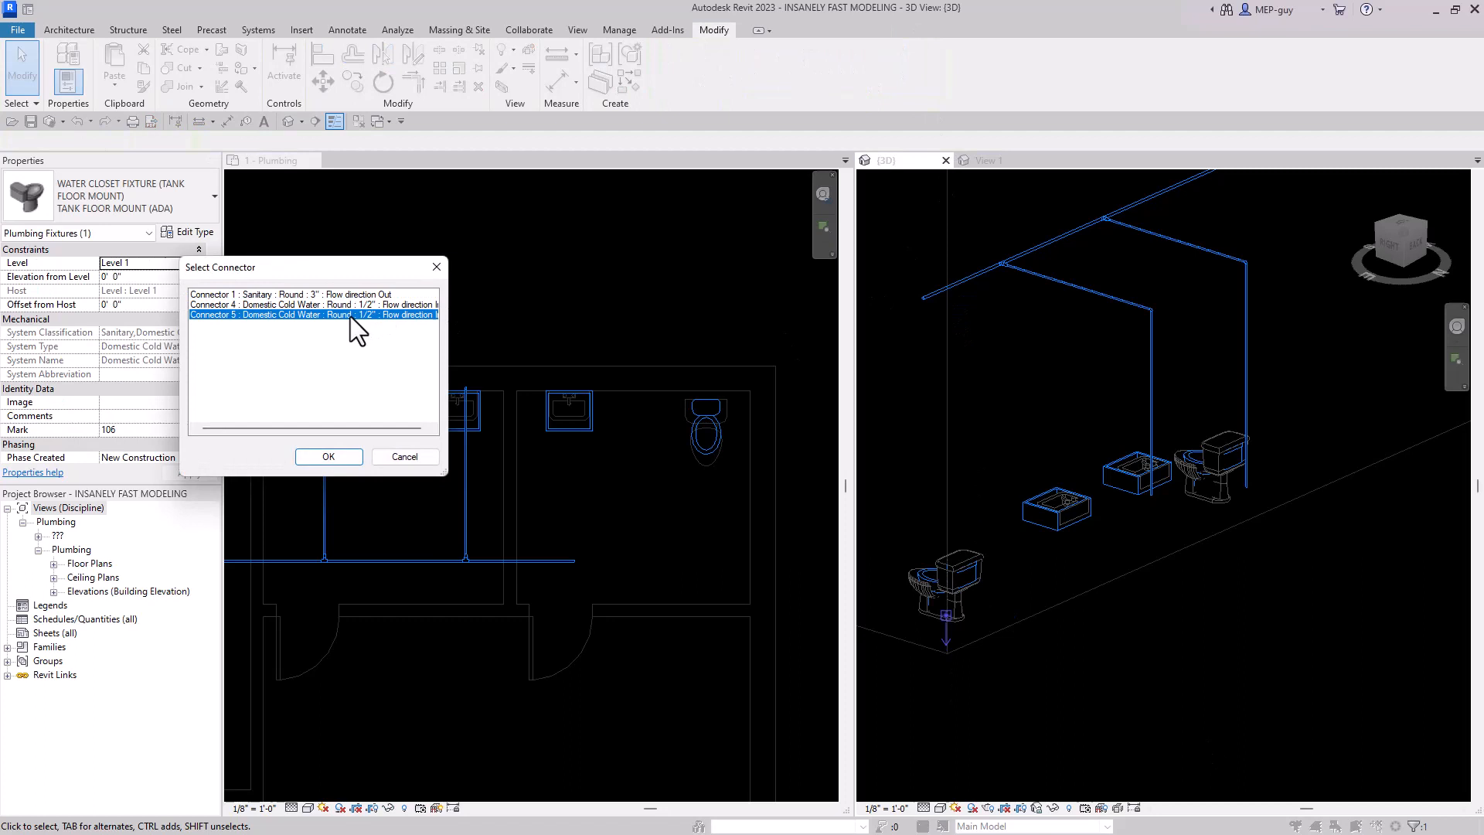
{"action": "mouse_move", "coordinate": [990, 634]}
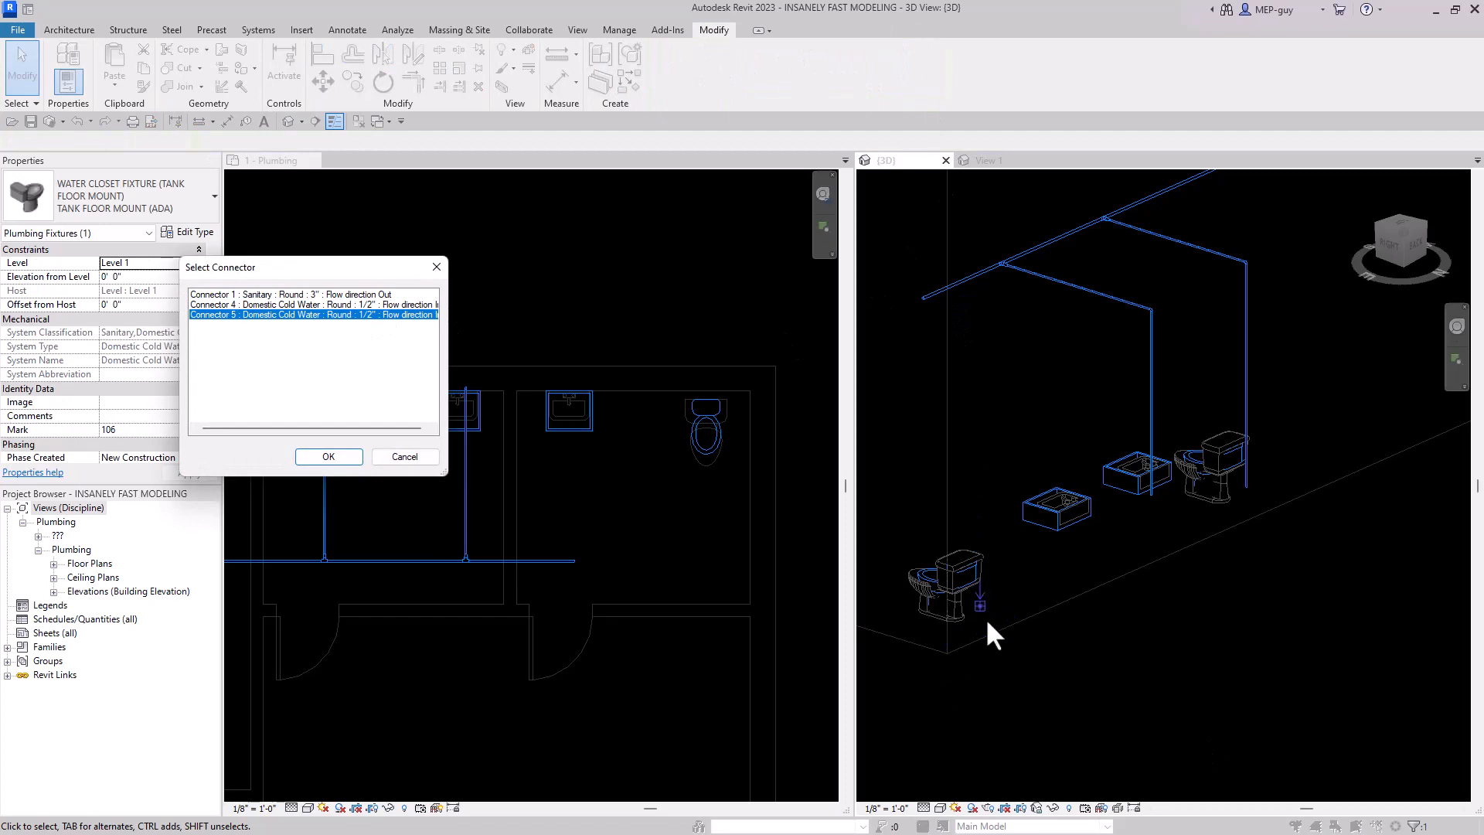
{"action": "left_click", "coordinate": [328, 456]}
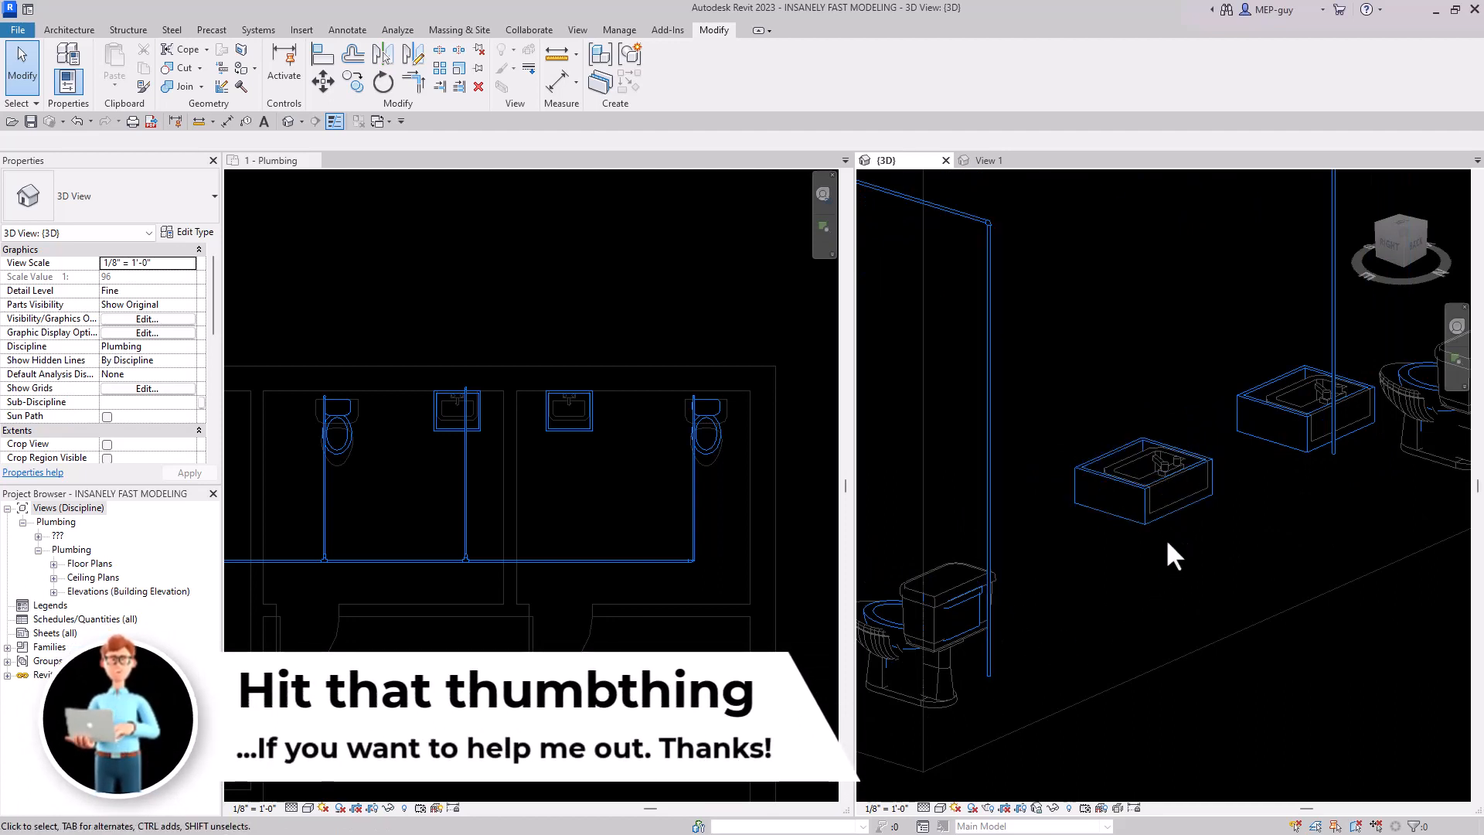
{"action": "mouse_move", "coordinate": [1108, 610]}
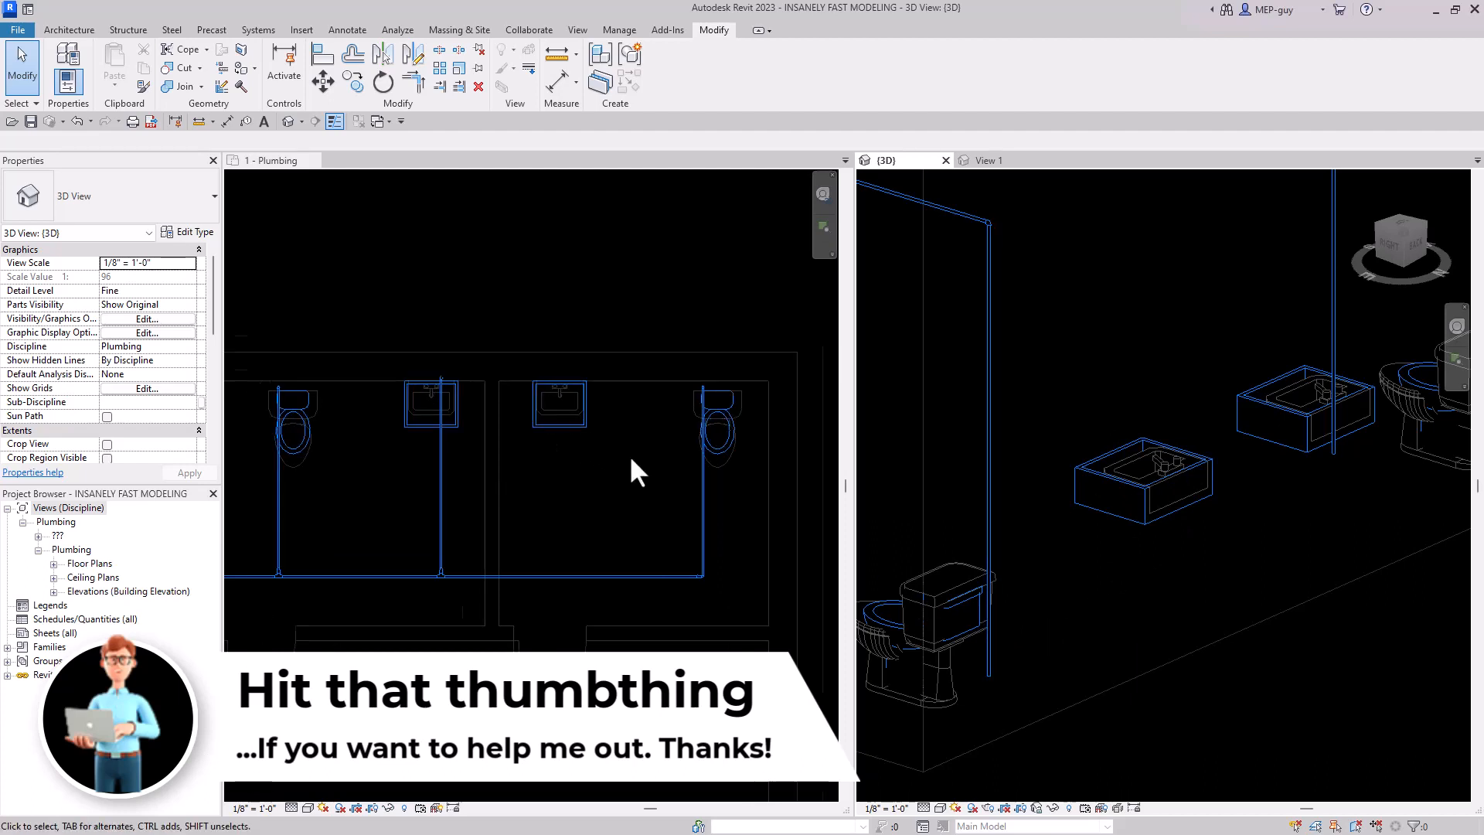
Connect the lavatory's Connector 4 : Domestic Cold Water into the existing cold-water pipe
{"action": "left_click", "coordinate": [274, 160]}
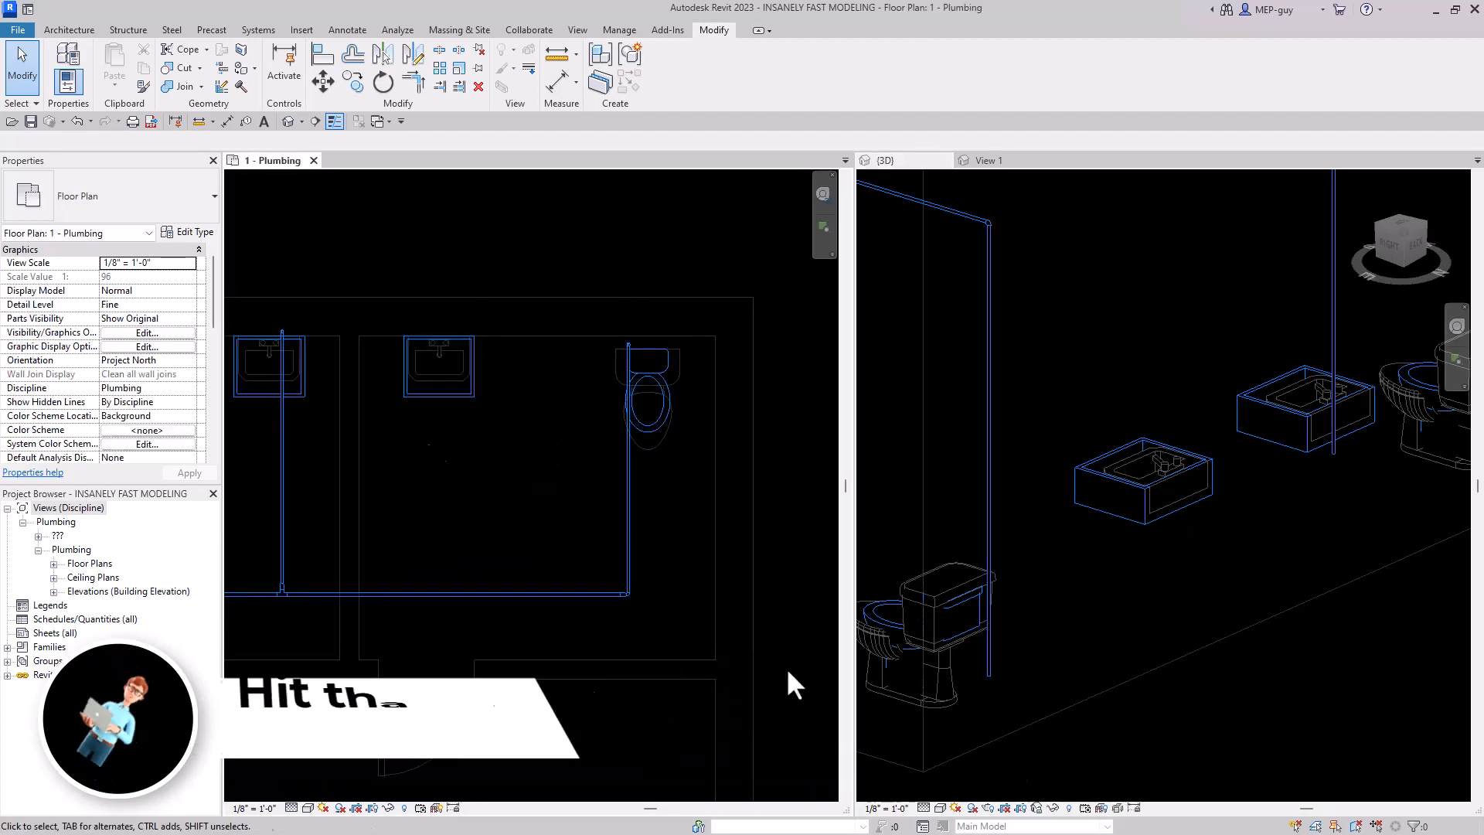
{"action": "left_click", "coordinate": [1141, 481]}
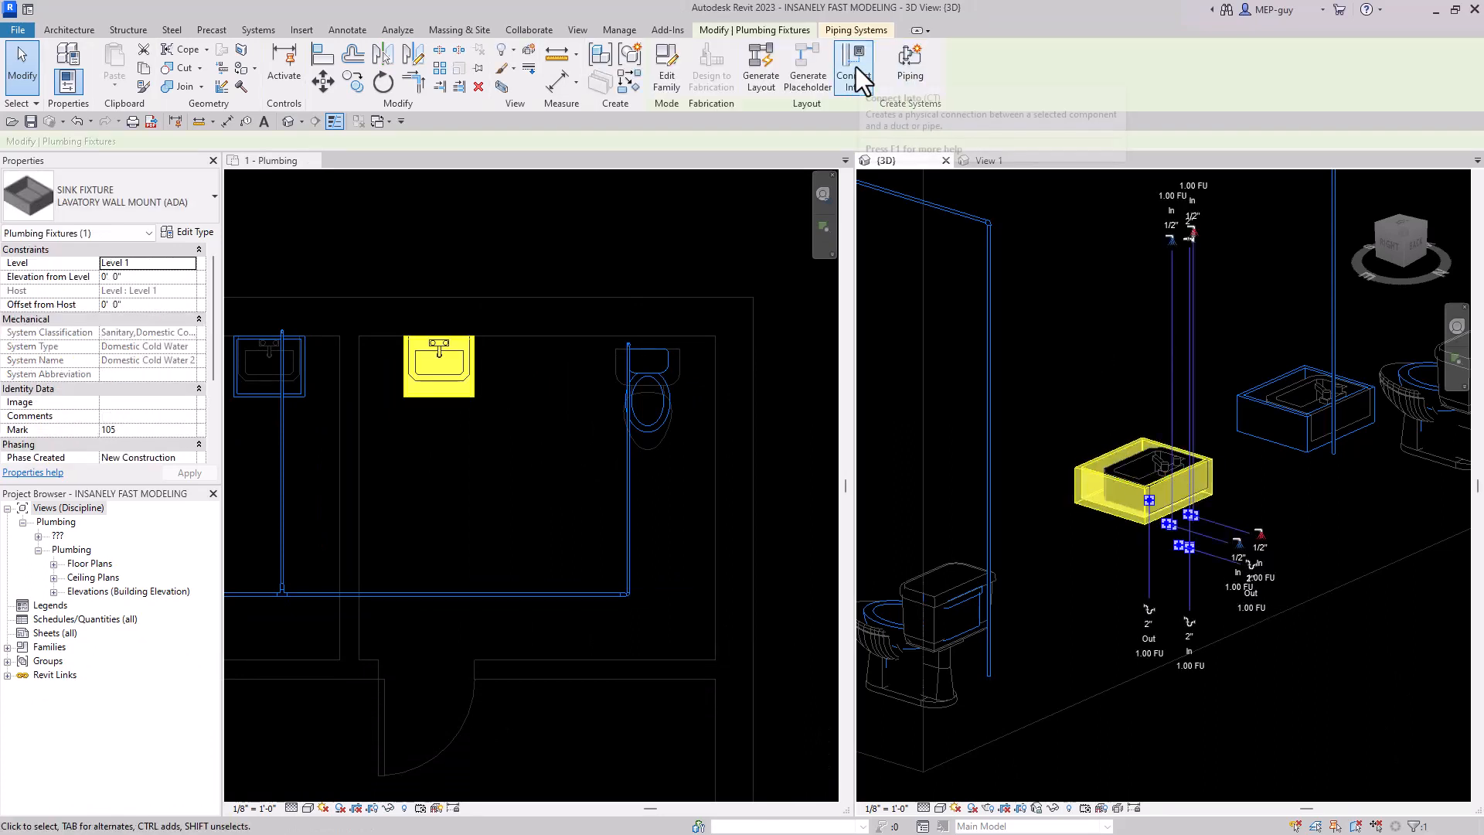
{"action": "left_click", "coordinate": [847, 66]}
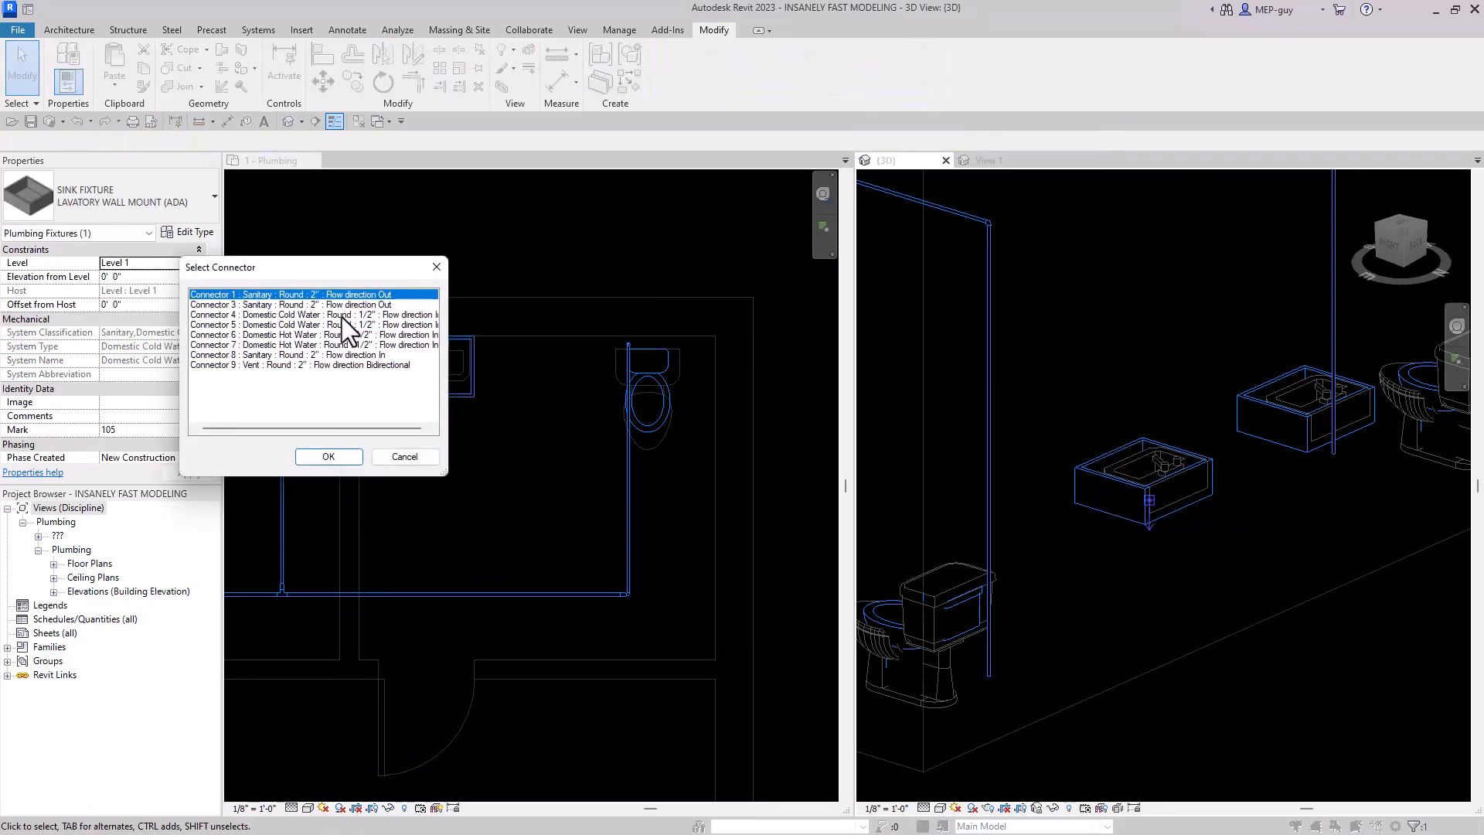
{"action": "left_click", "coordinate": [312, 315]}
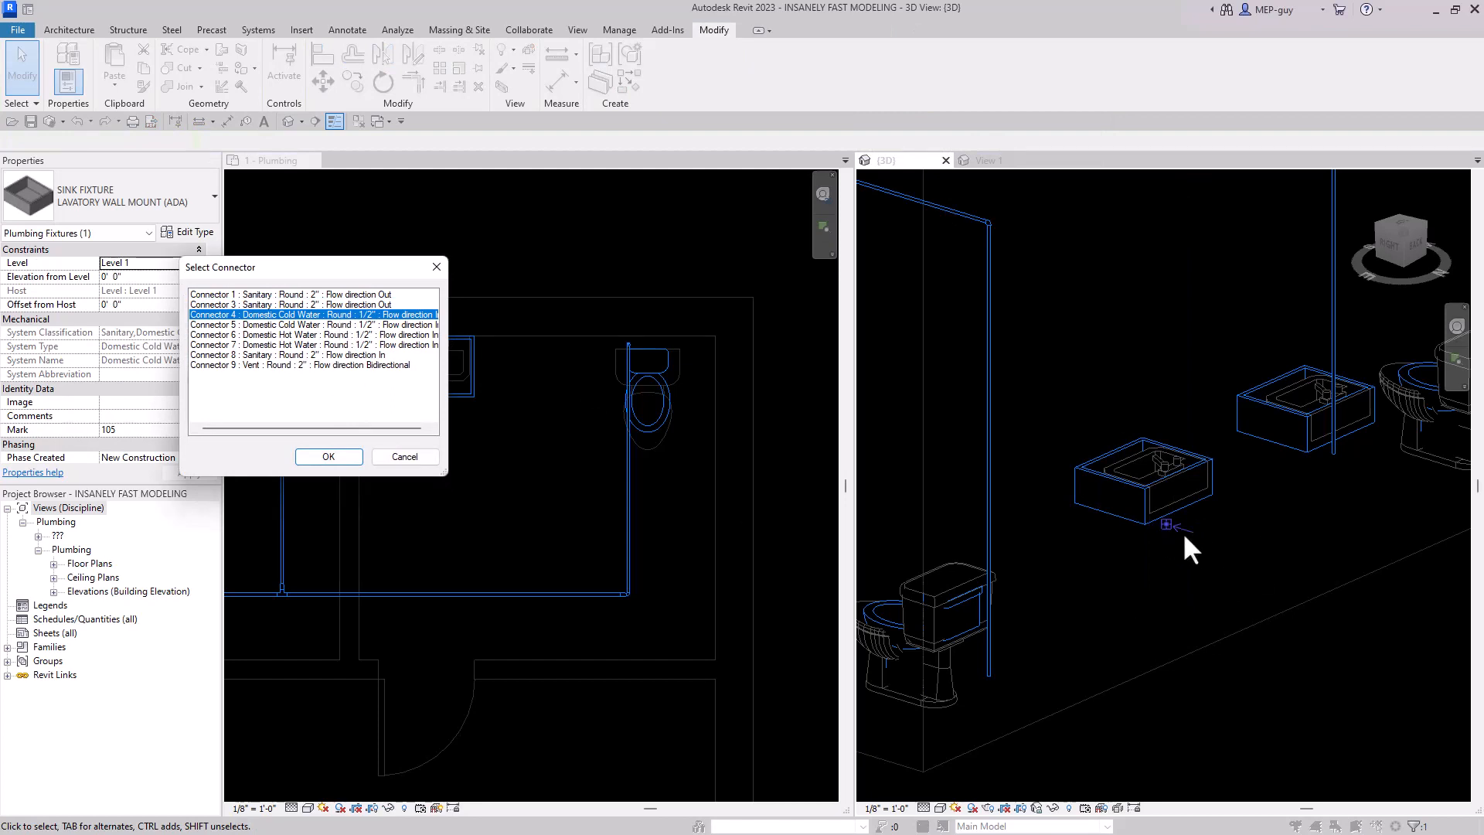
{"action": "mouse_move", "coordinate": [328, 461]}
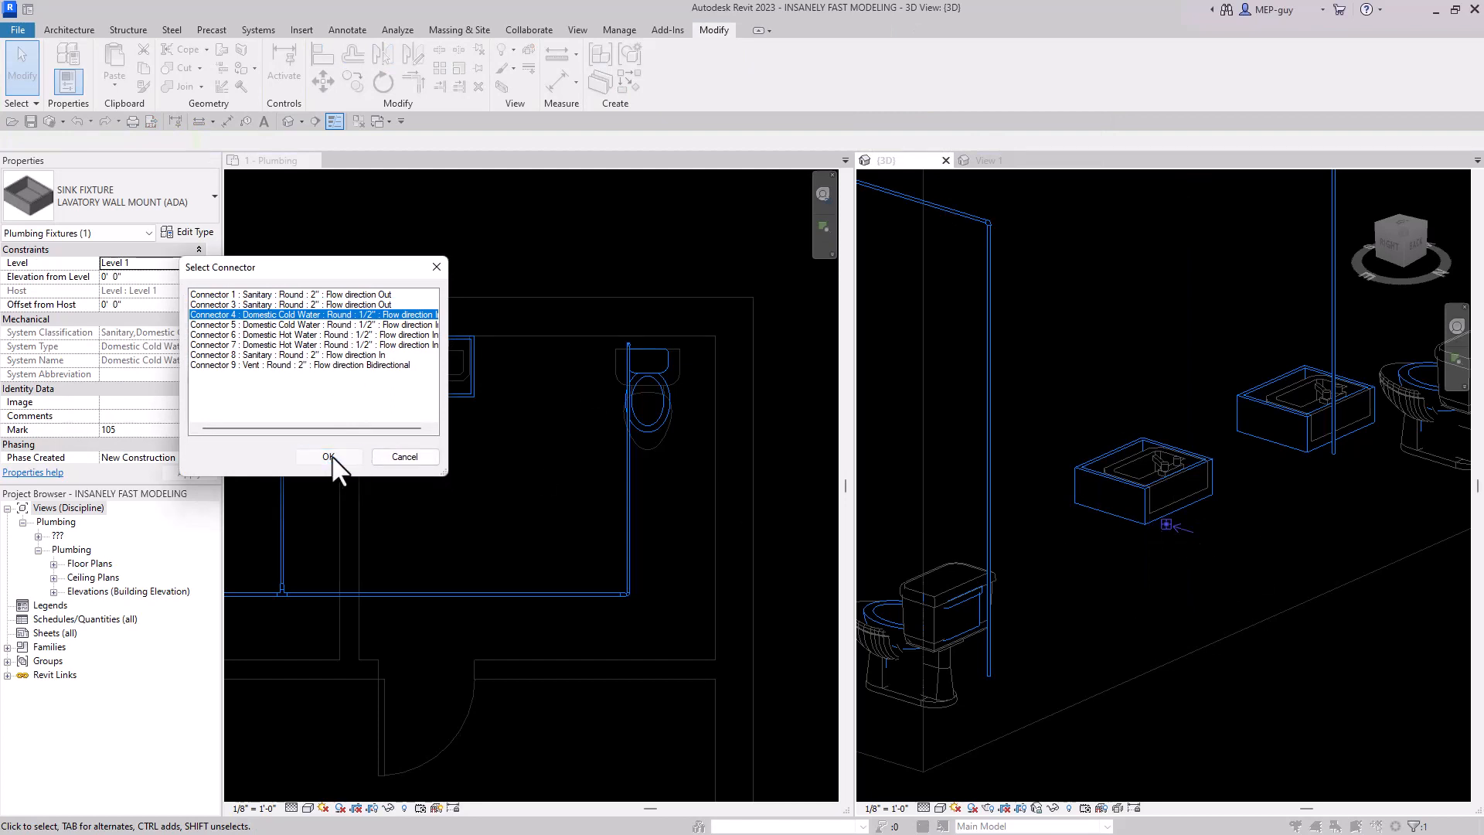
{"action": "left_click", "coordinate": [329, 456]}
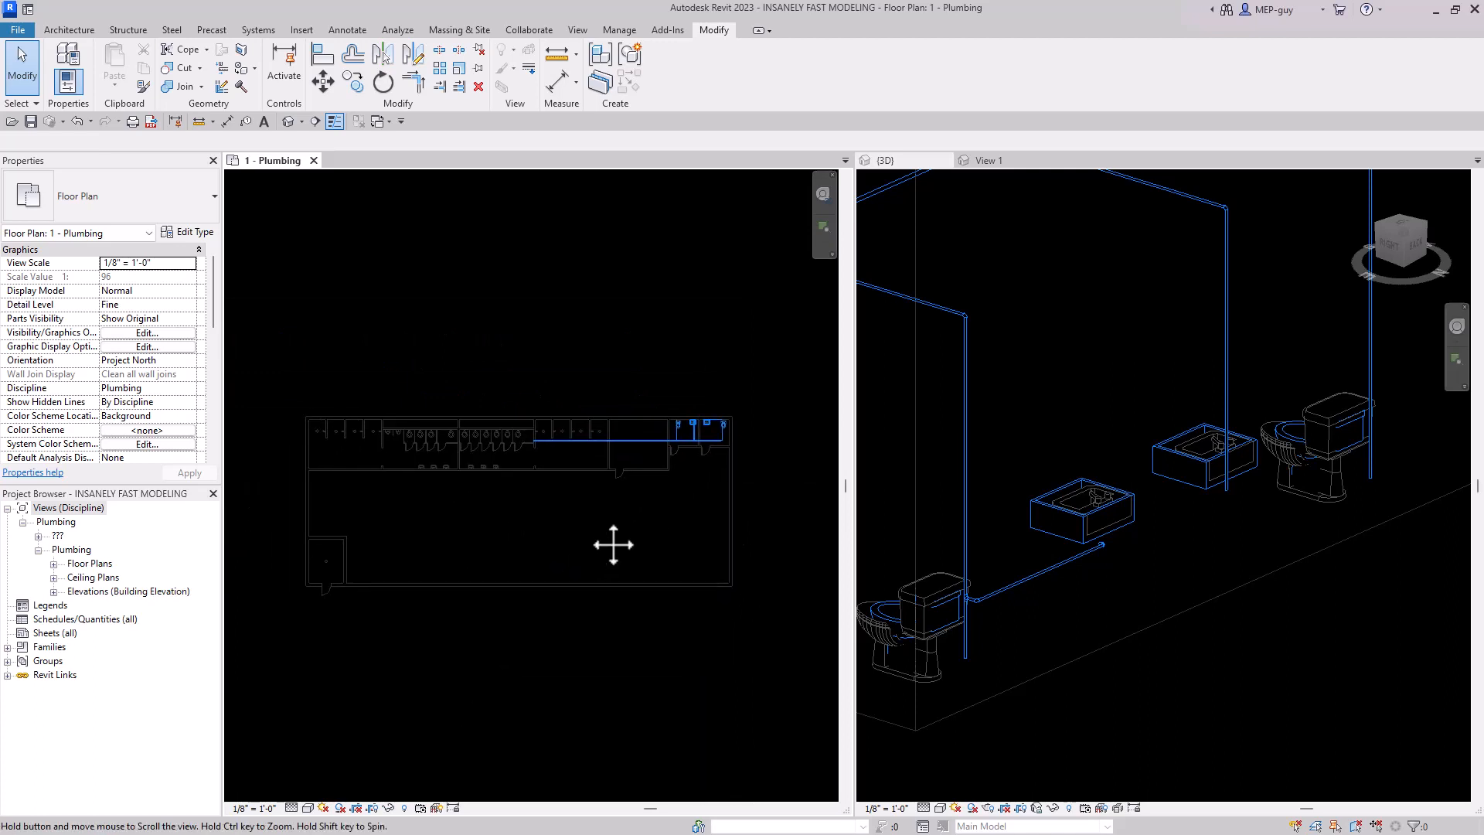
{"action": "mouse_move", "coordinate": [511, 502]}
{"action": "type", "text": "Di"}
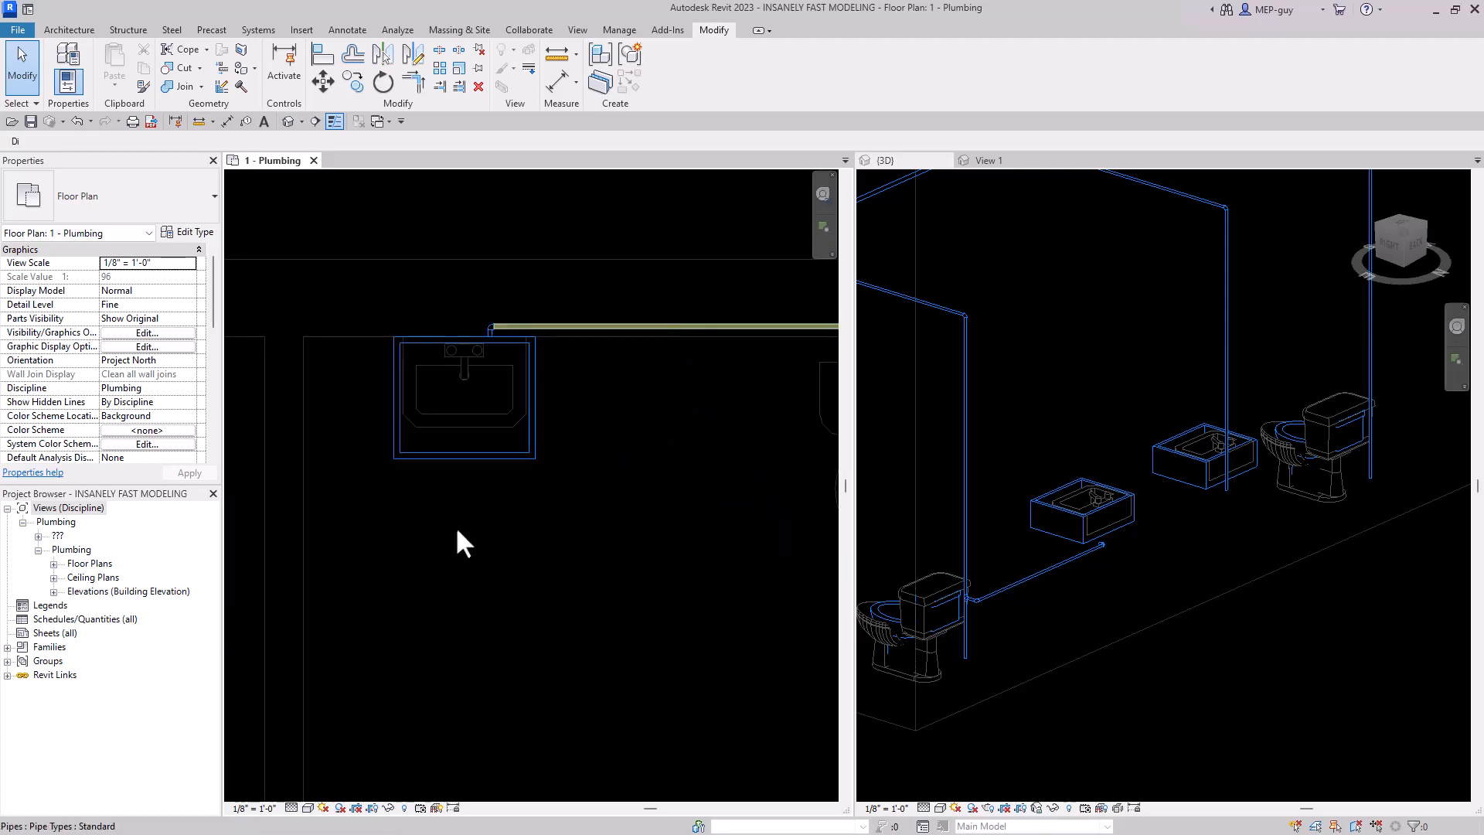
Zoom out the plumbing floor plan and set its Detail Level to Medium
{"action": "left_click", "coordinate": [663, 329]}
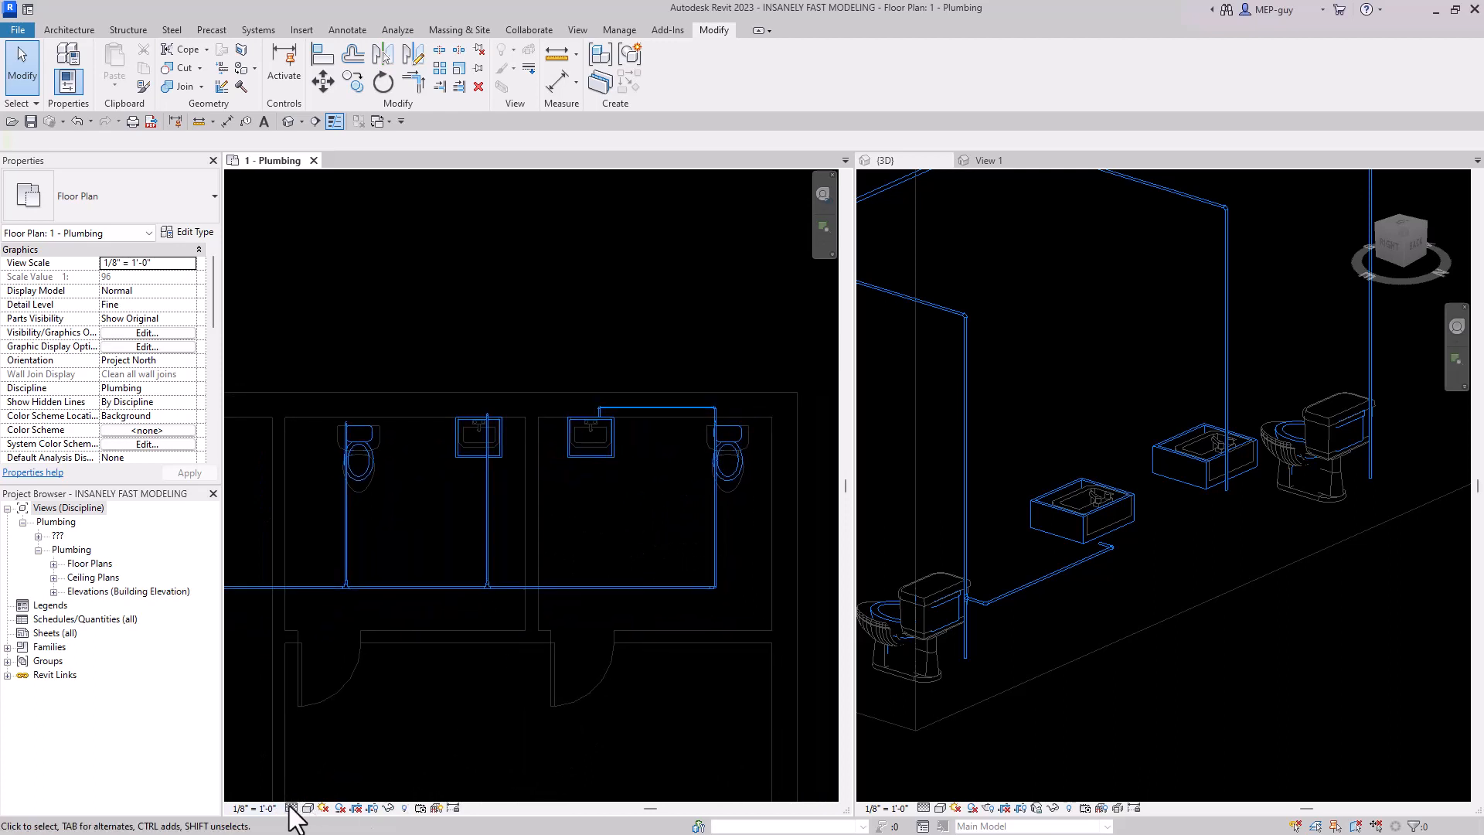
{"action": "left_click", "coordinate": [294, 808]}
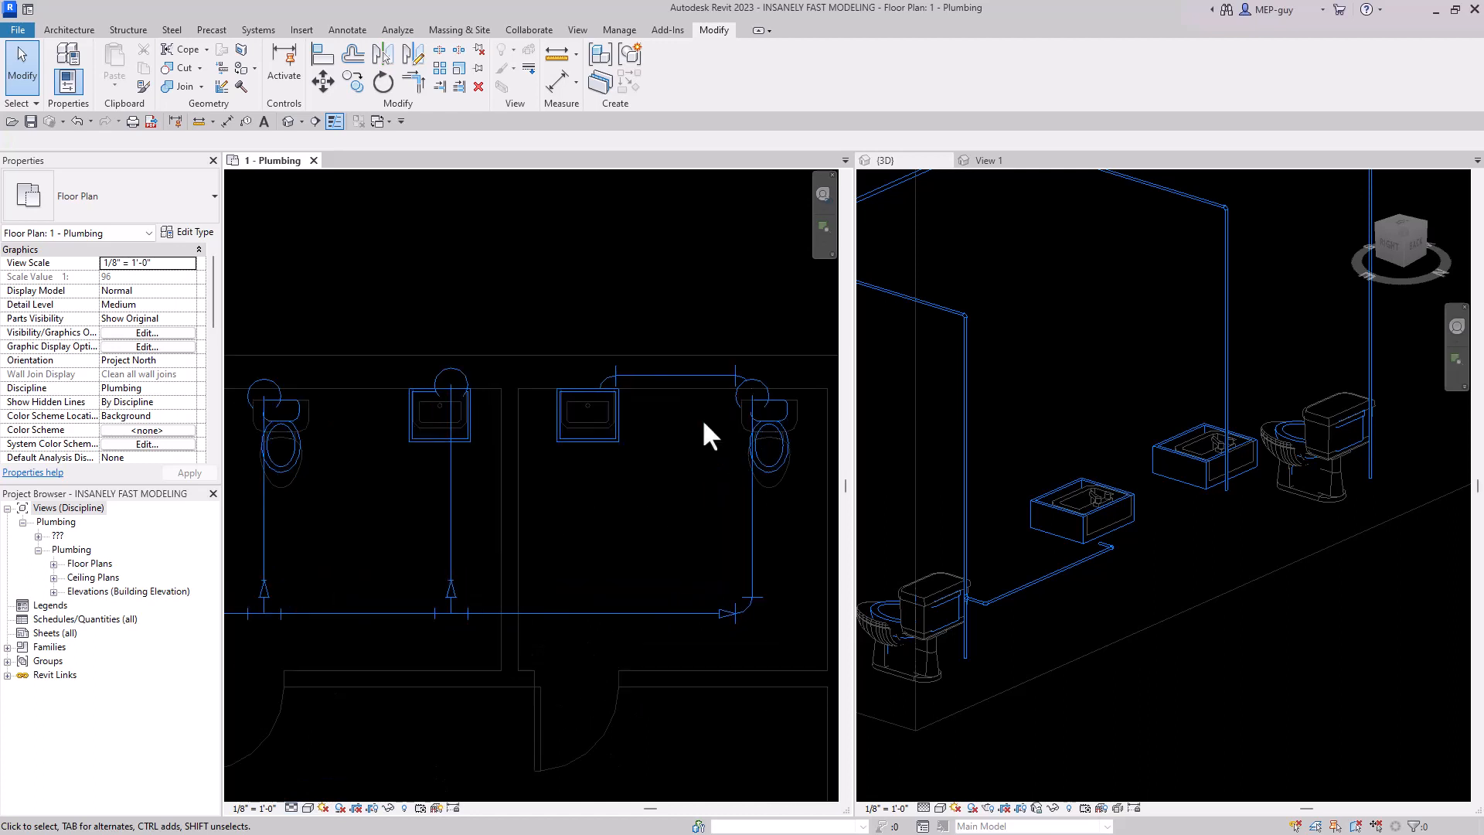
Check the pipe above the sinks, then set the plan scale to 1/4" = 1'-0"
{"action": "left_click", "coordinate": [671, 368]}
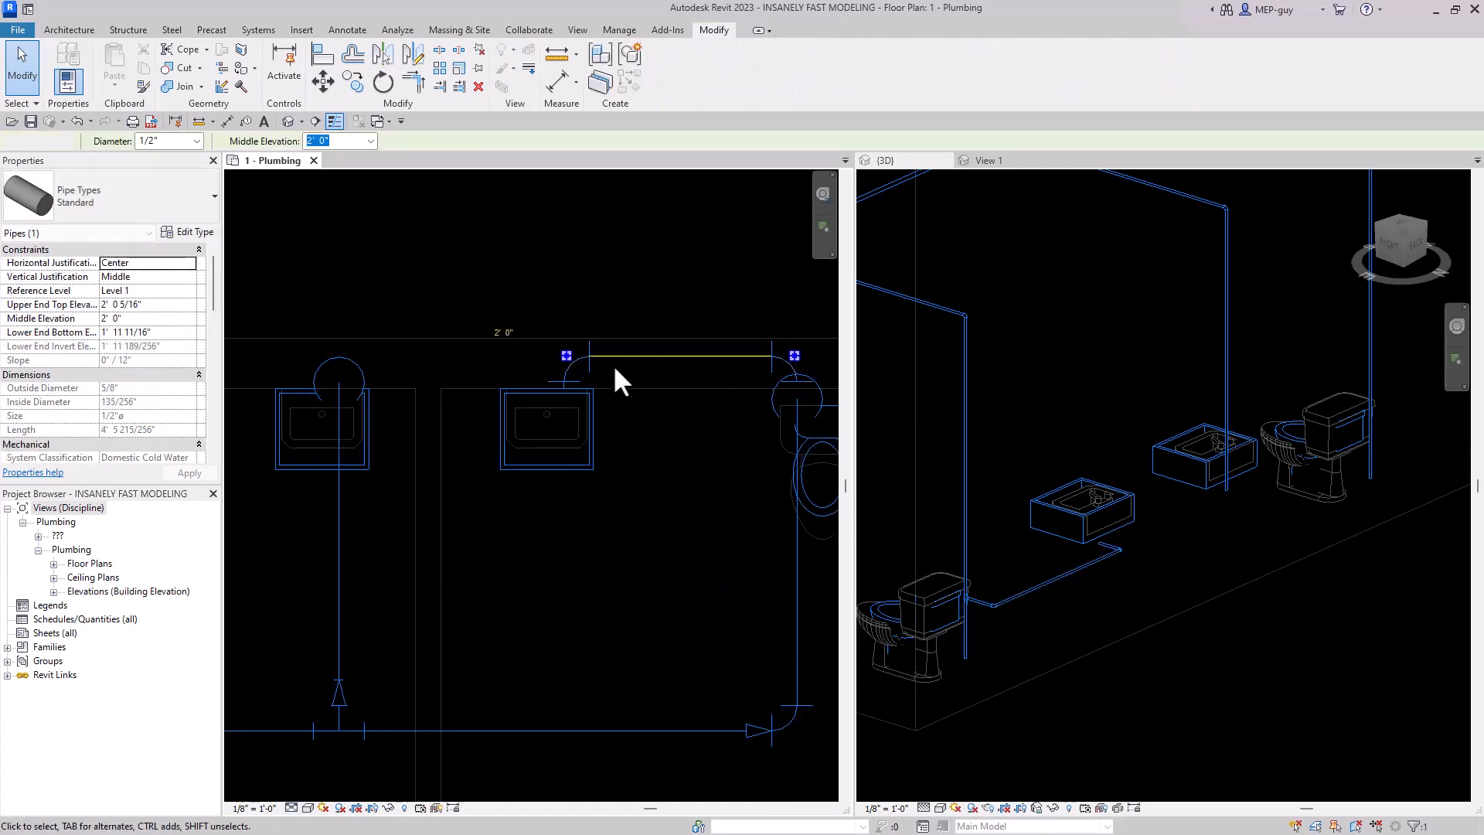
{"action": "left_click", "coordinate": [256, 809]}
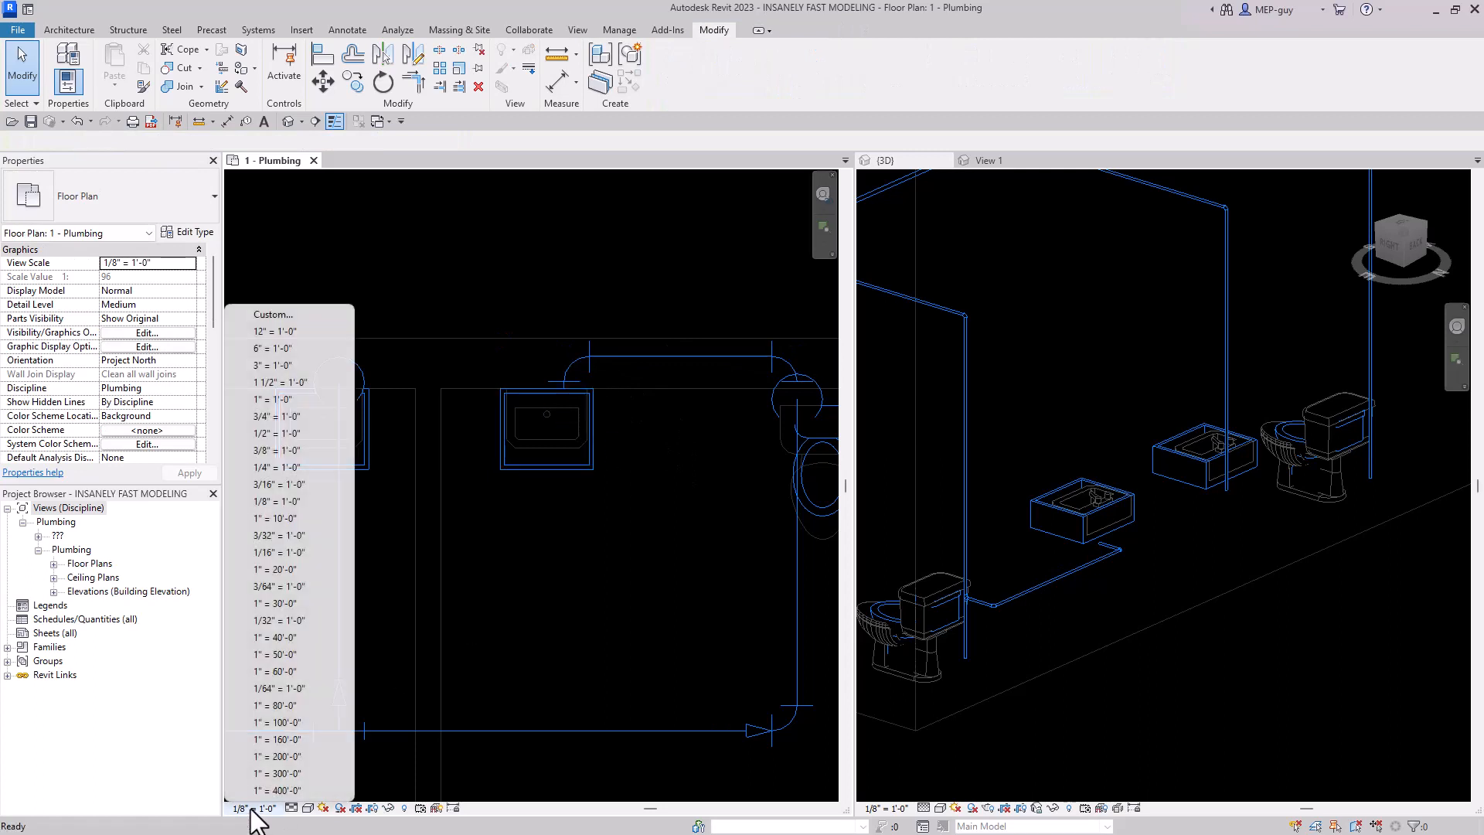
{"action": "left_click", "coordinate": [274, 467]}
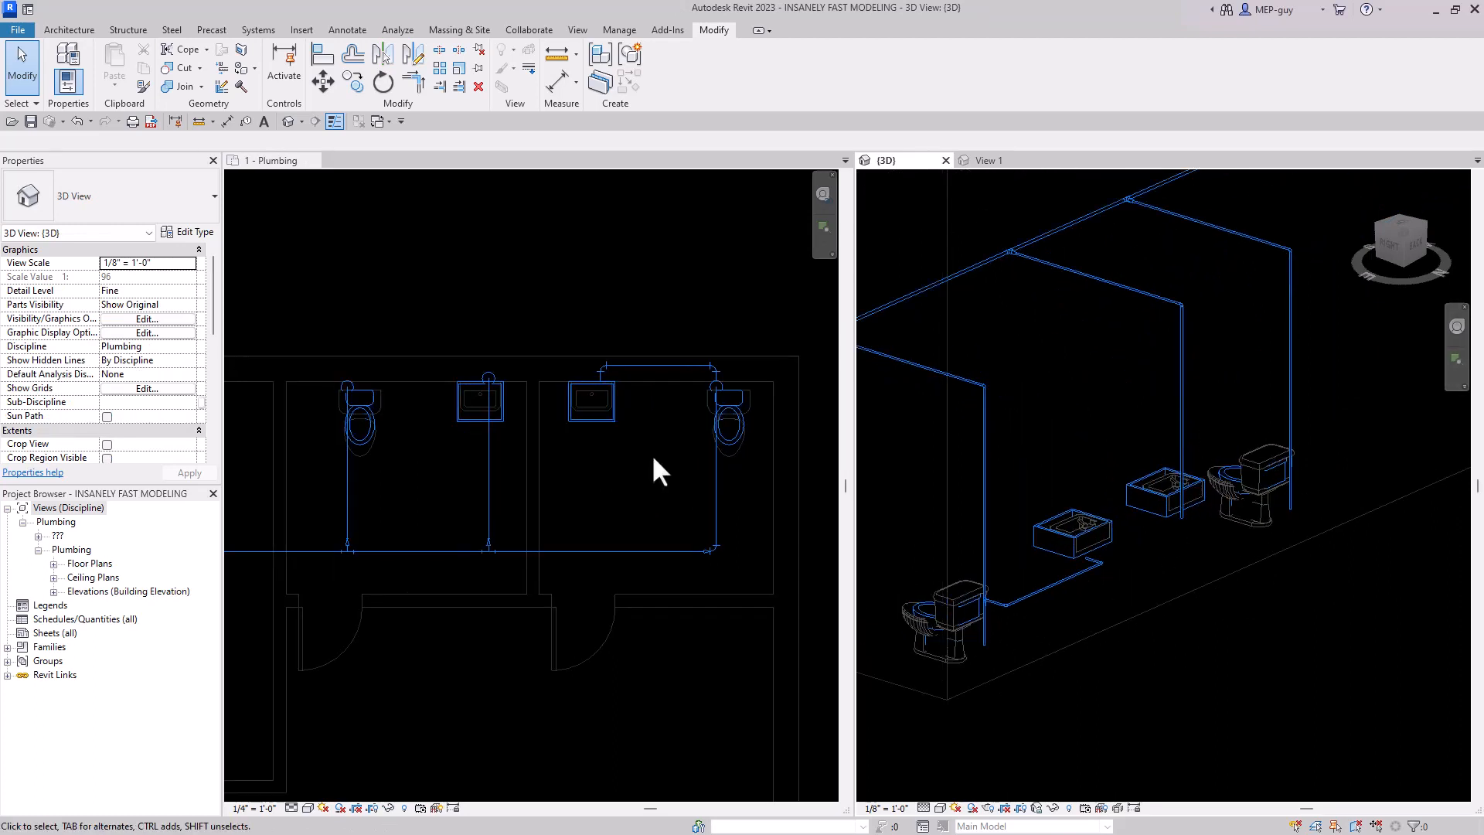
Select the whole cold-water run, filter out Plumbing Fixtures, and delete the pipes and fittings
{"action": "left_click", "coordinate": [275, 160]}
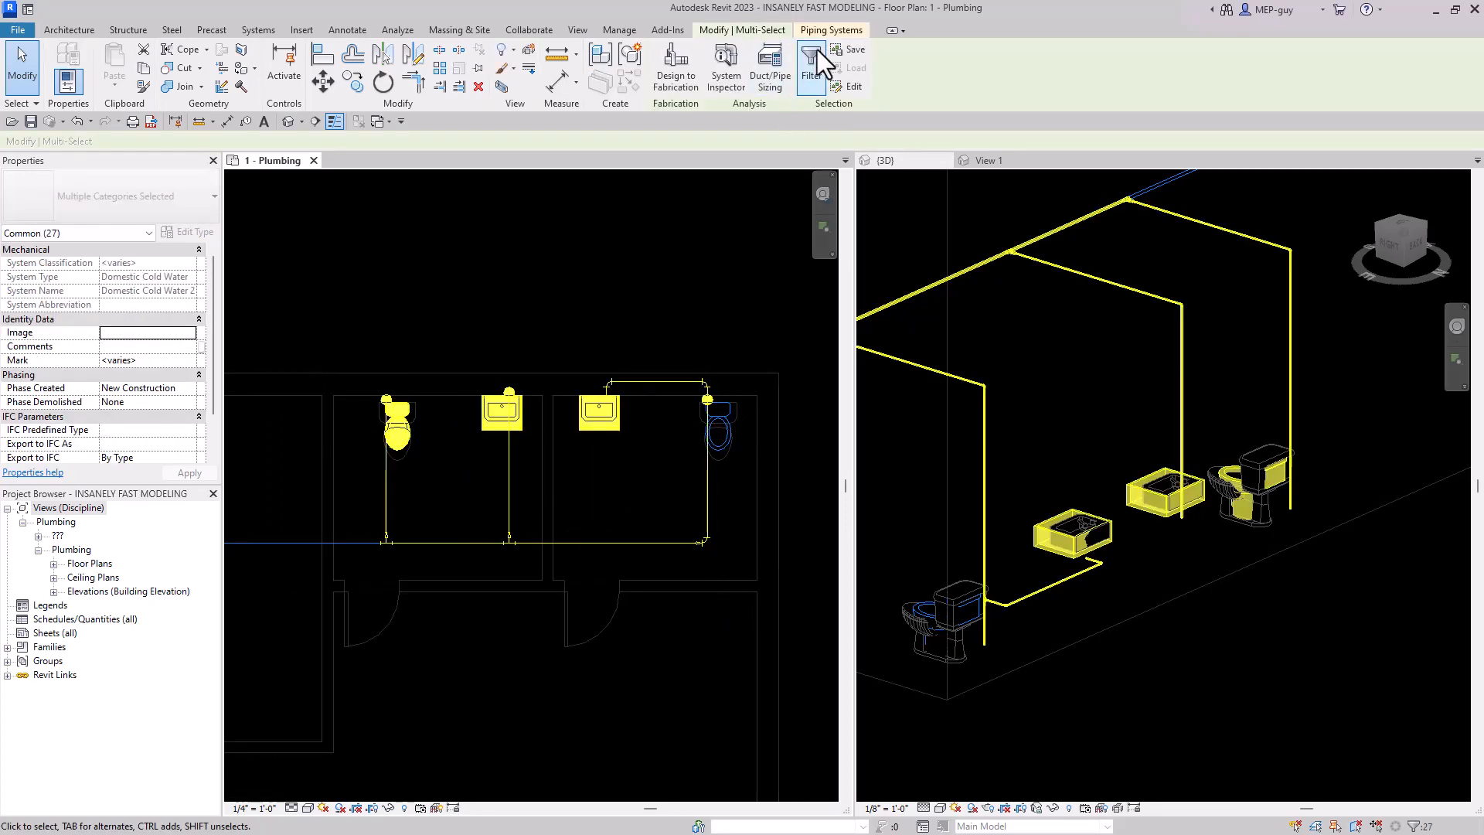
{"action": "left_click", "coordinate": [809, 67]}
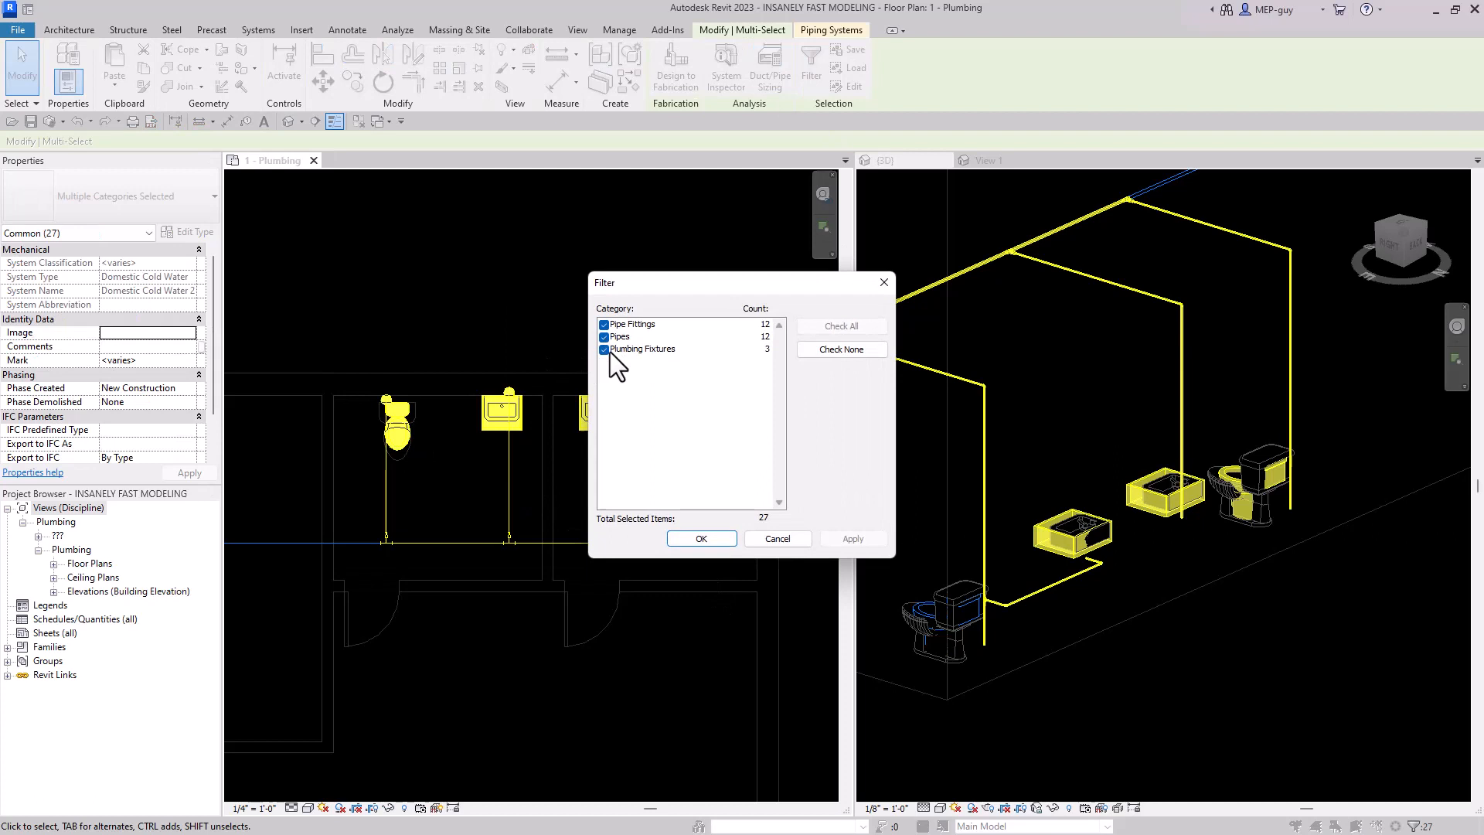
{"action": "left_click", "coordinate": [701, 538]}
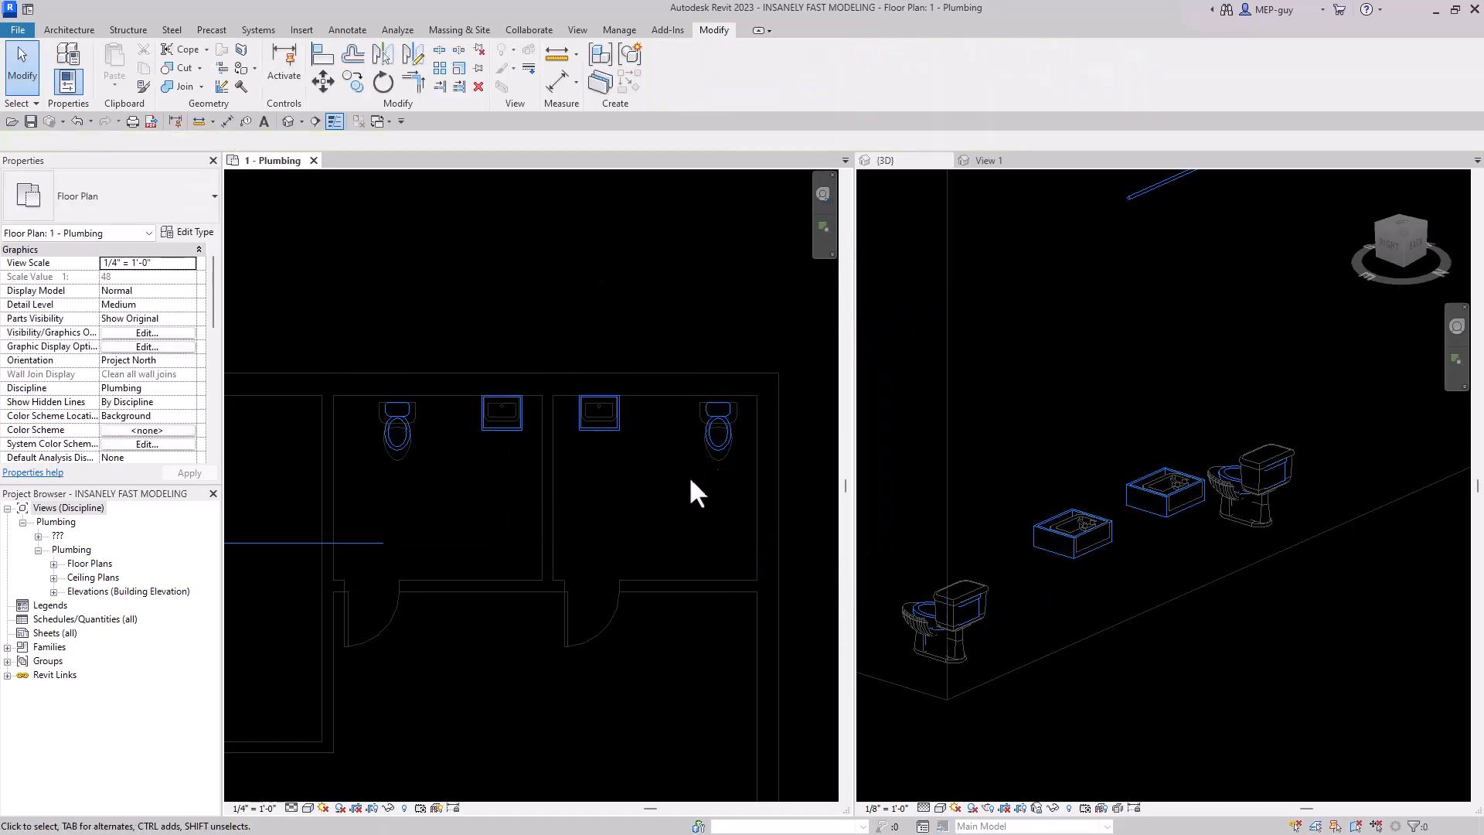
{"action": "mouse_move", "coordinate": [714, 412]}
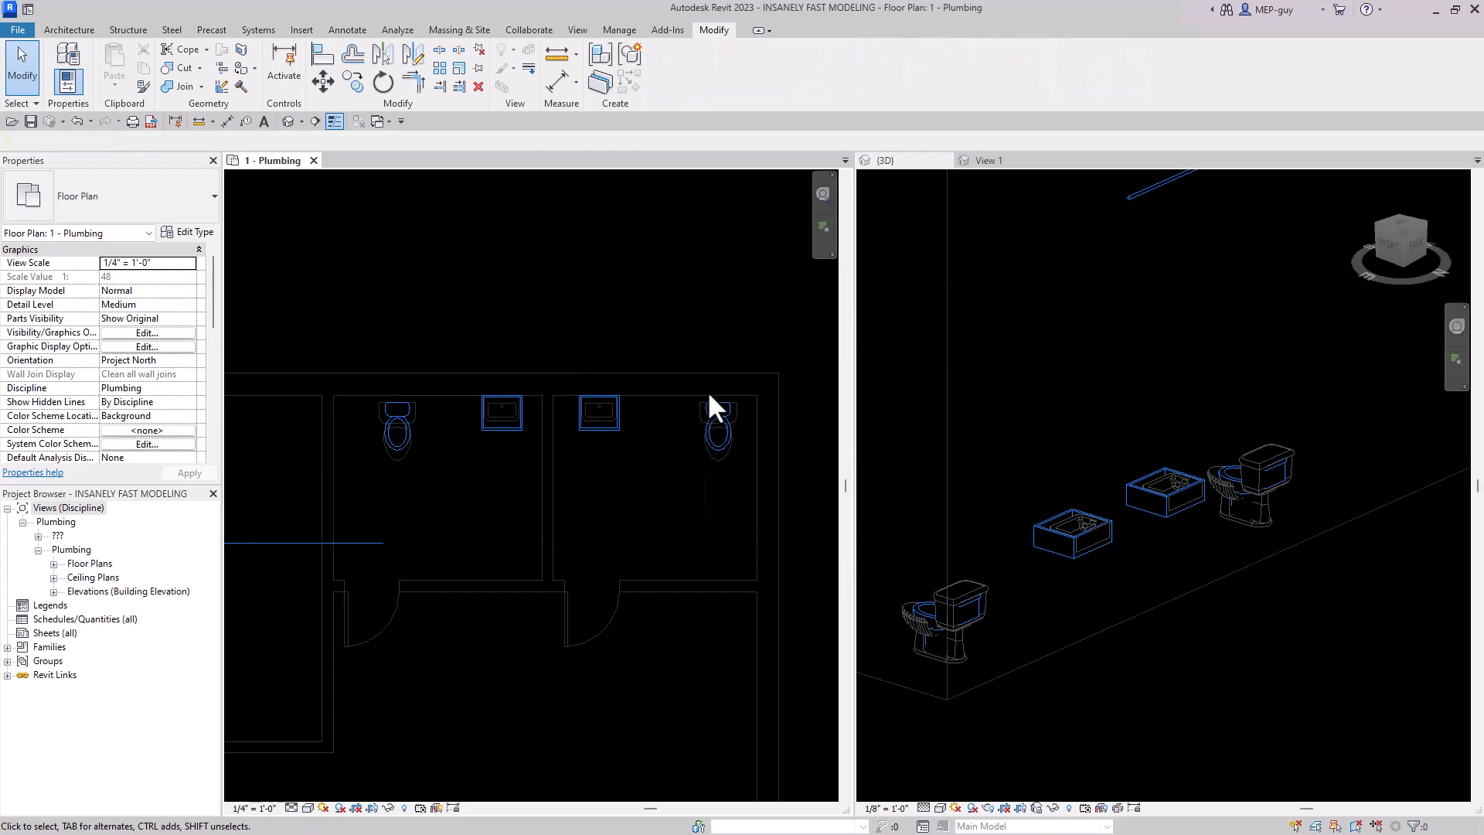
{"action": "mouse_move", "coordinate": [355, 480]}
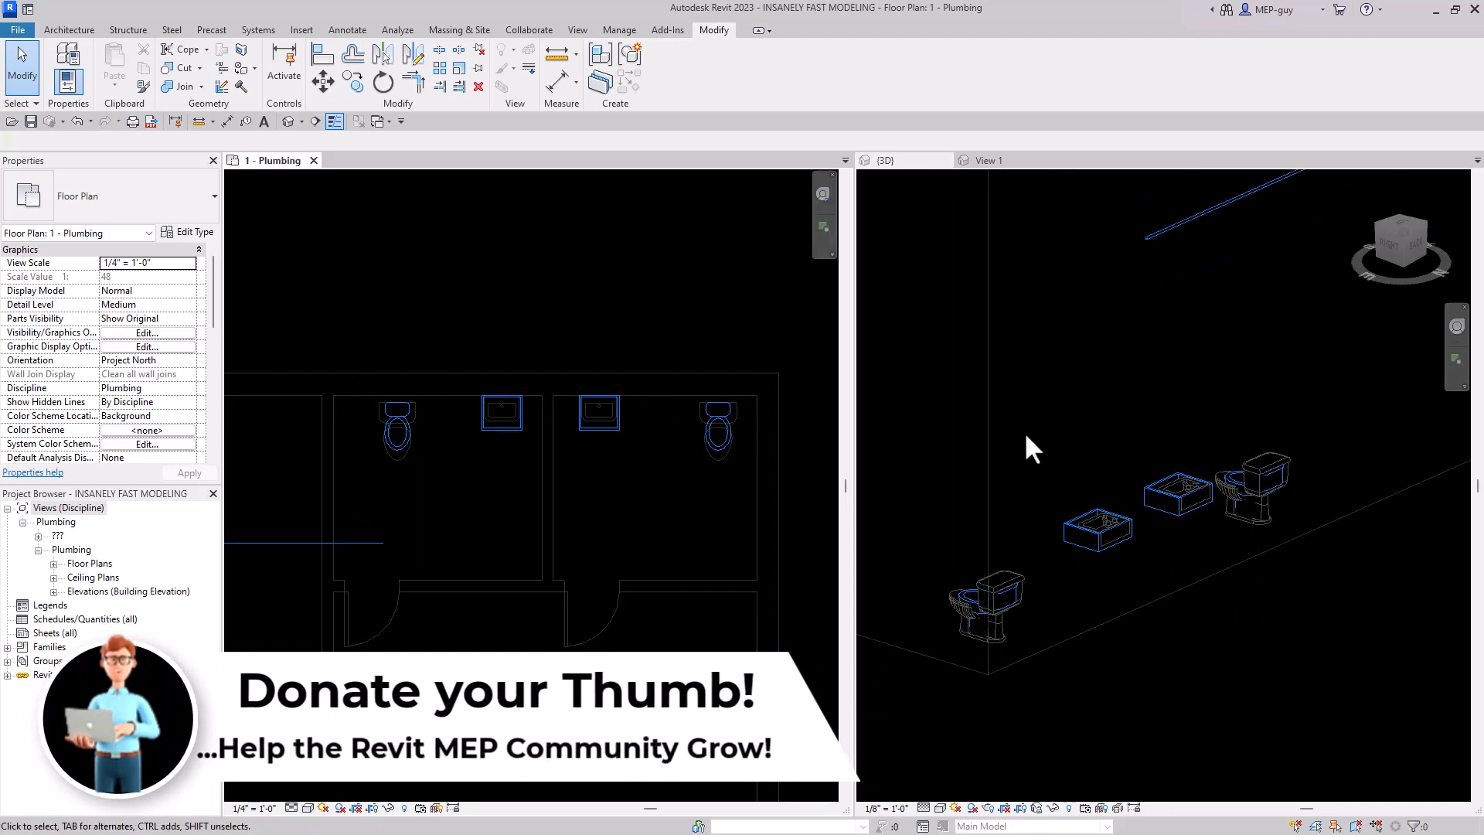
Select a fixture's Domestic Cold Water 2 system from Piping Systems and delete it
{"action": "left_click", "coordinate": [886, 160]}
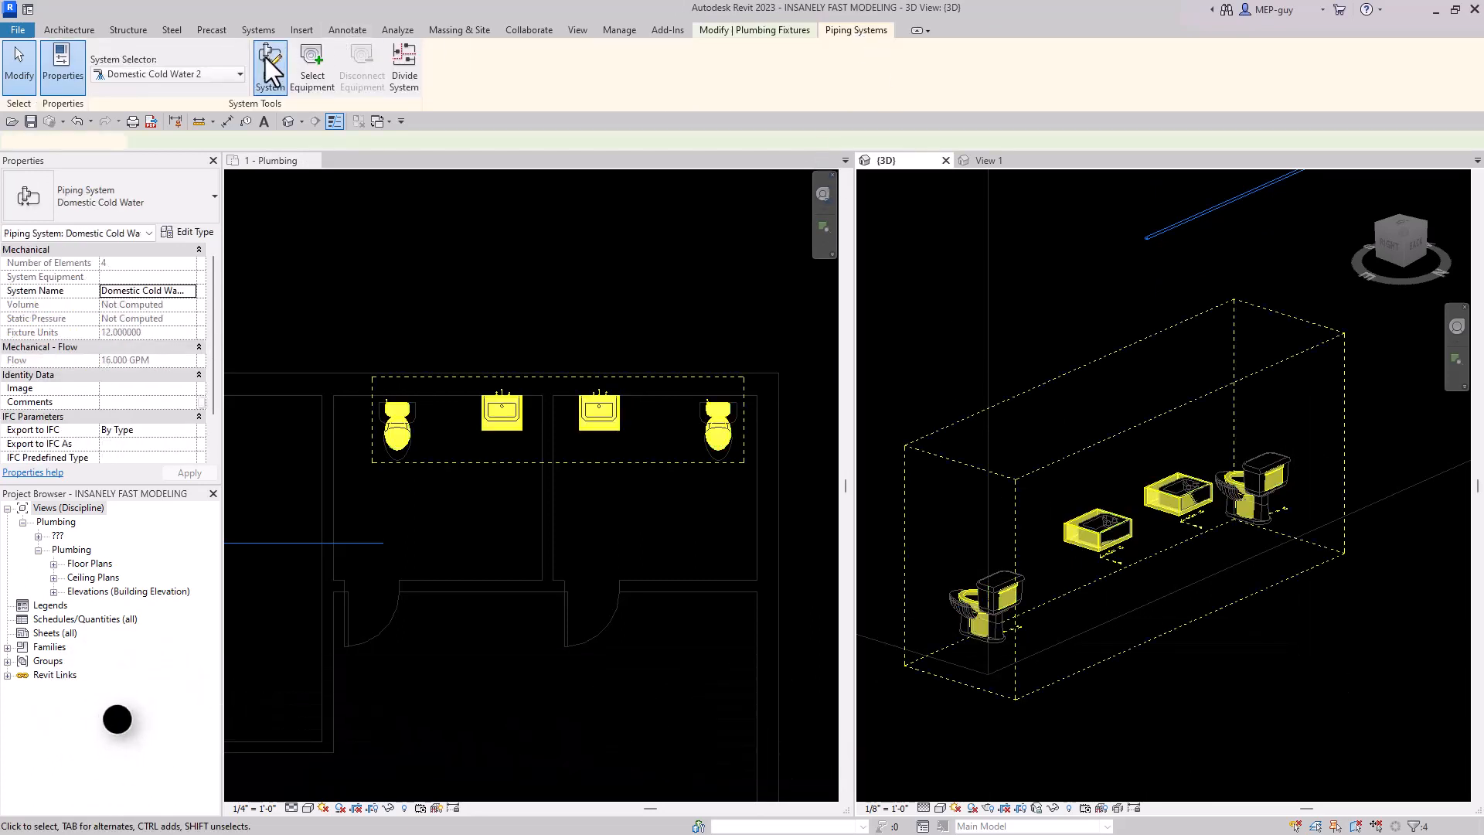
{"action": "left_click", "coordinate": [291, 66]}
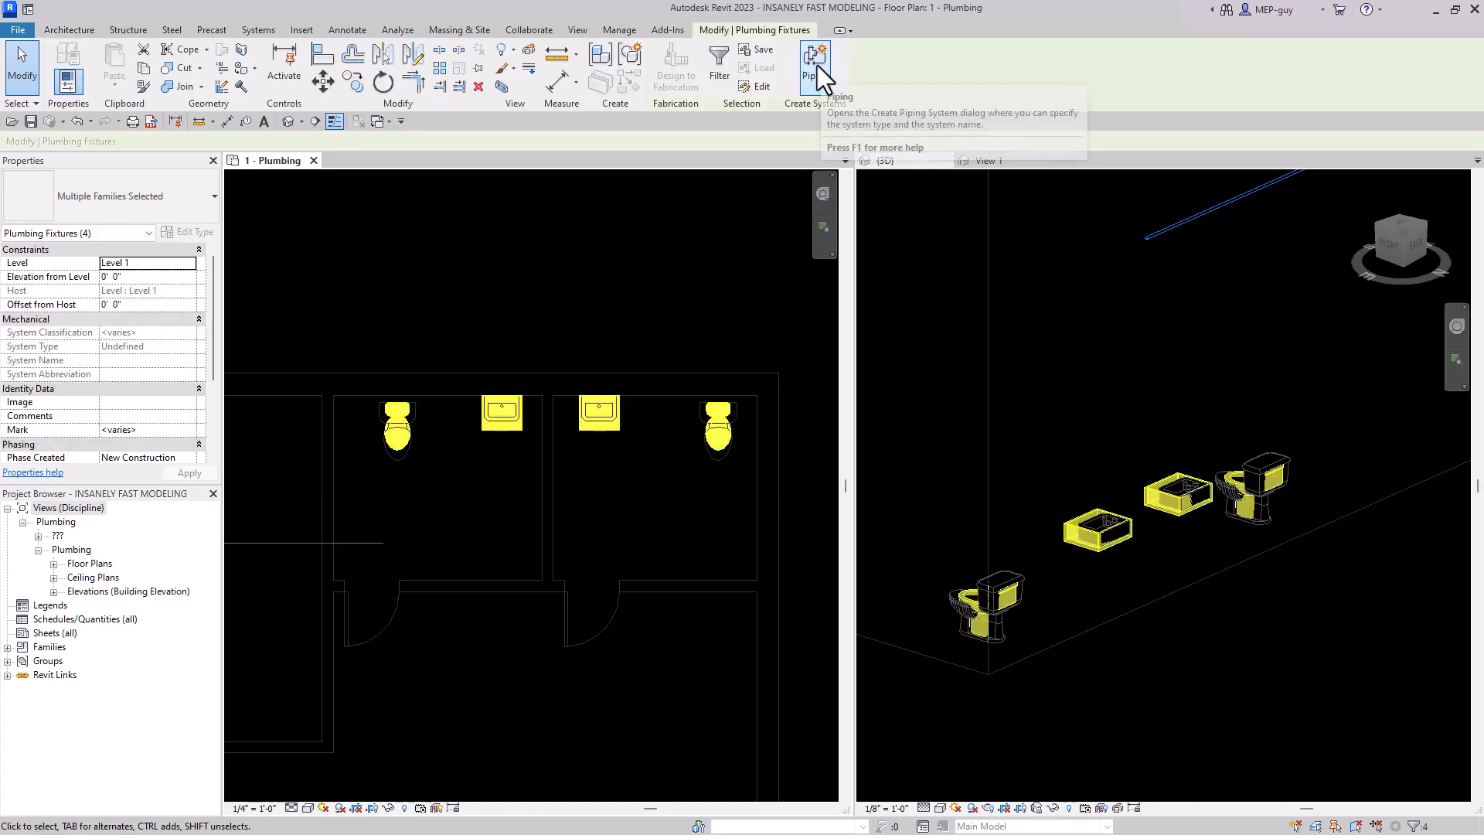
Create the 'Domestic Cold Water 2' piping system from the toilet and sink cold water connectors
{"action": "left_click", "coordinate": [813, 66]}
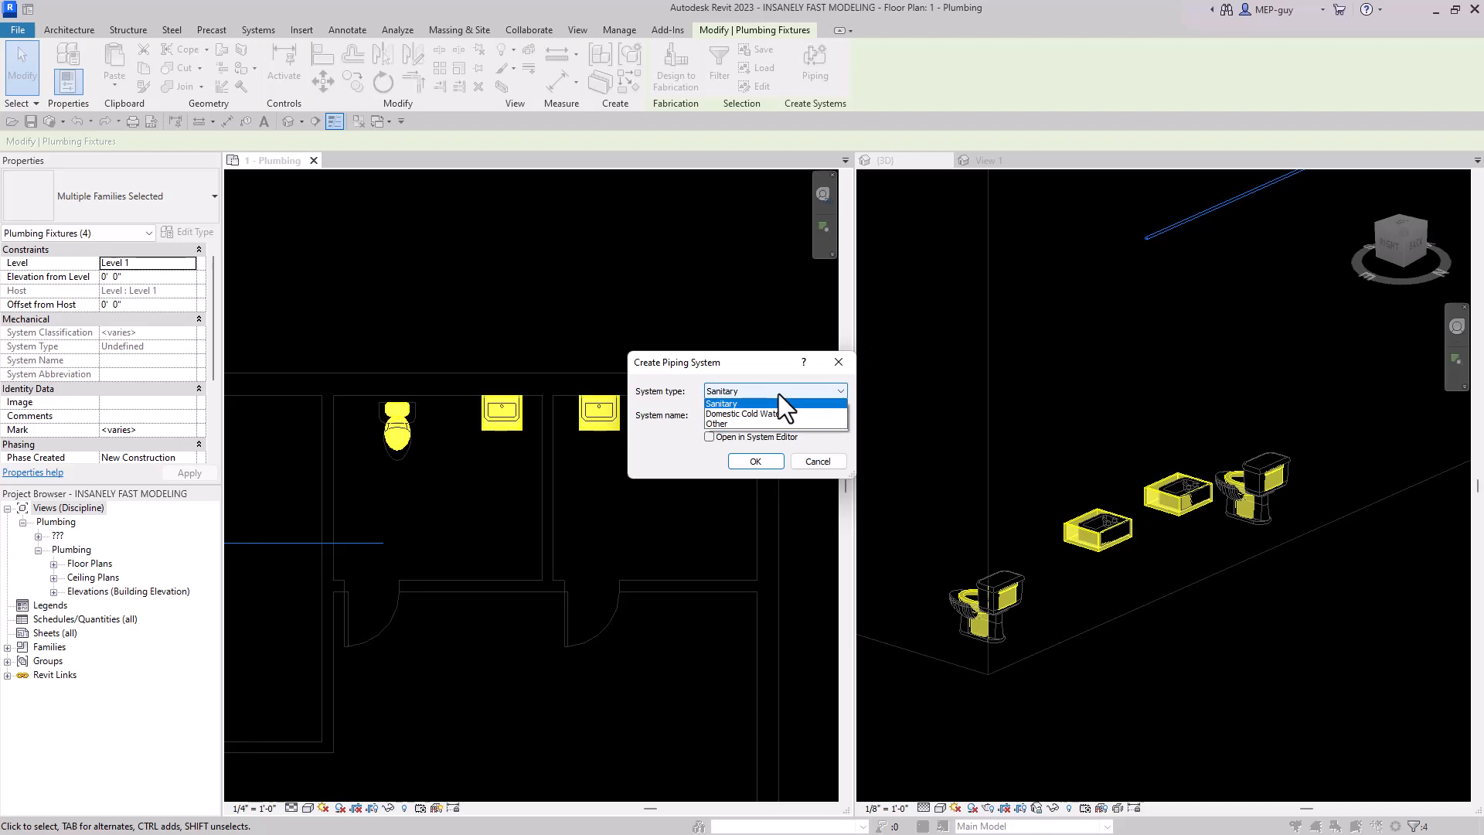
{"action": "left_click", "coordinate": [752, 414]}
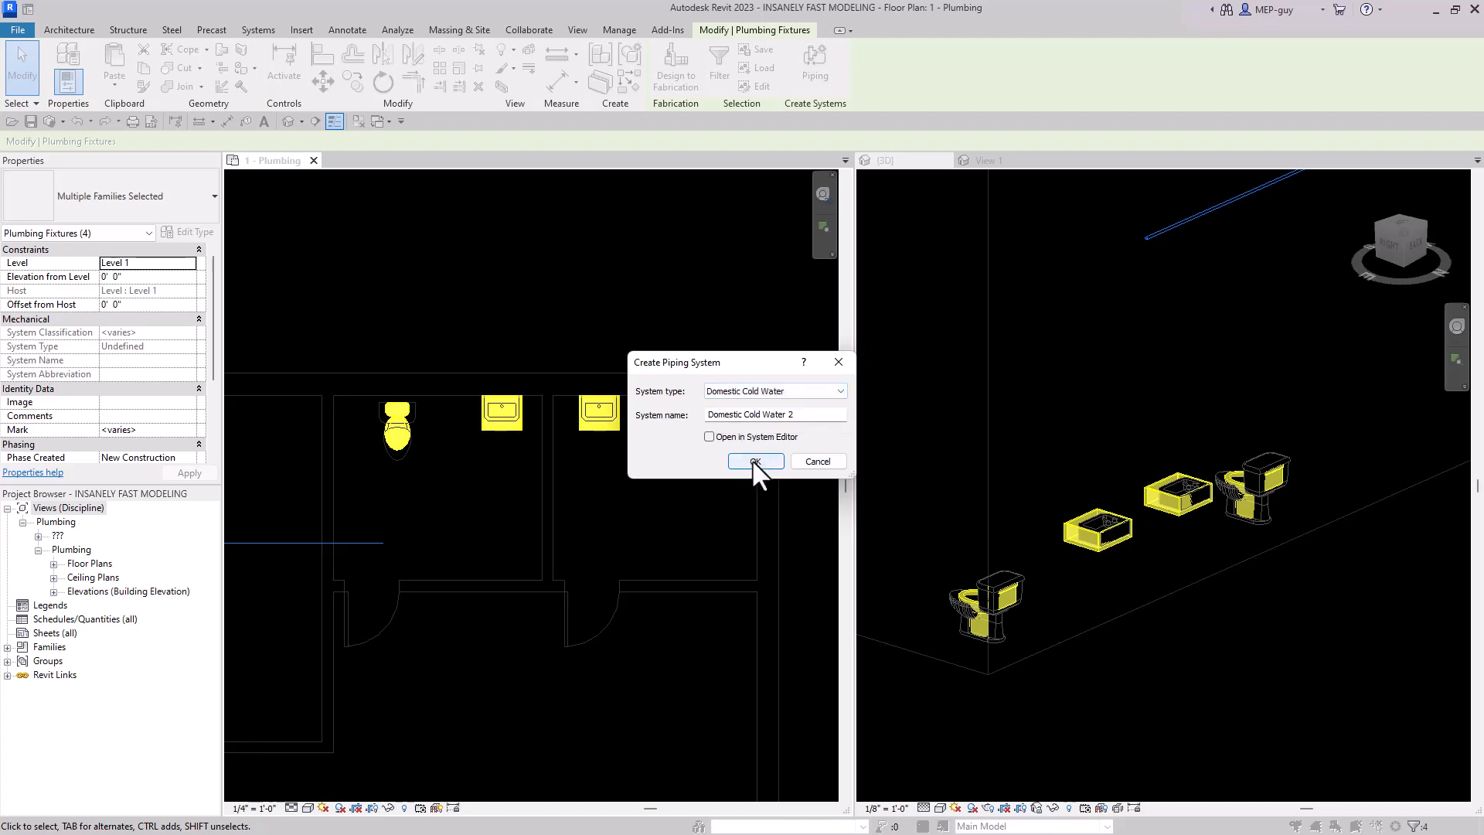
{"action": "left_click", "coordinate": [754, 464]}
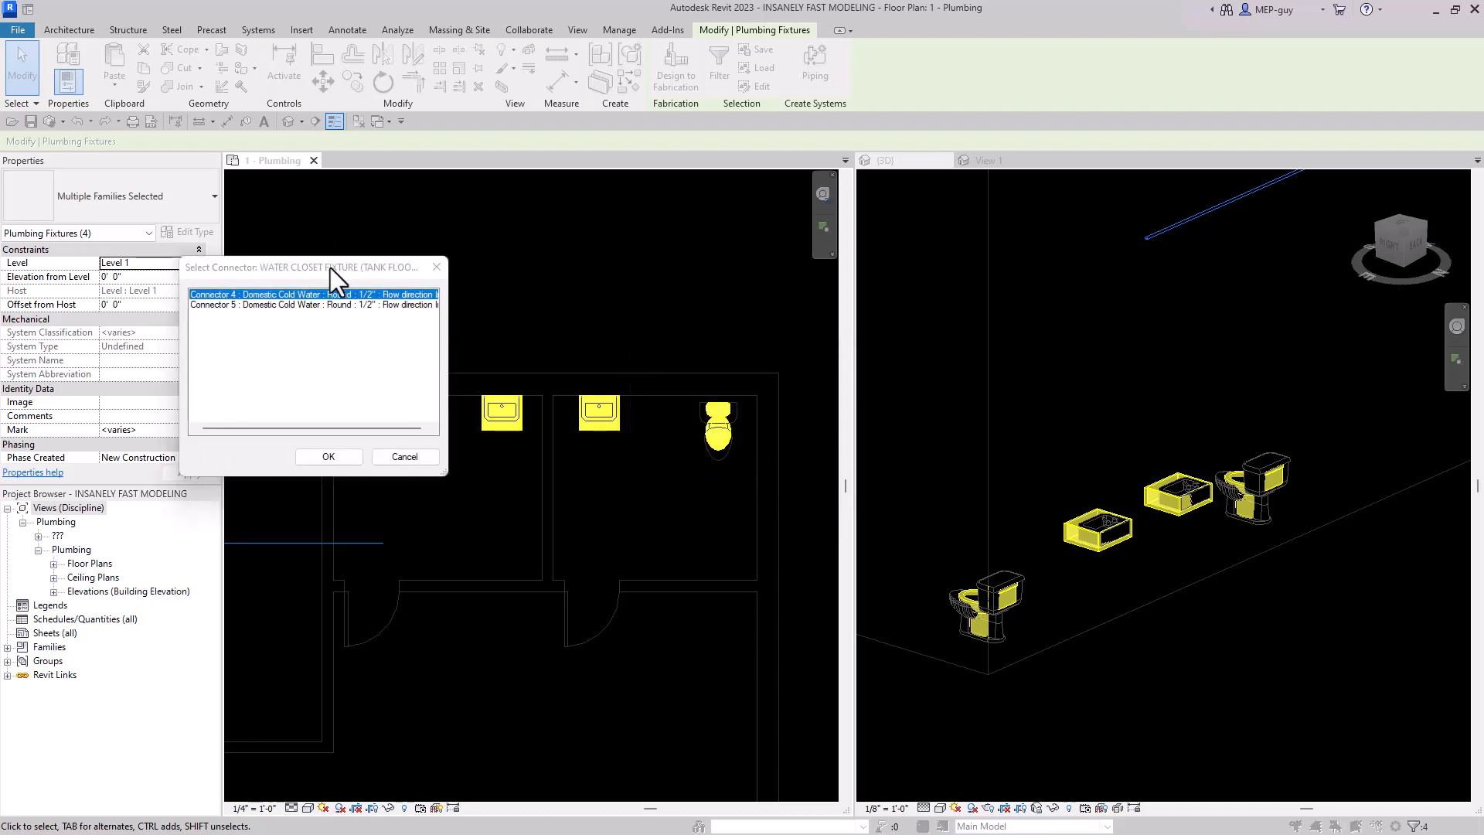
{"action": "left_click_drag", "start_coordinate": [300, 266], "coordinate": [597, 153]}
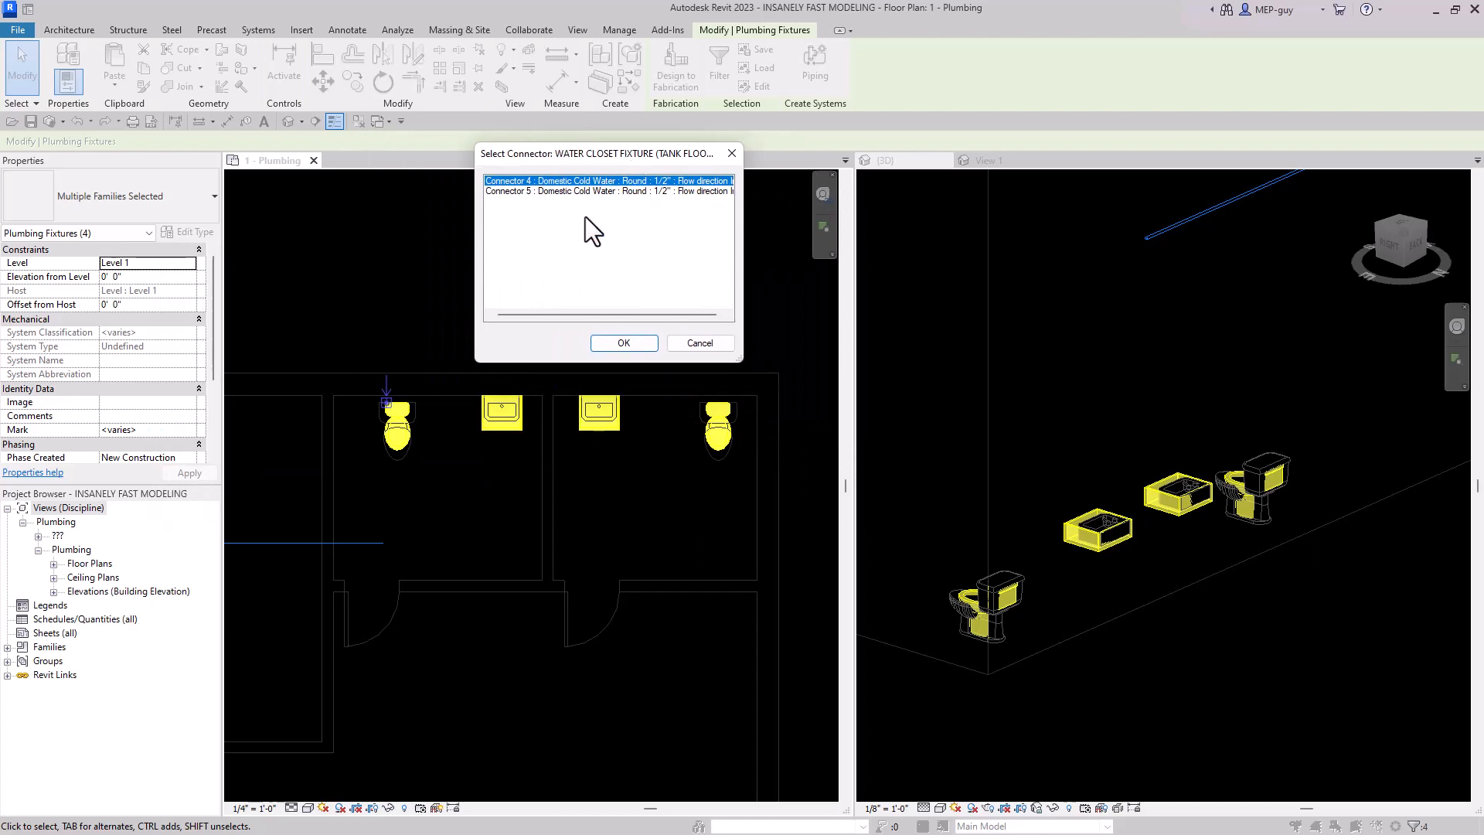
{"action": "mouse_move", "coordinate": [417, 409]}
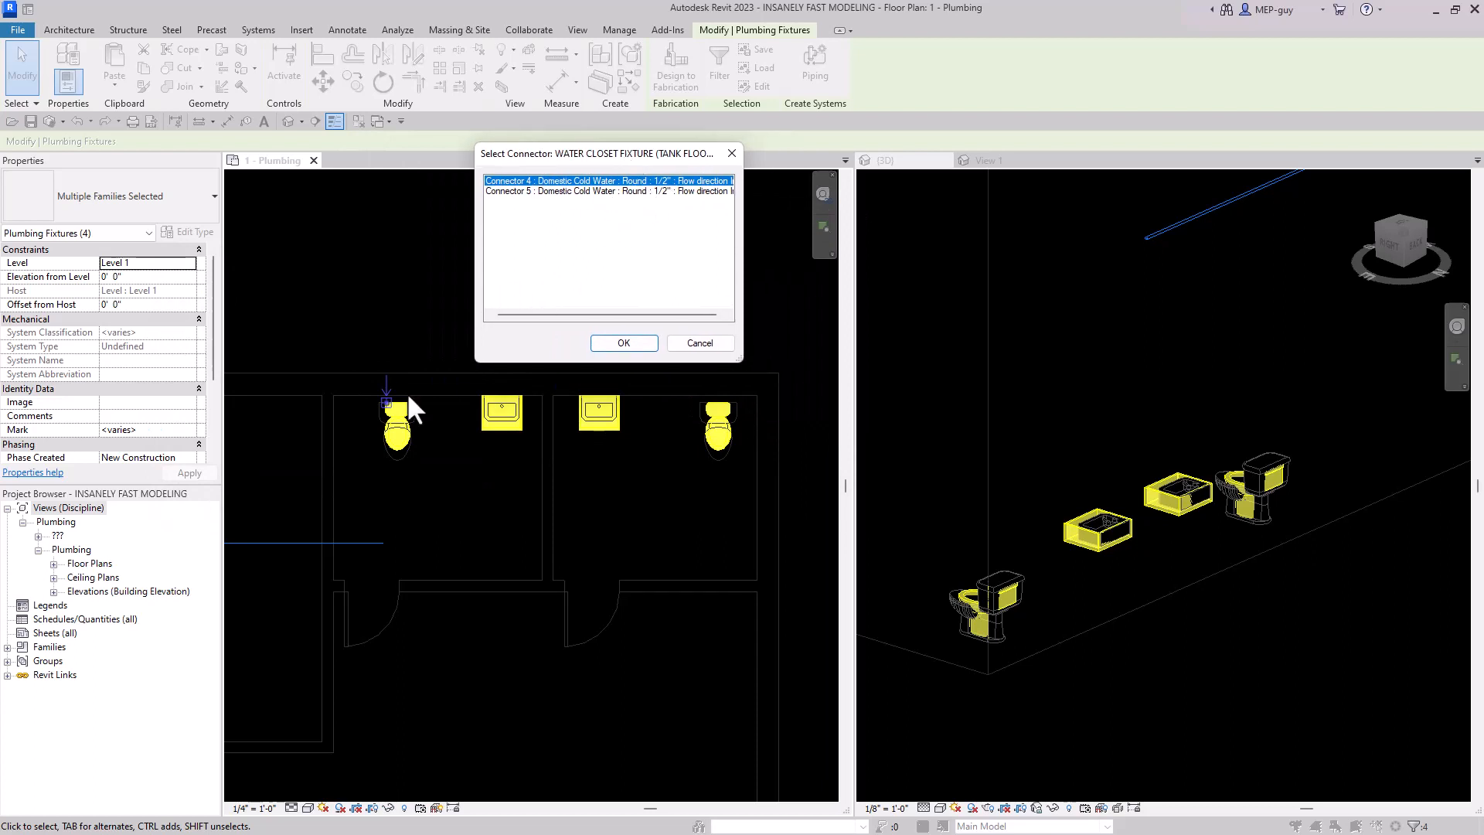
{"action": "mouse_move", "coordinate": [715, 396]}
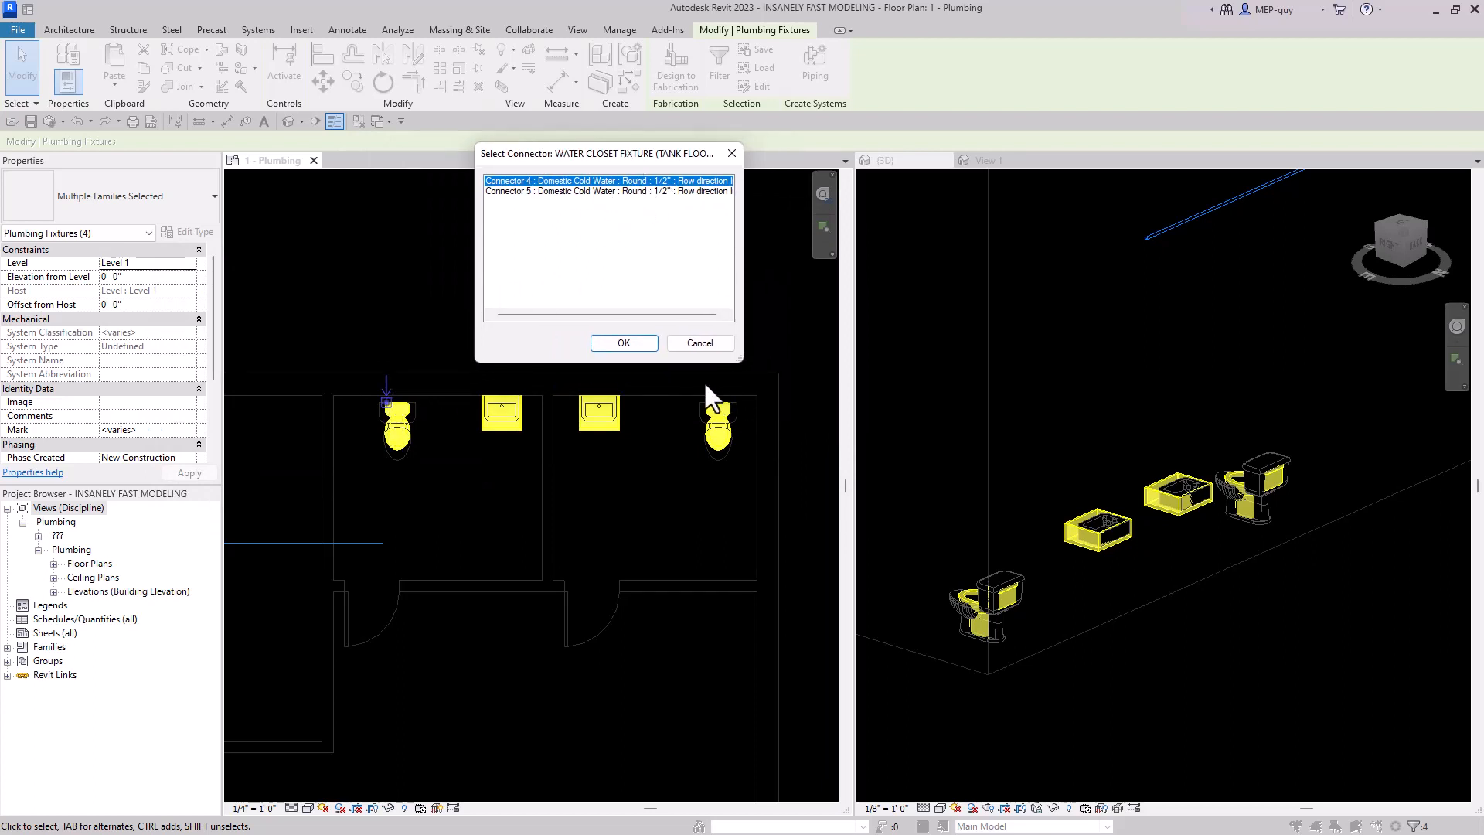
{"action": "mouse_move", "coordinate": [434, 393]}
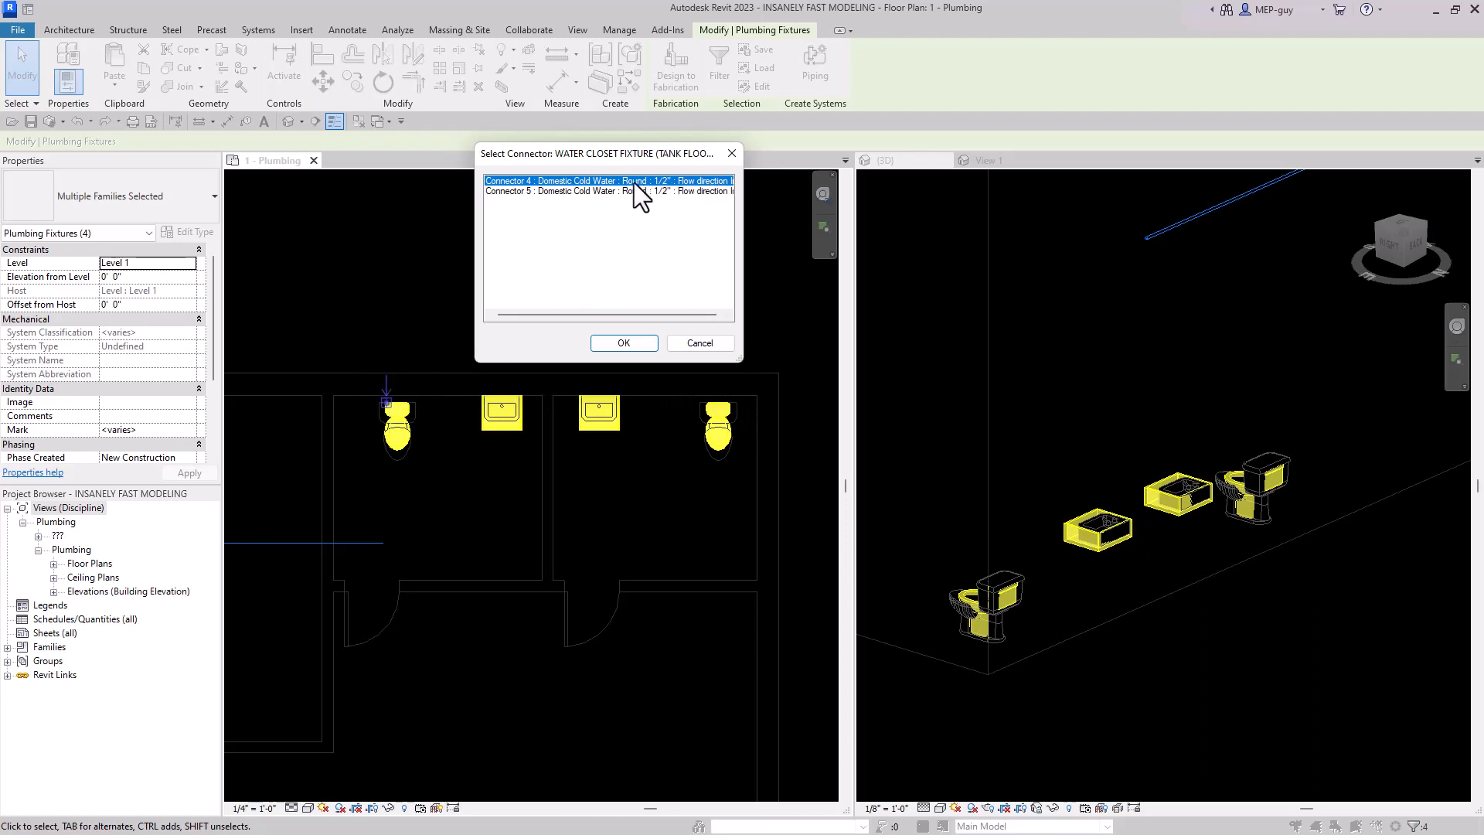
{"action": "left_click", "coordinate": [623, 343]}
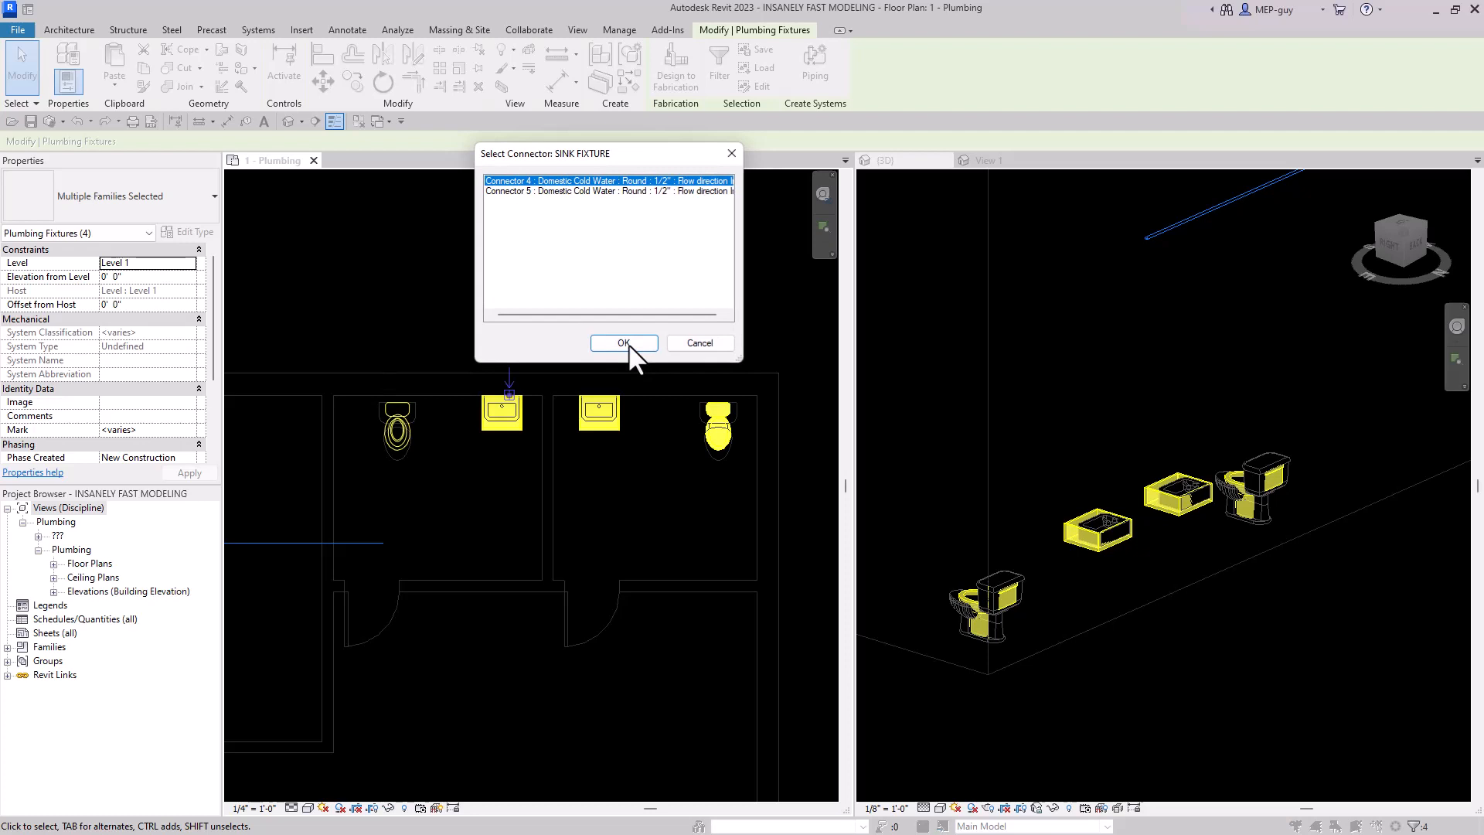
{"action": "left_click", "coordinate": [623, 342]}
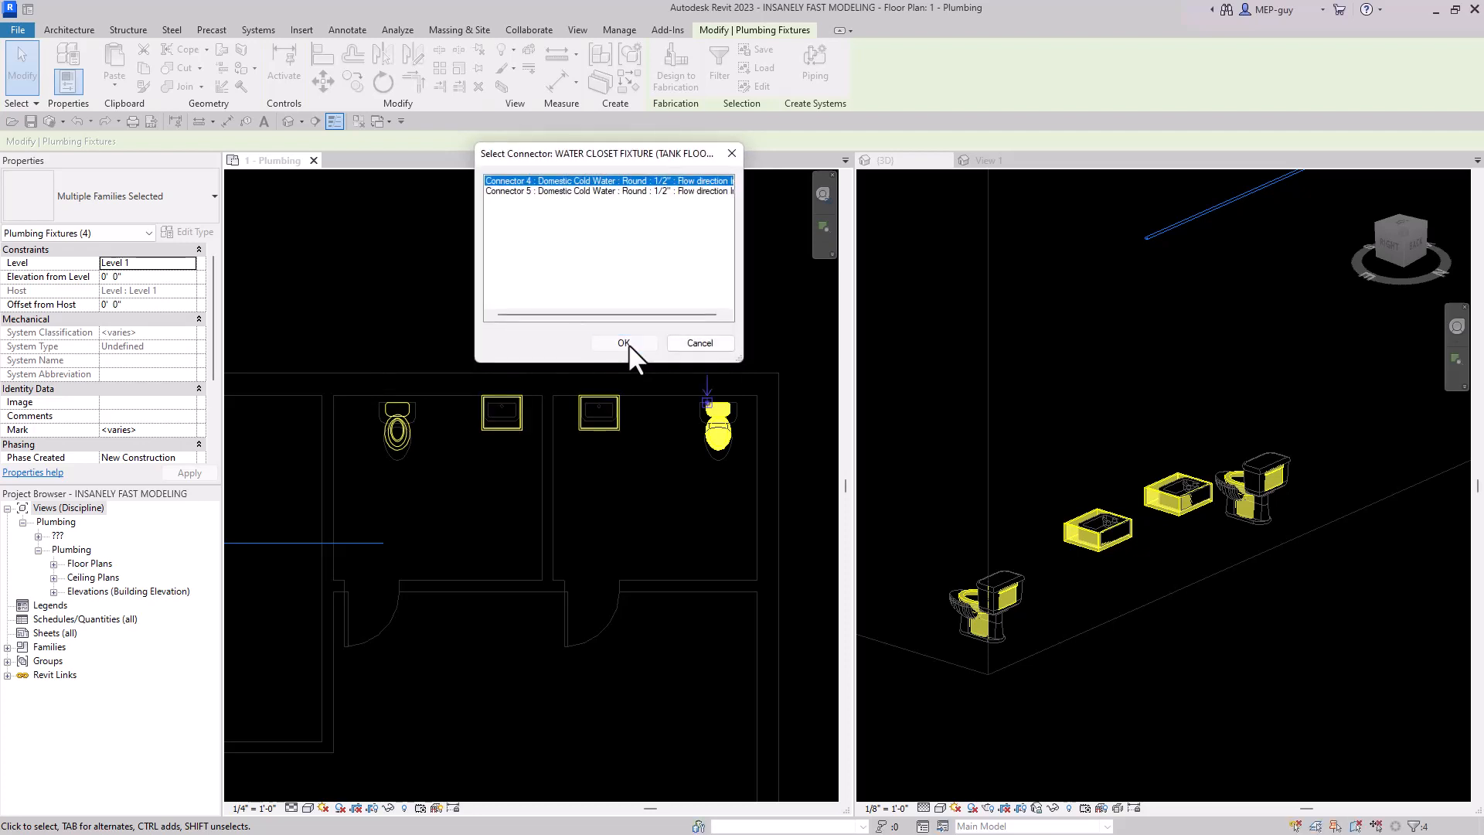
{"action": "left_click", "coordinate": [624, 342]}
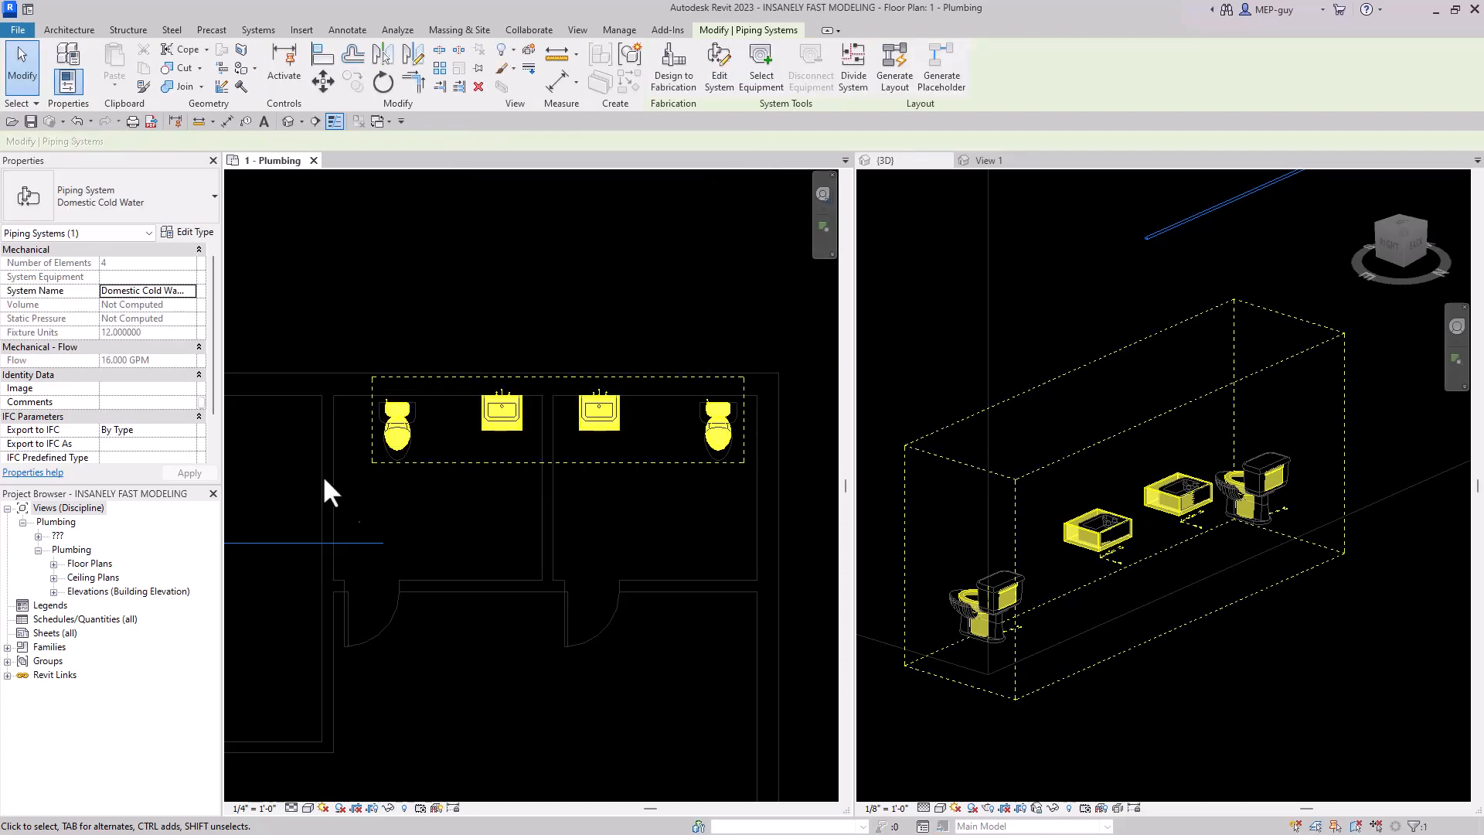
{"action": "mouse_move", "coordinate": [1117, 488]}
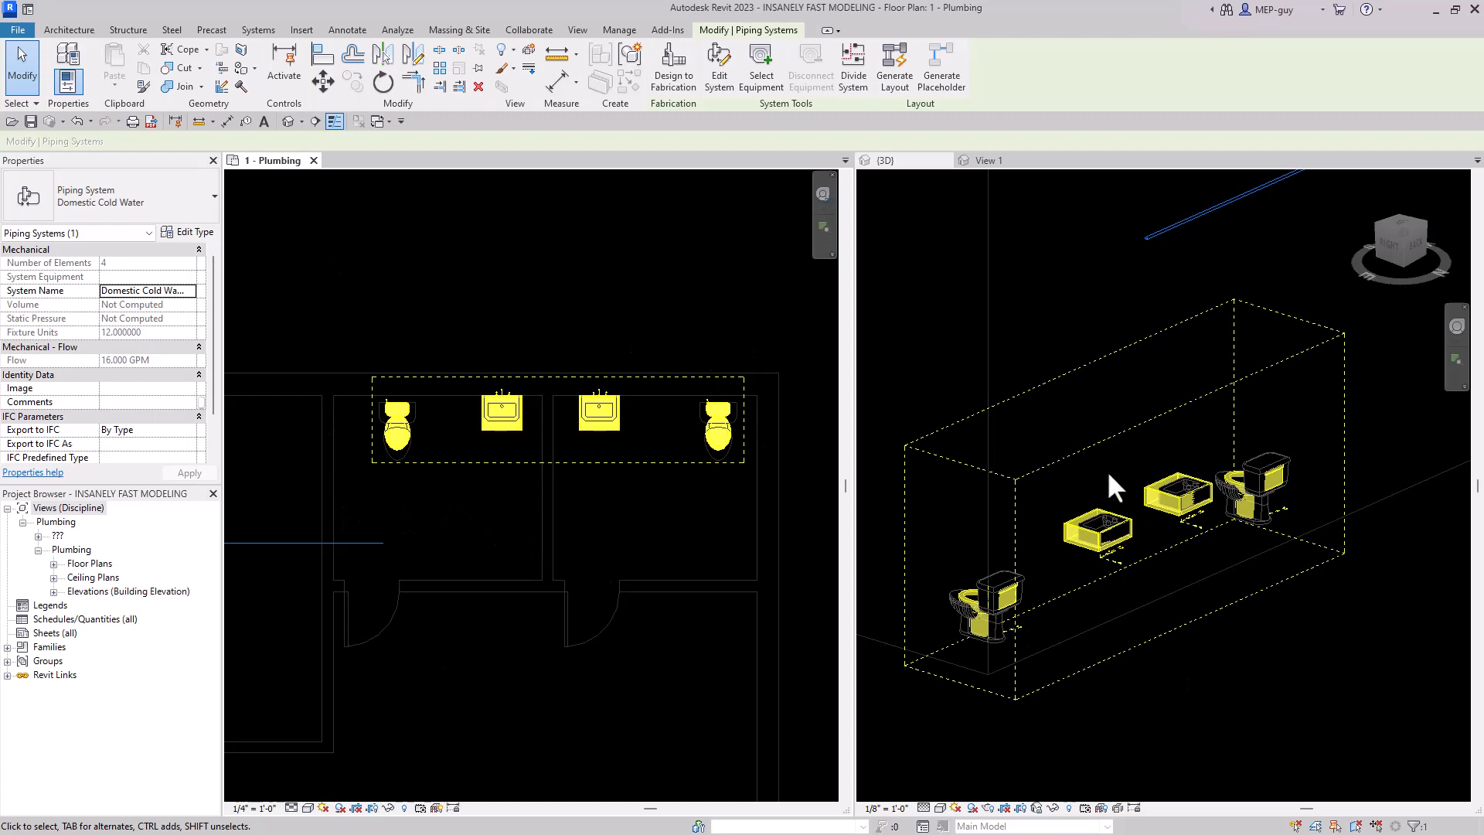
Generate the pipe layout, cycle to solution 6 of 6, and finish the layout
{"action": "left_click", "coordinate": [893, 67]}
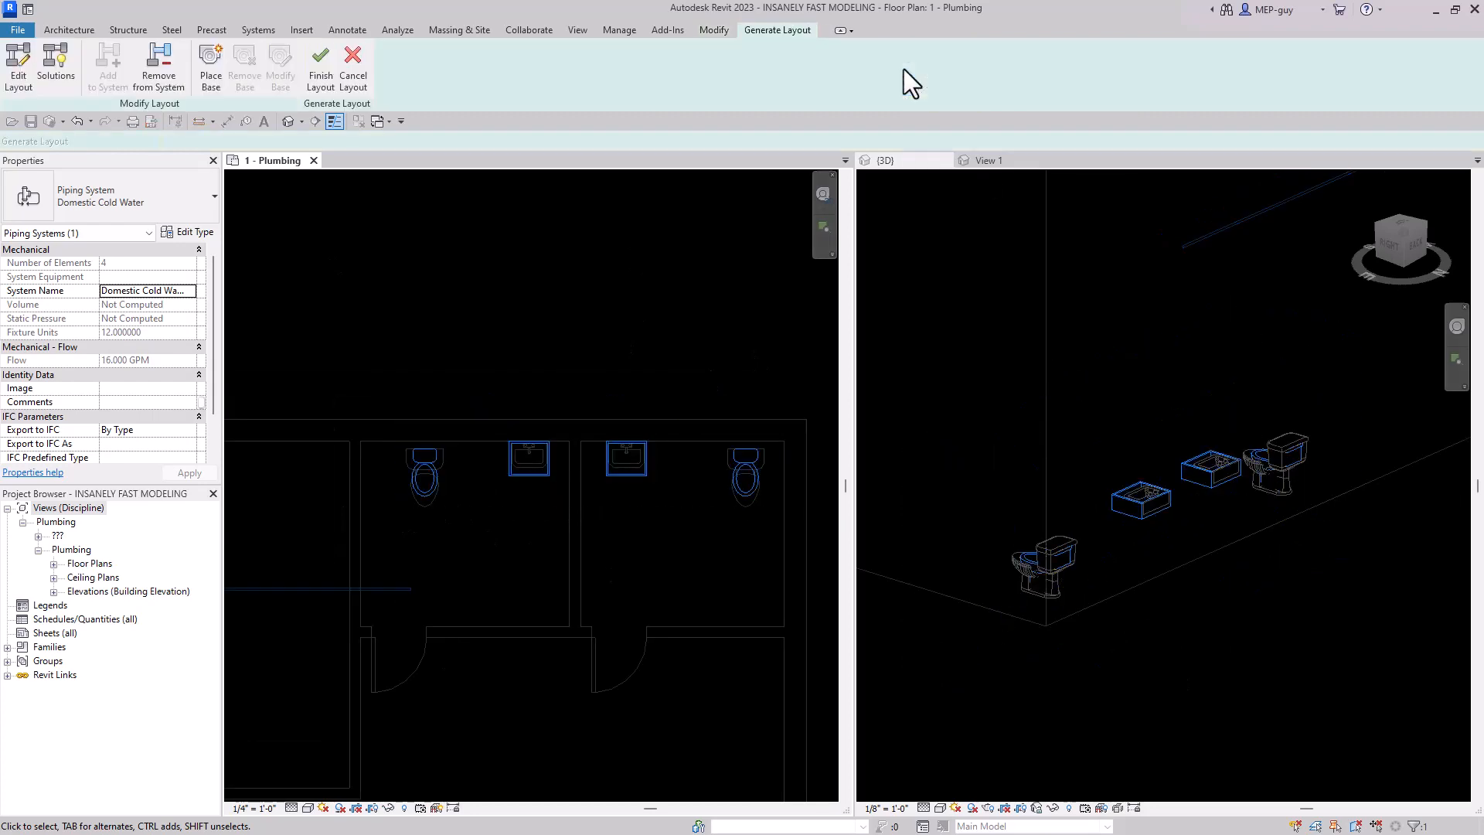
{"action": "left_click", "coordinate": [55, 66]}
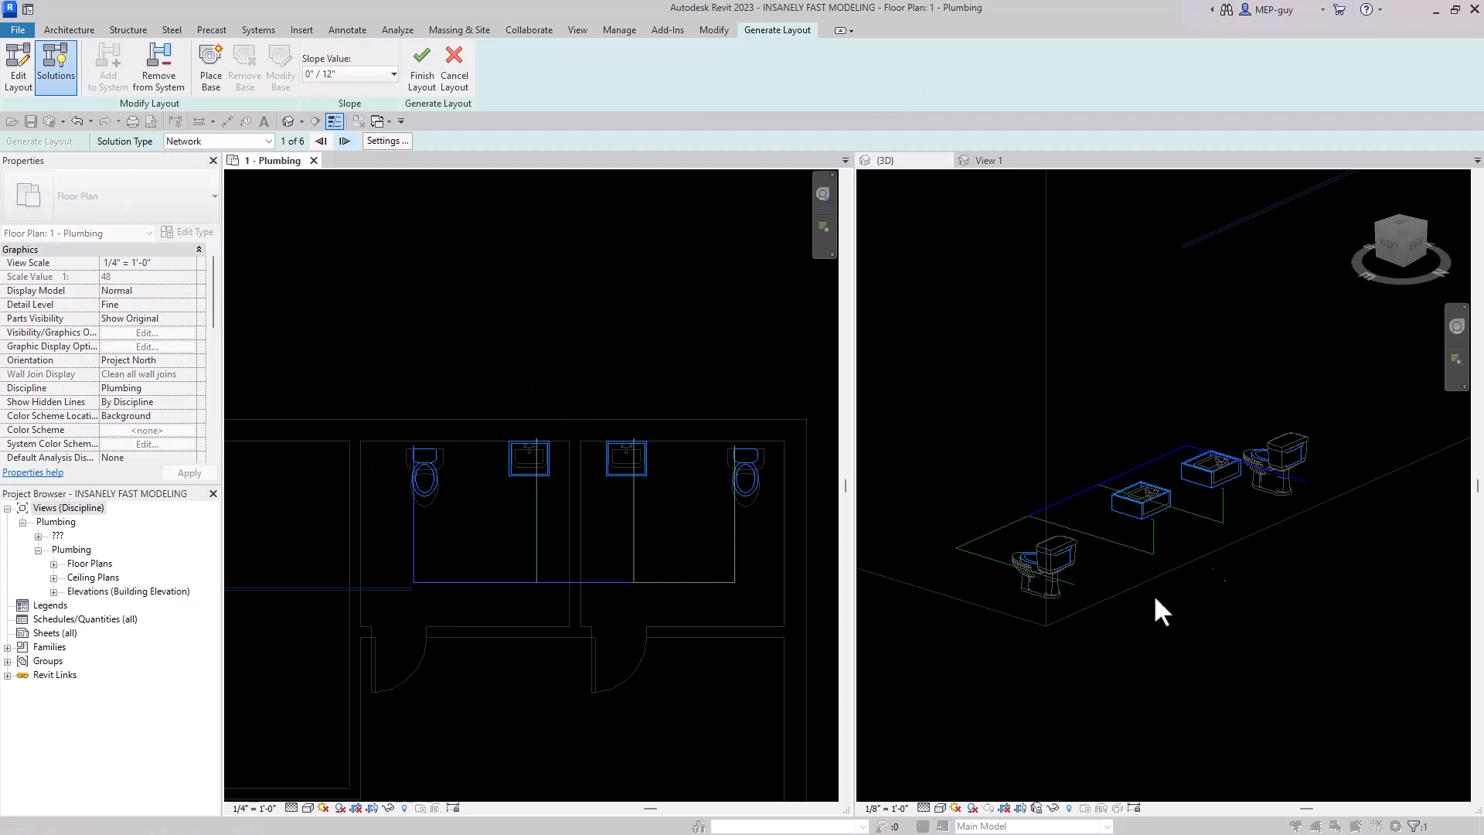
{"action": "mouse_move", "coordinate": [1346, 395]}
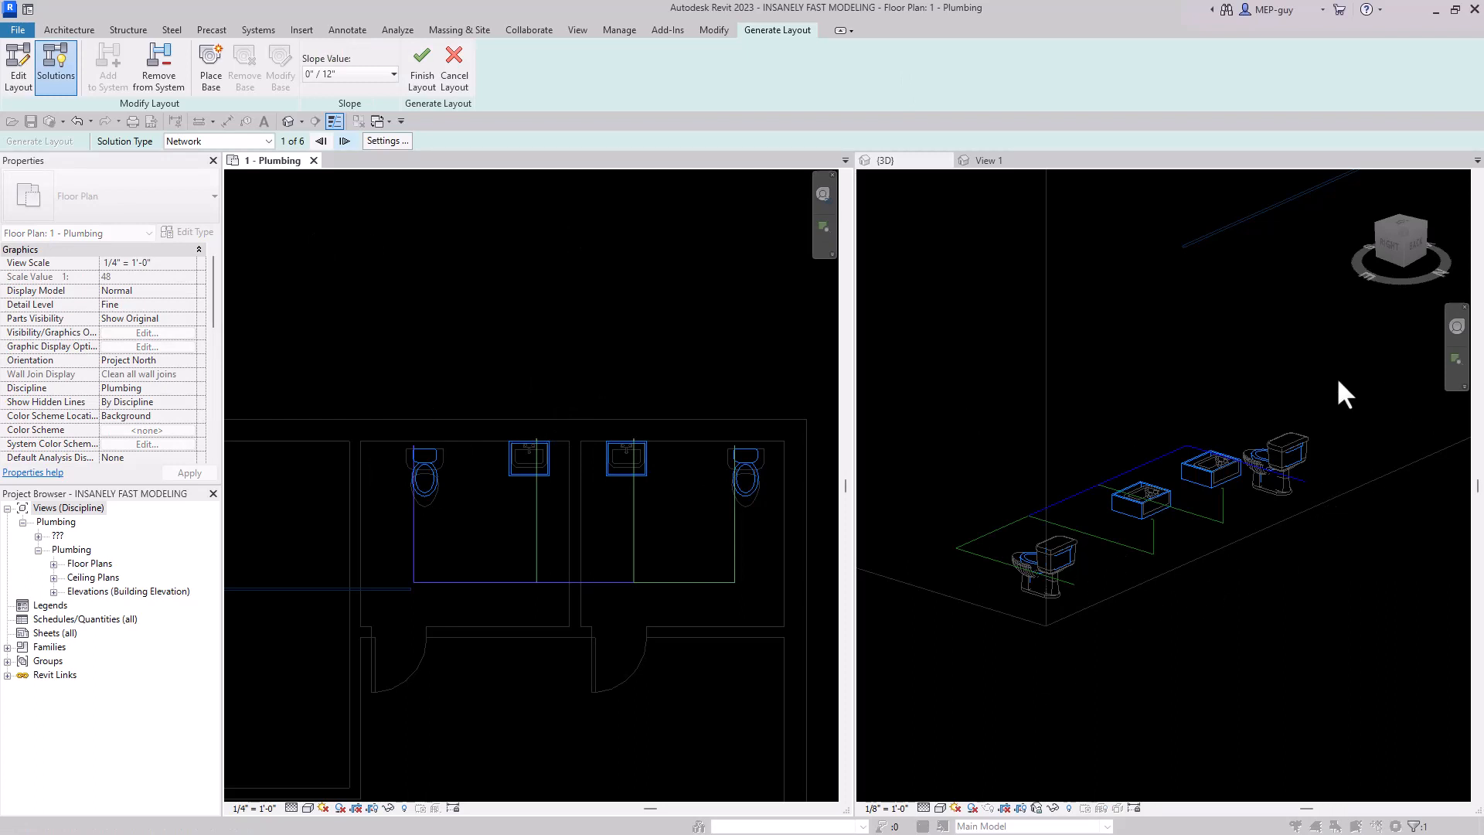
{"action": "mouse_move", "coordinate": [317, 216]}
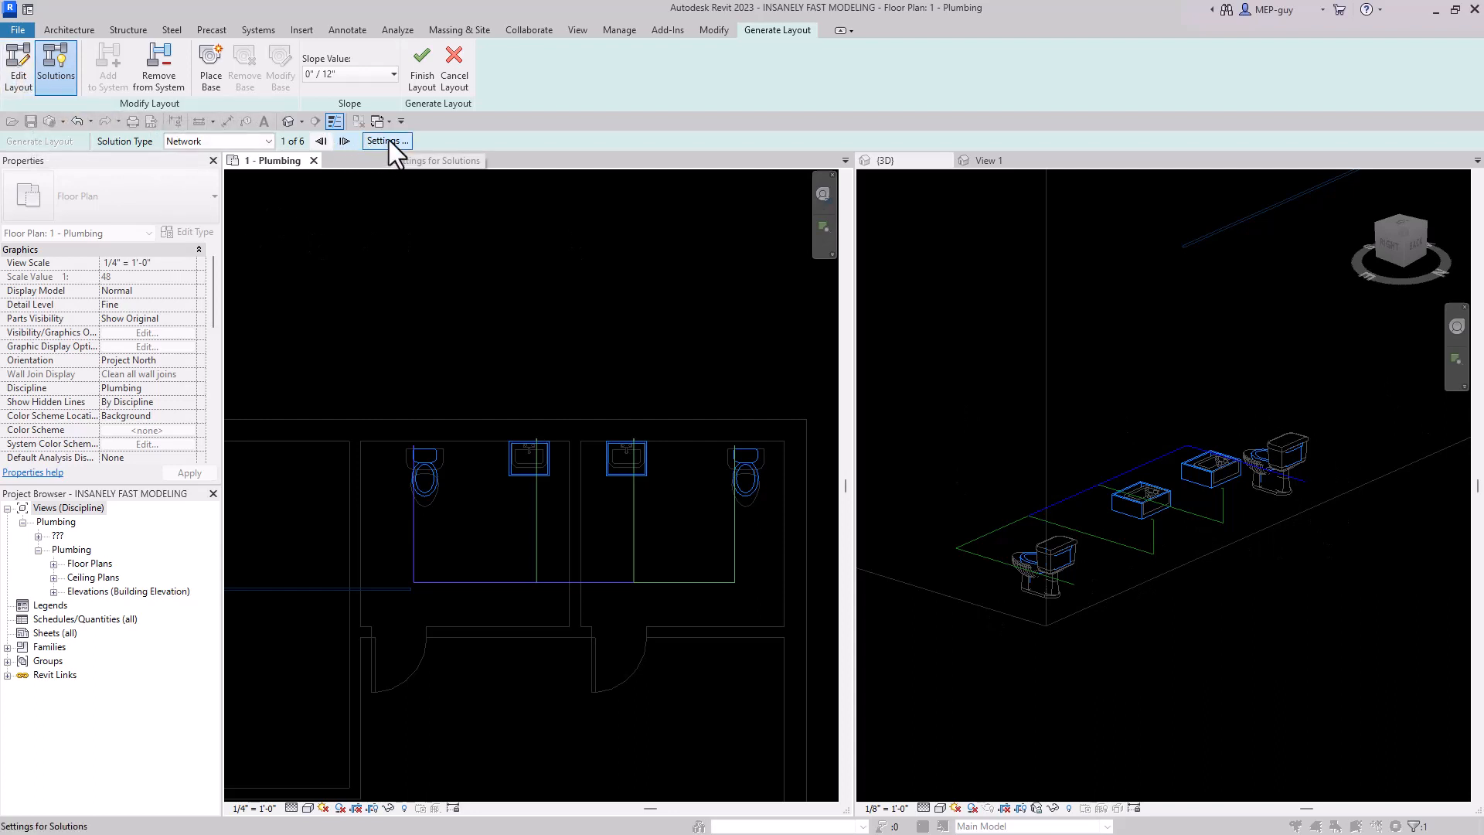
{"action": "mouse_move", "coordinate": [346, 141]}
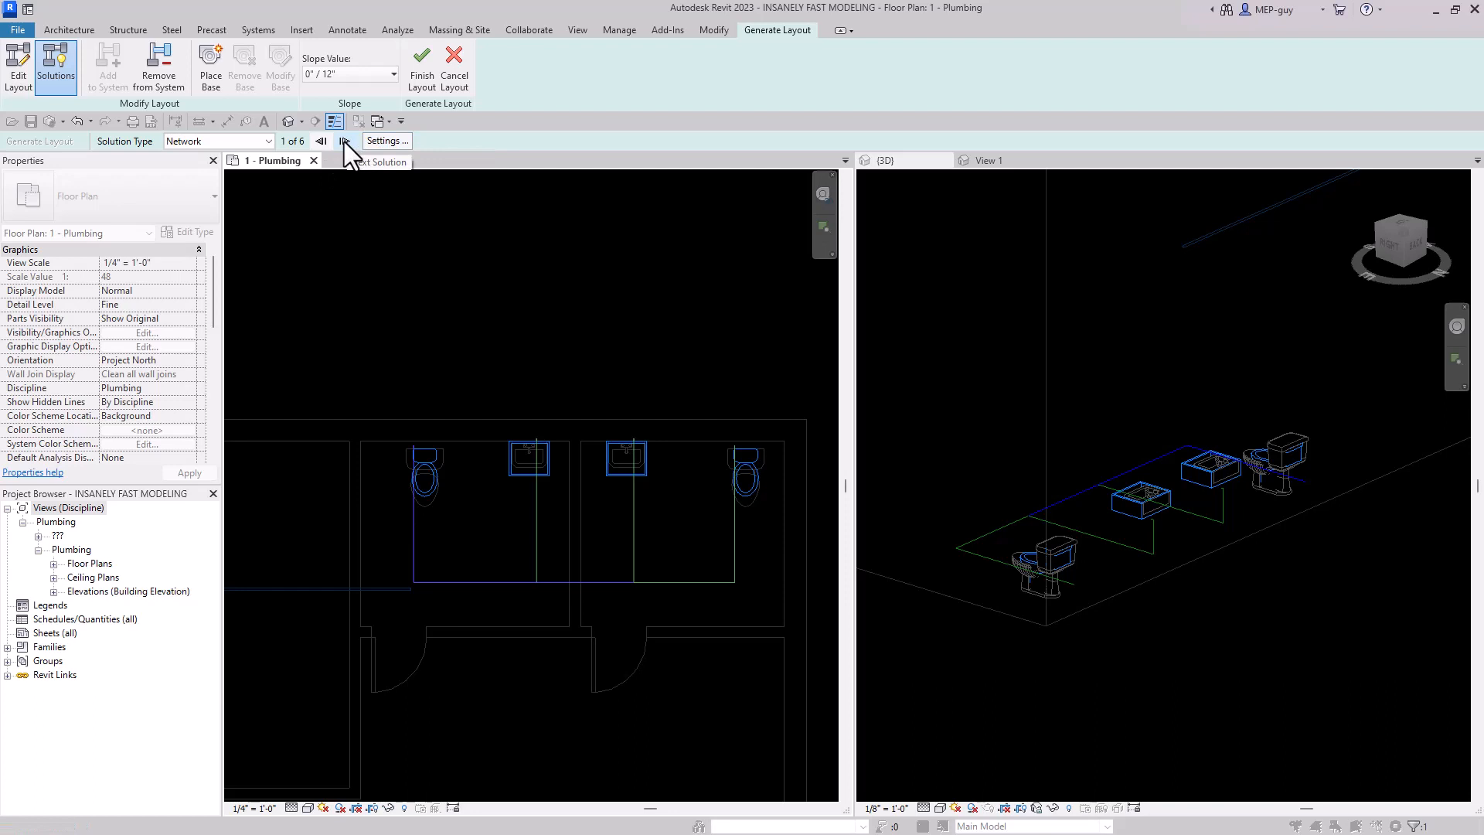
{"action": "left_click", "coordinate": [343, 140]}
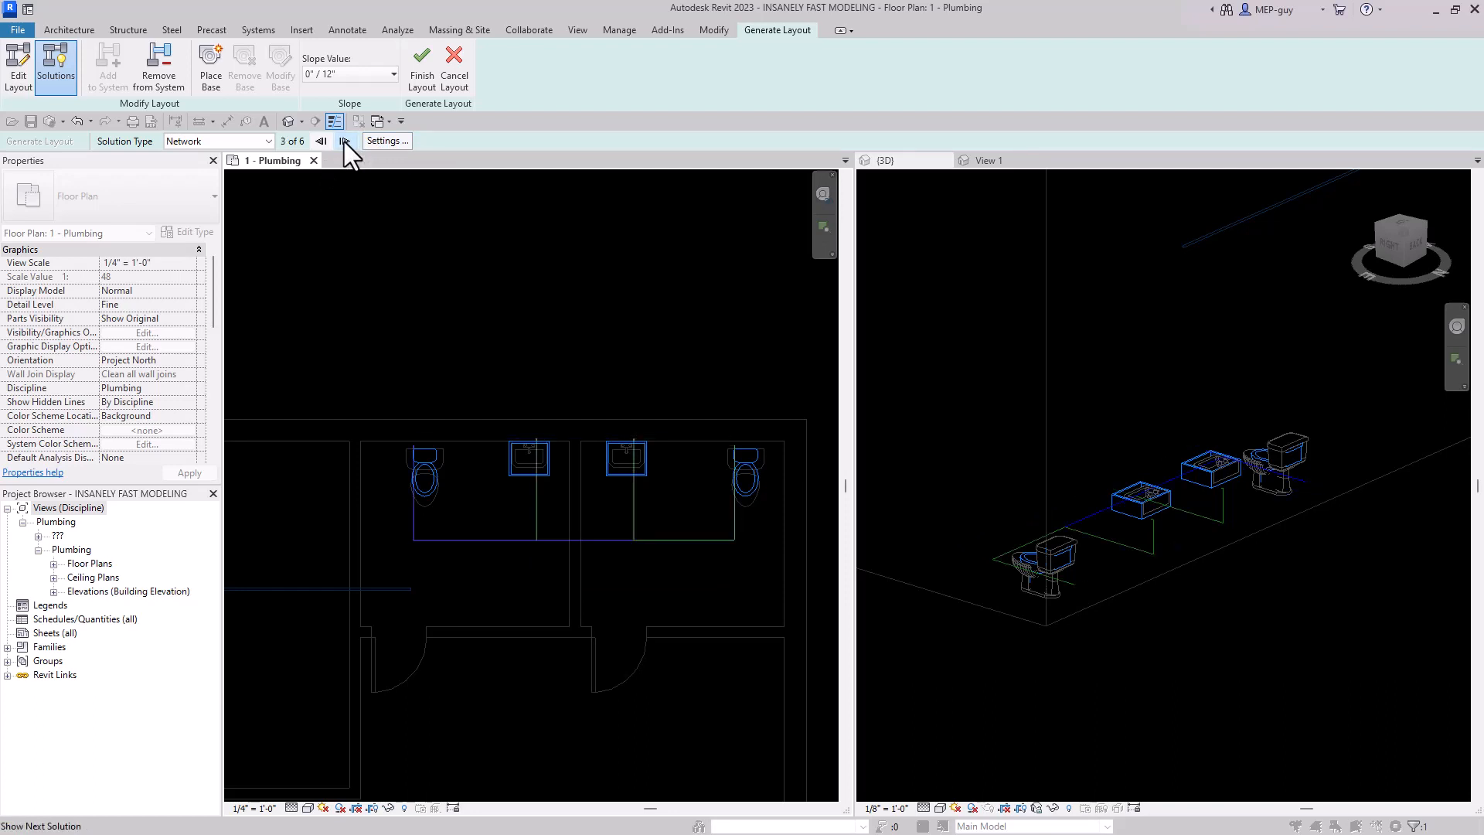
{"action": "left_click", "coordinate": [341, 140]}
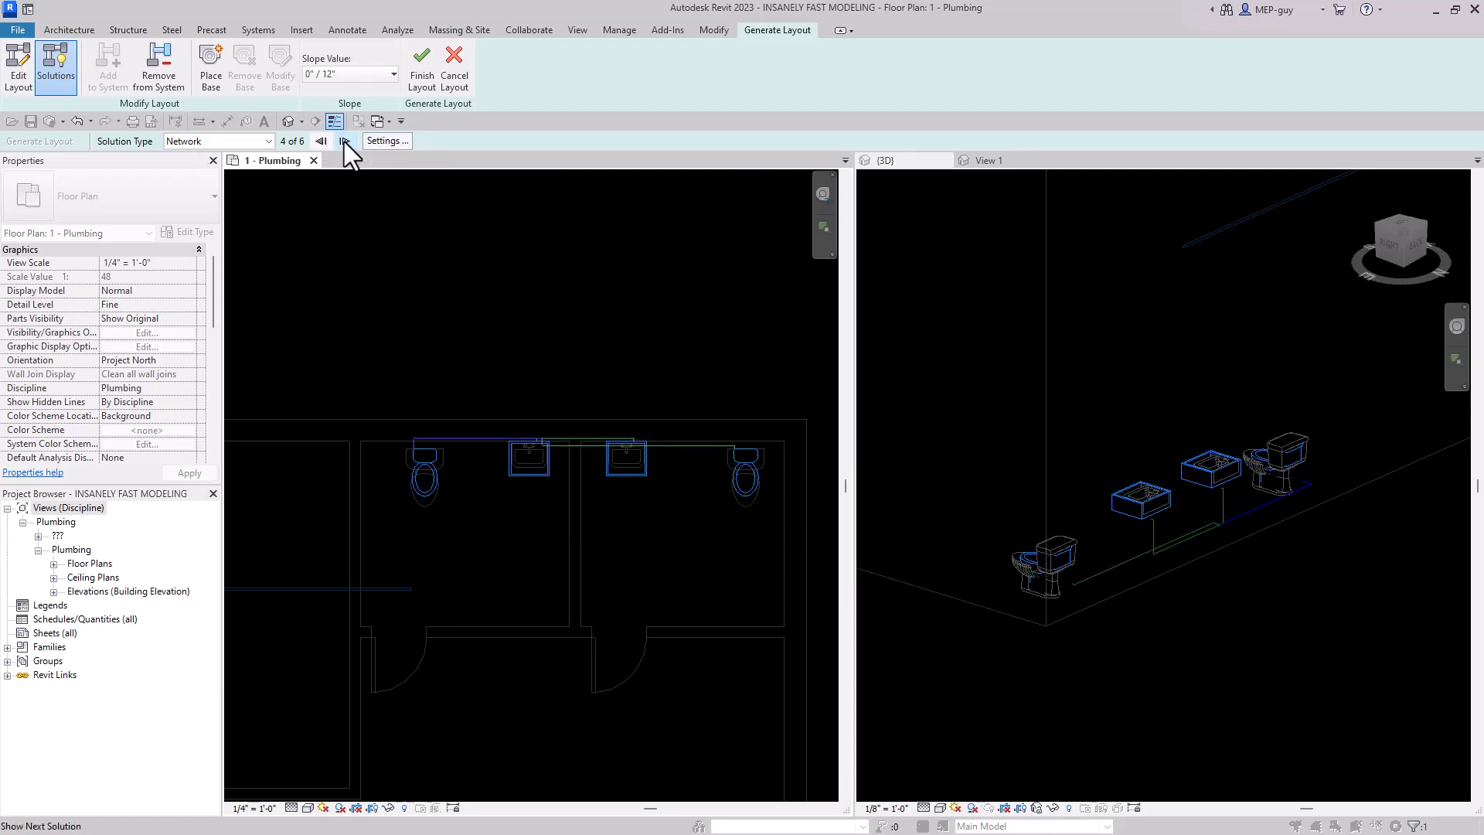
{"action": "left_click", "coordinate": [342, 141]}
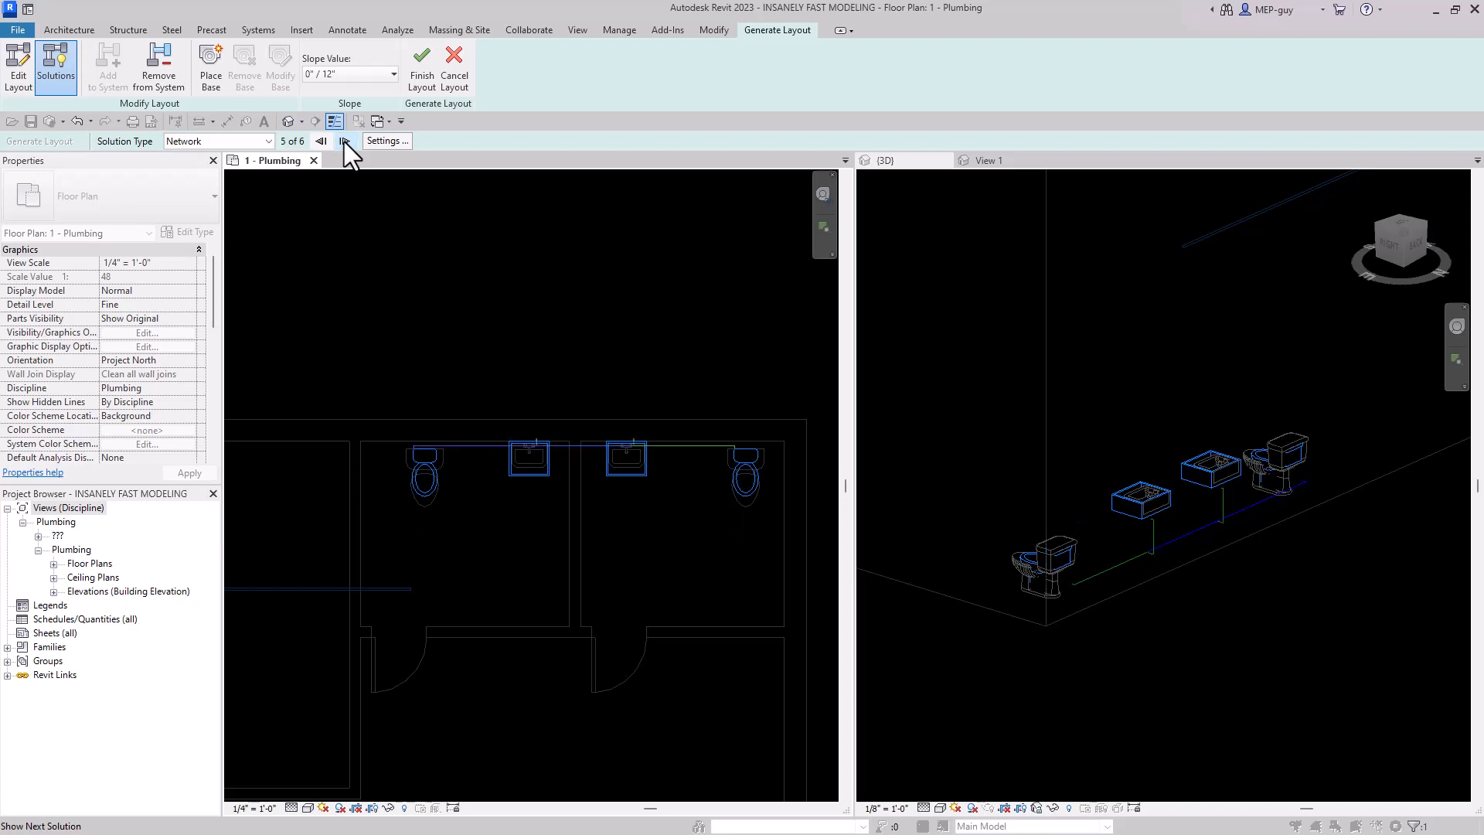
{"action": "left_click", "coordinate": [345, 140]}
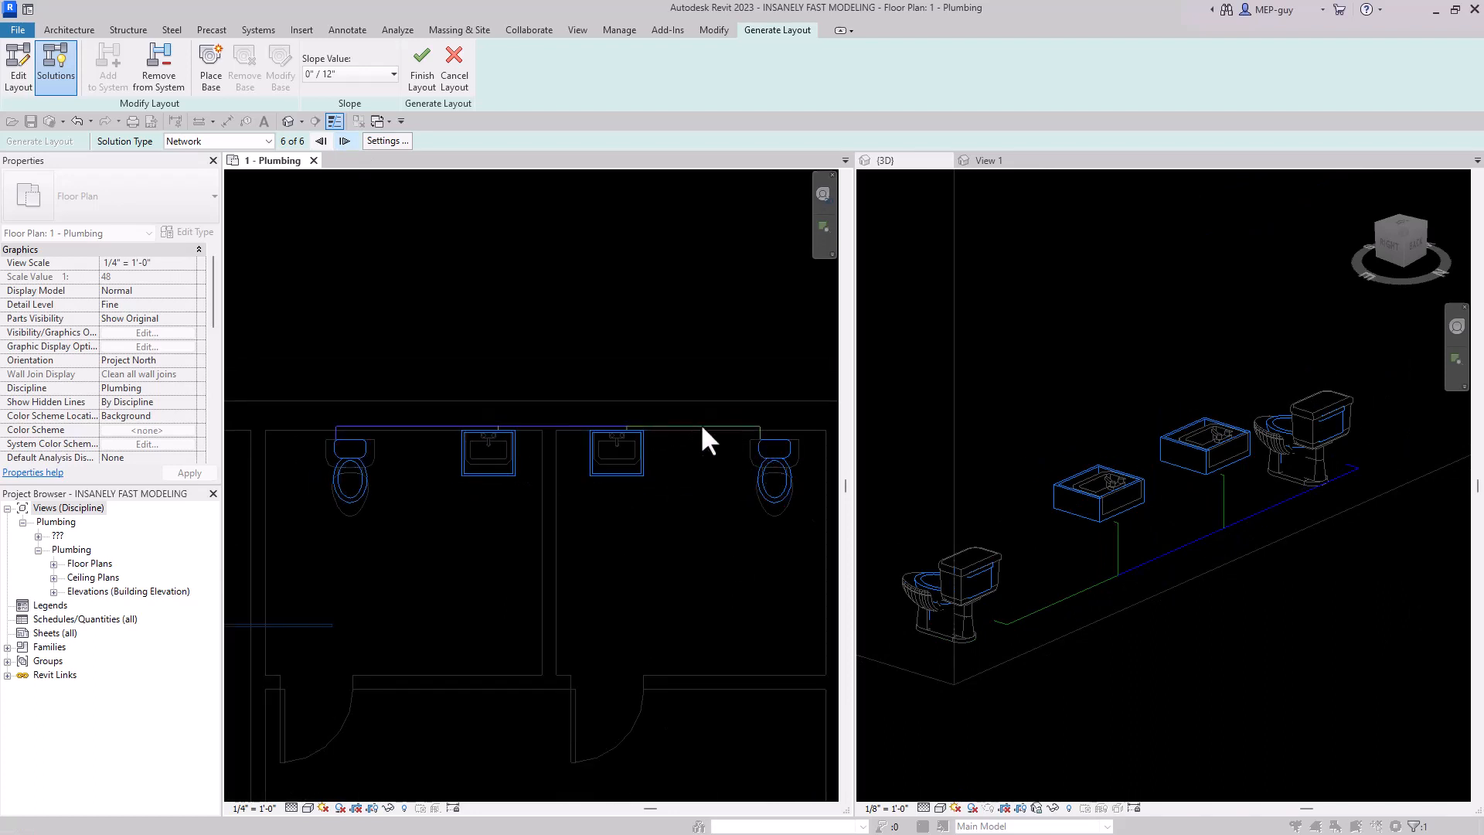
{"action": "mouse_move", "coordinate": [1330, 521]}
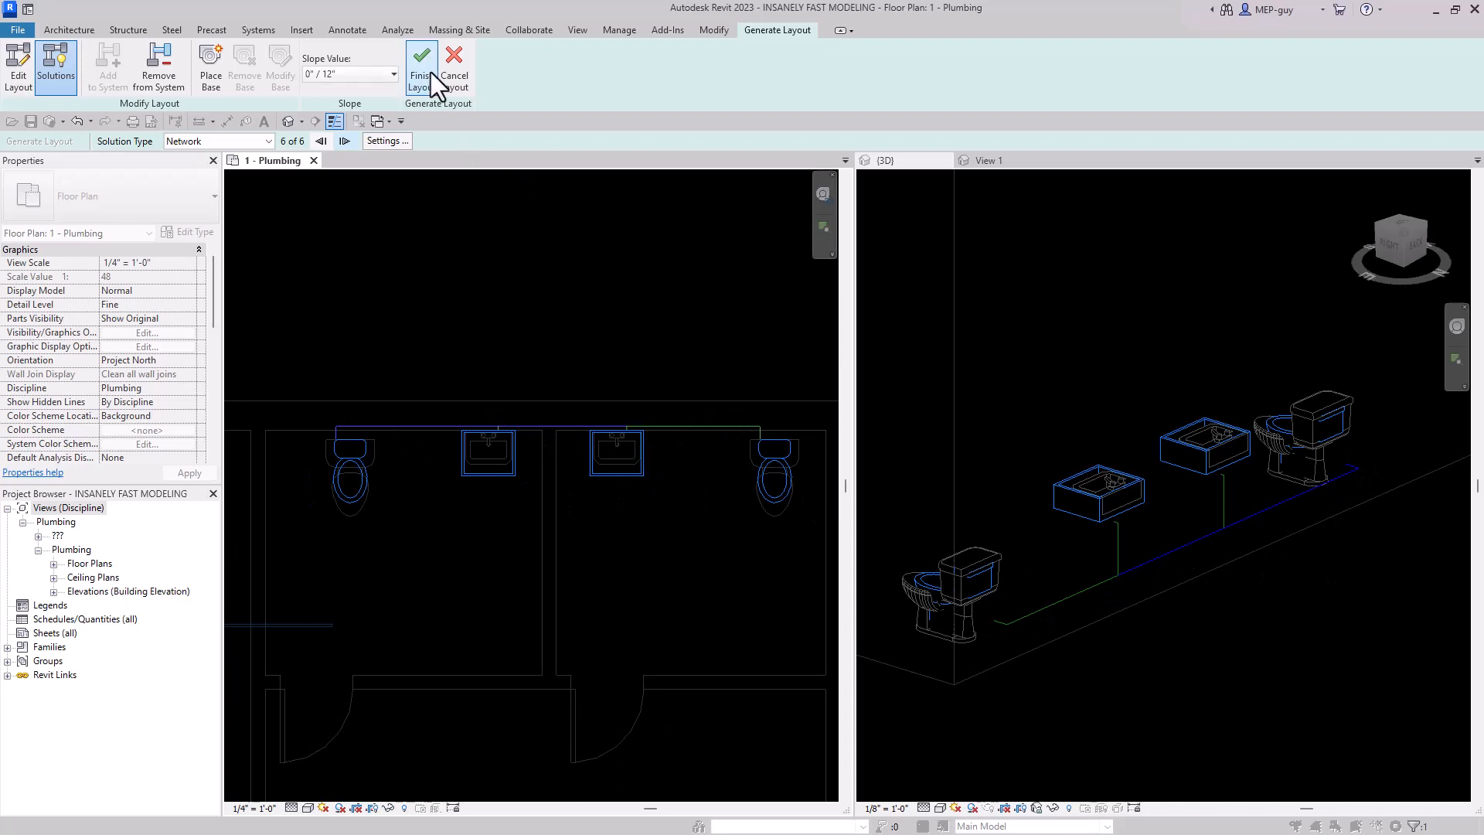
{"action": "left_click", "coordinate": [420, 67]}
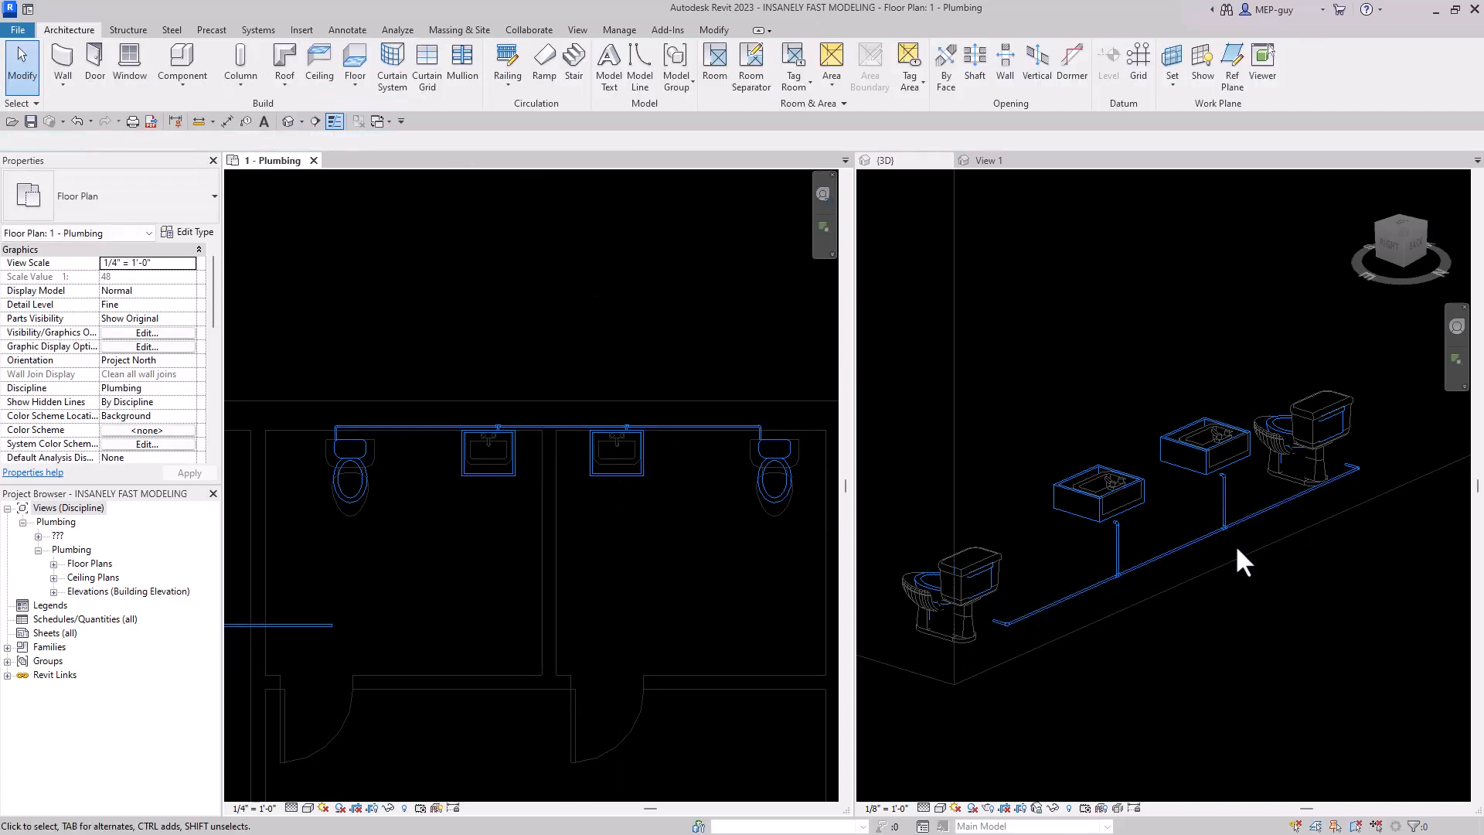
{"action": "mouse_move", "coordinate": [679, 544]}
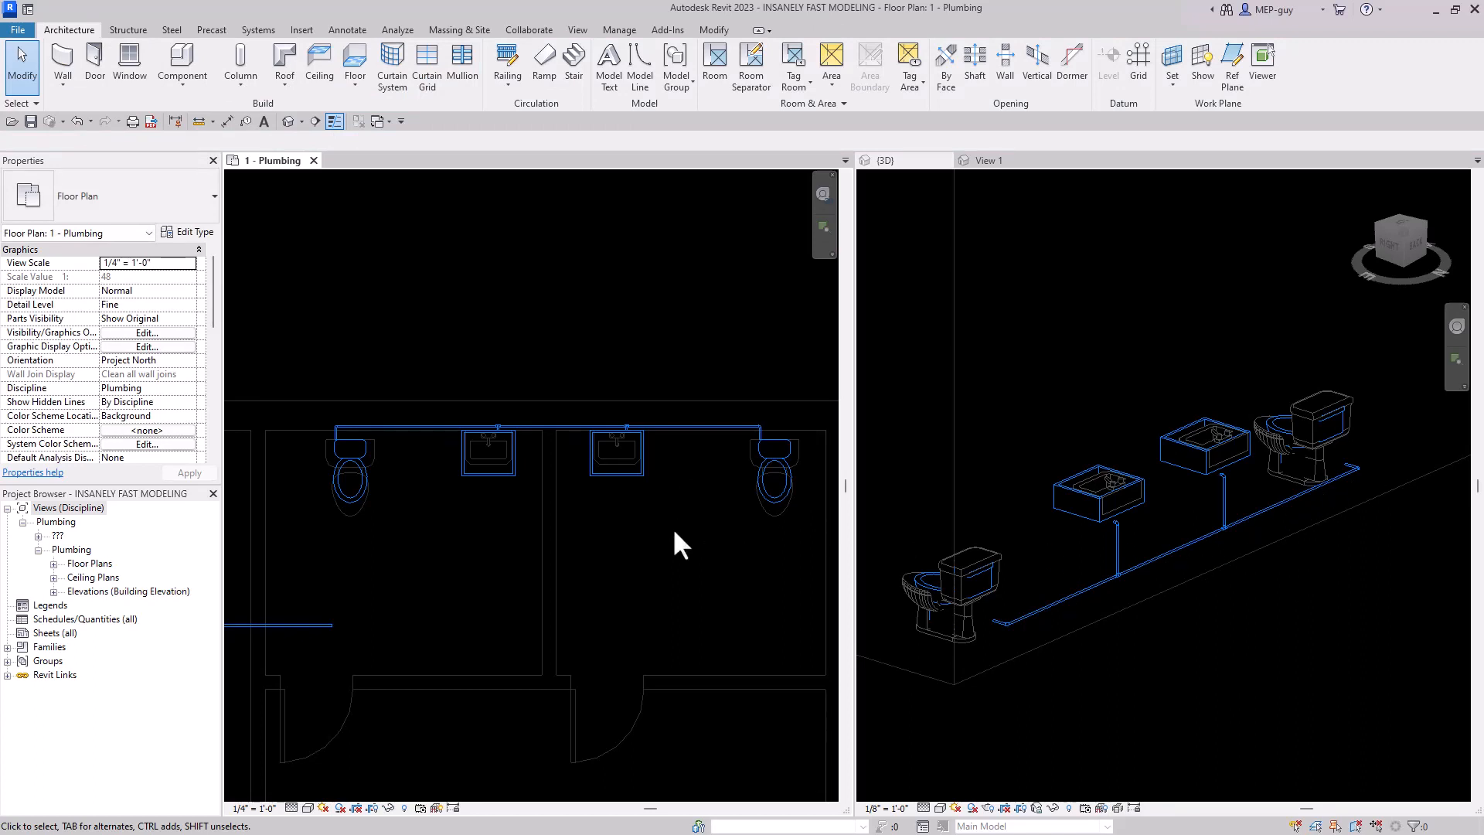
Select the overhead cold water main and start drawing pipe down from its end
{"action": "left_click", "coordinate": [412, 426]}
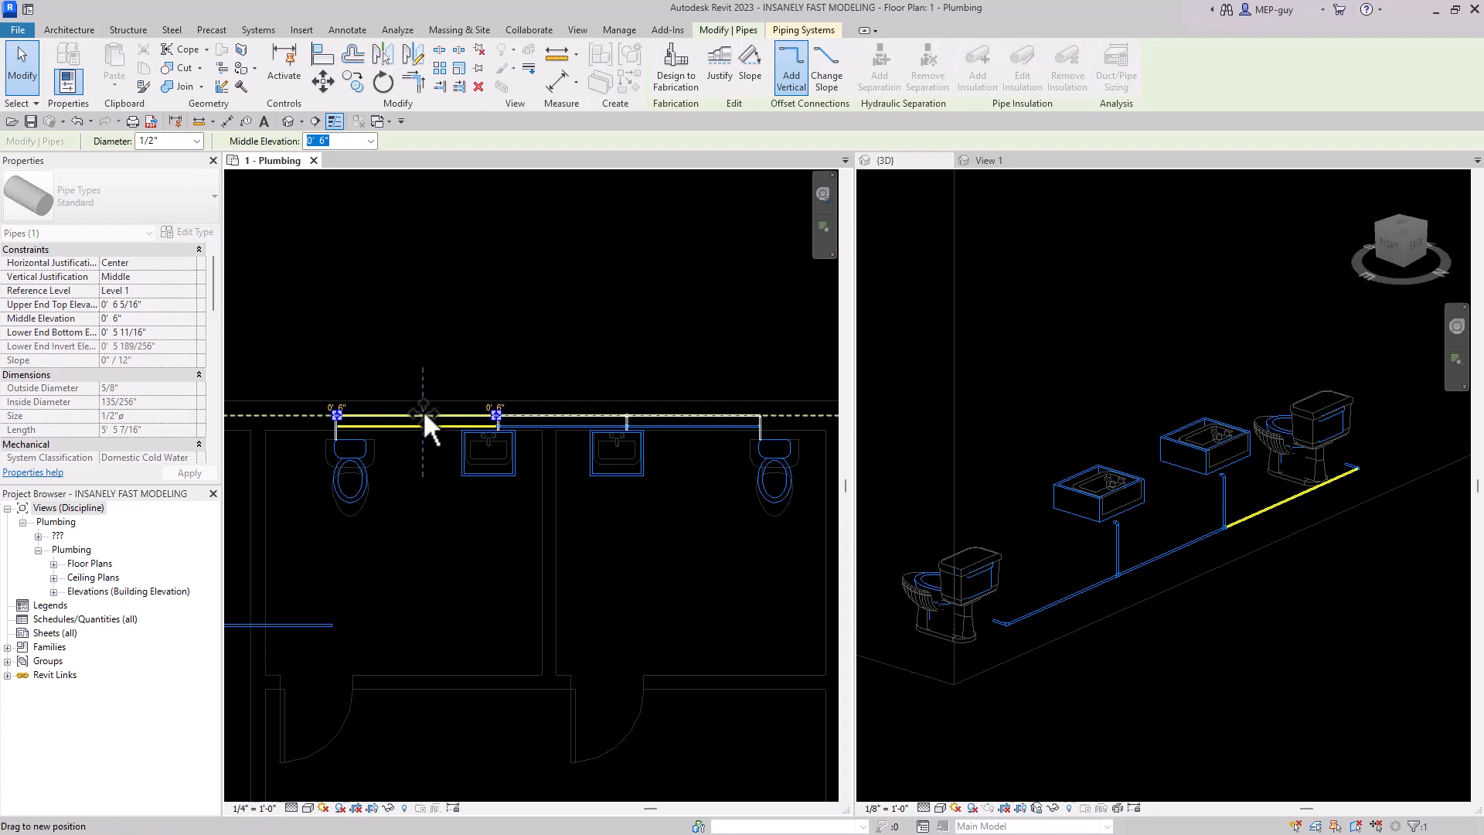
{"action": "left_click", "coordinate": [482, 552]}
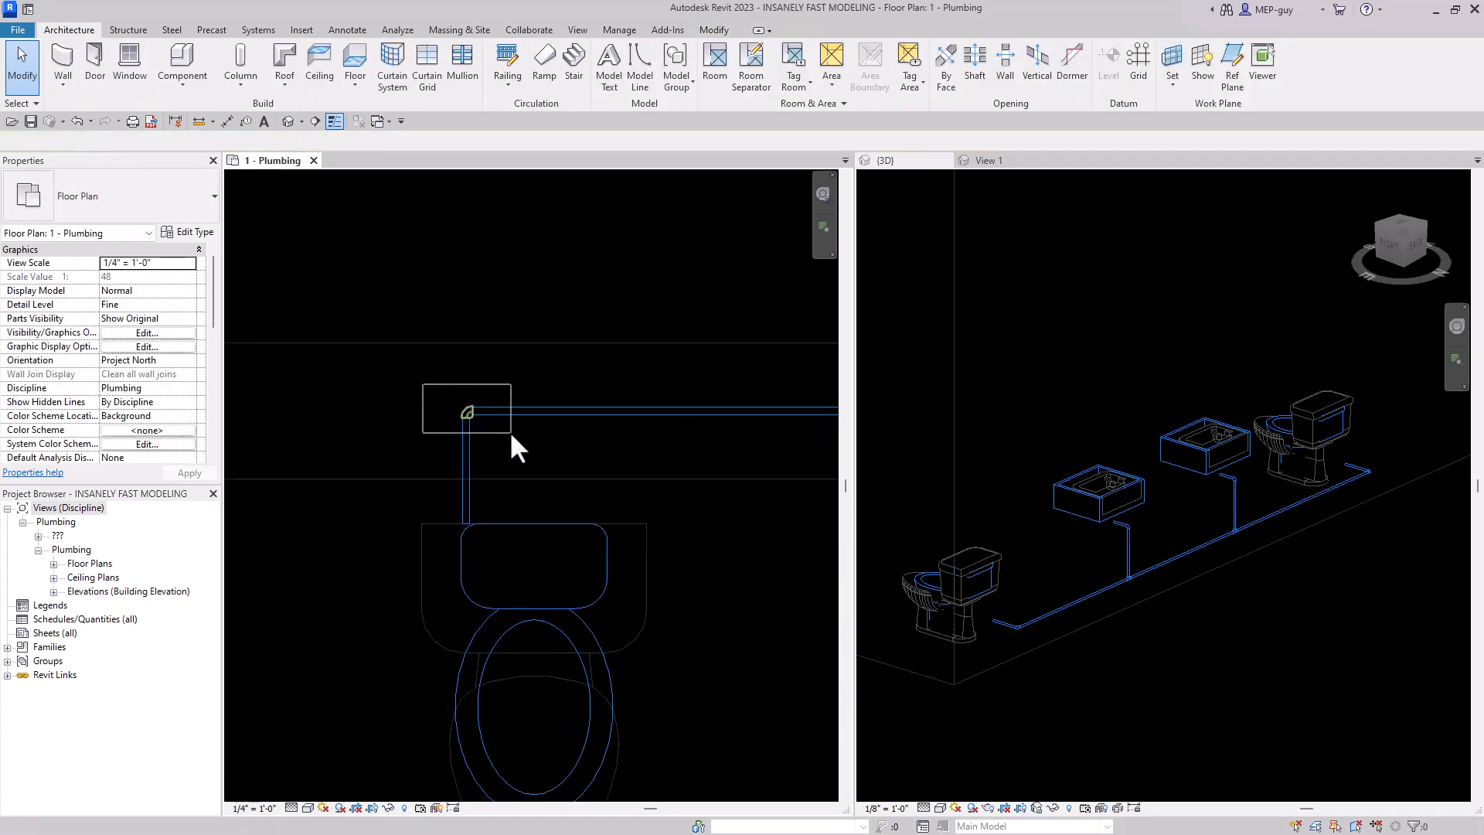
{"action": "left_click", "coordinate": [531, 414]}
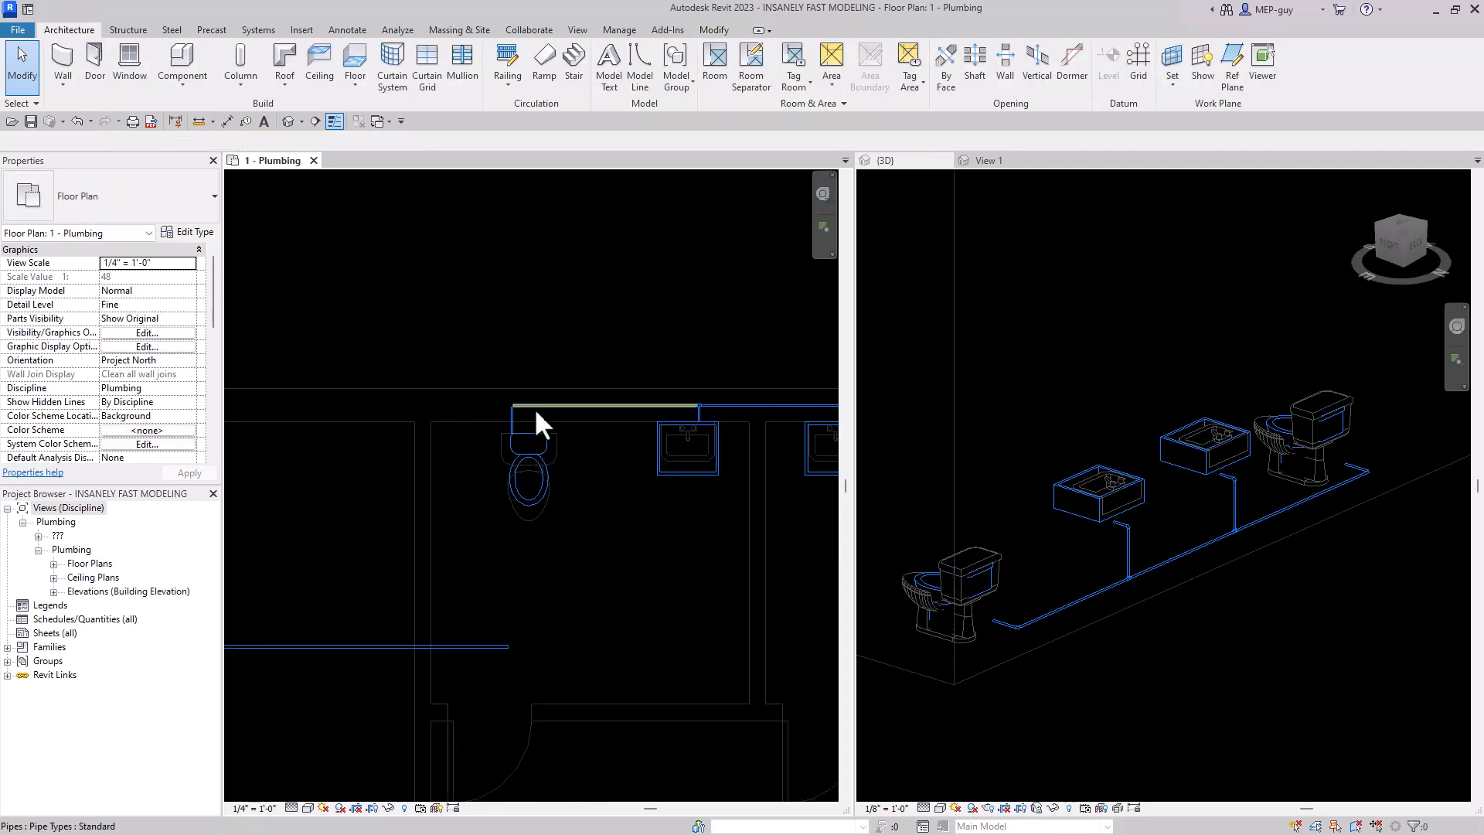
{"action": "left_click", "coordinate": [360, 648]}
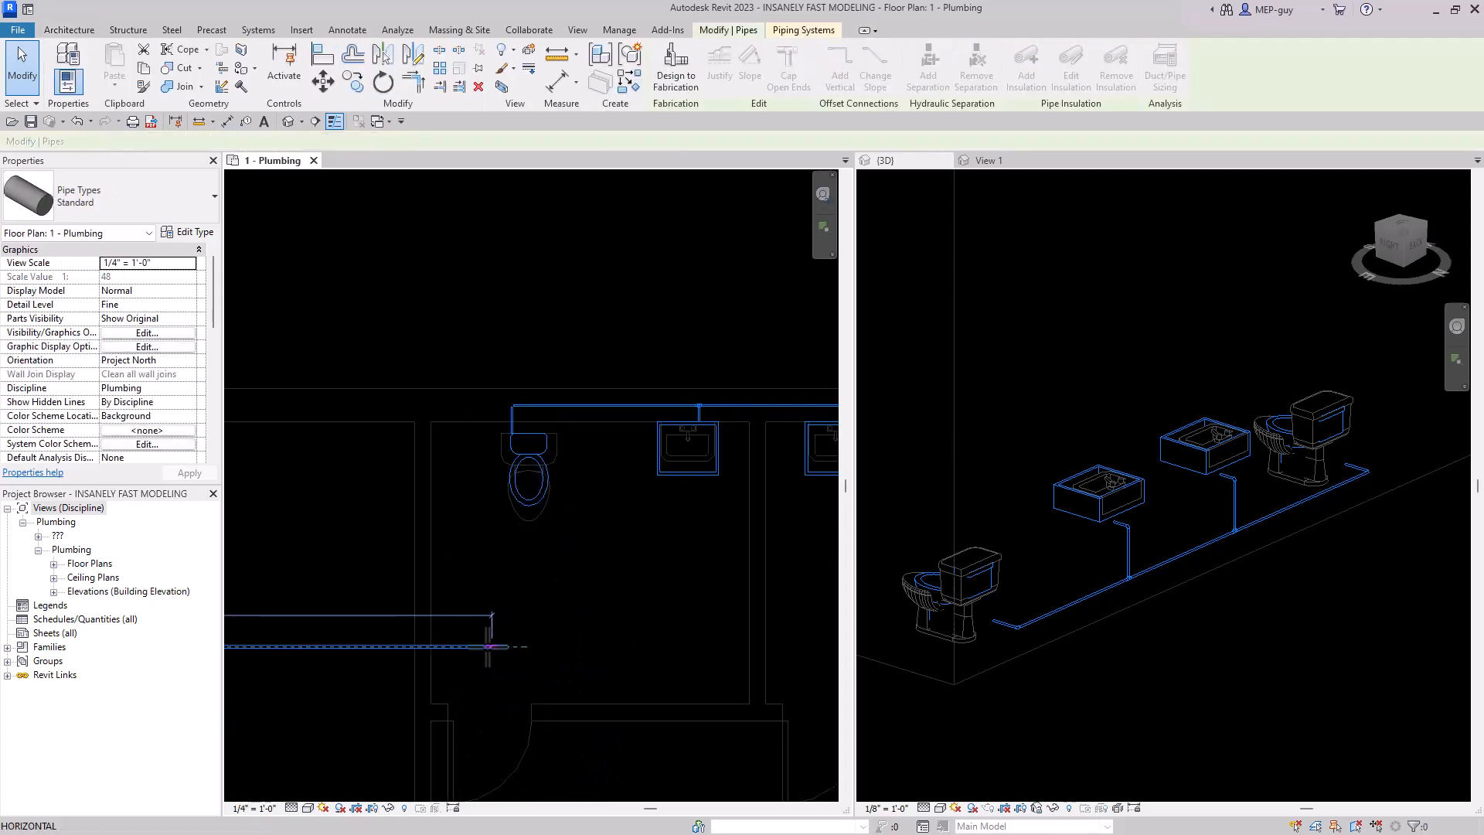
{"action": "right_click", "coordinate": [461, 646]}
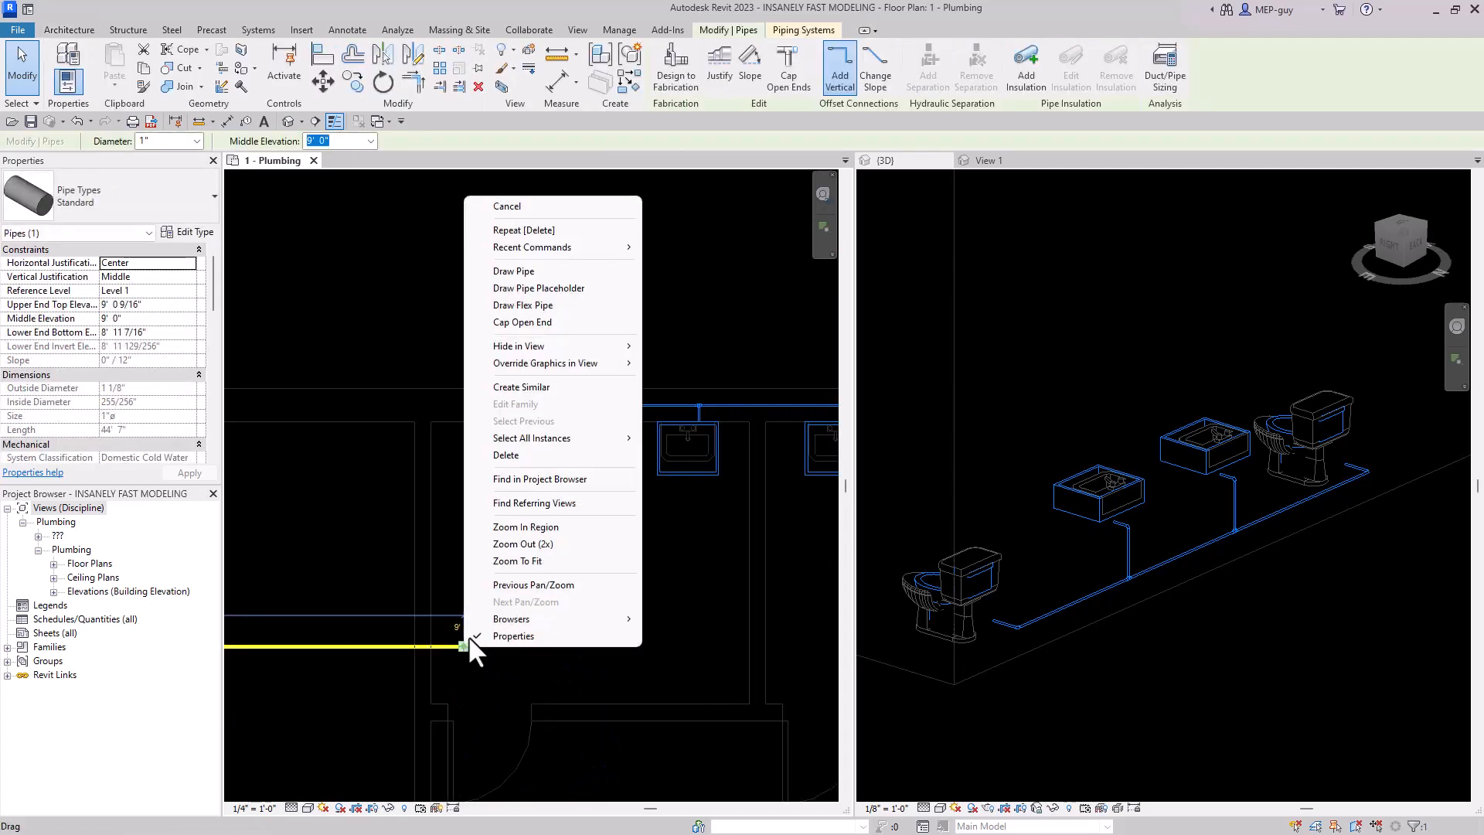
{"action": "left_click", "coordinate": [514, 271]}
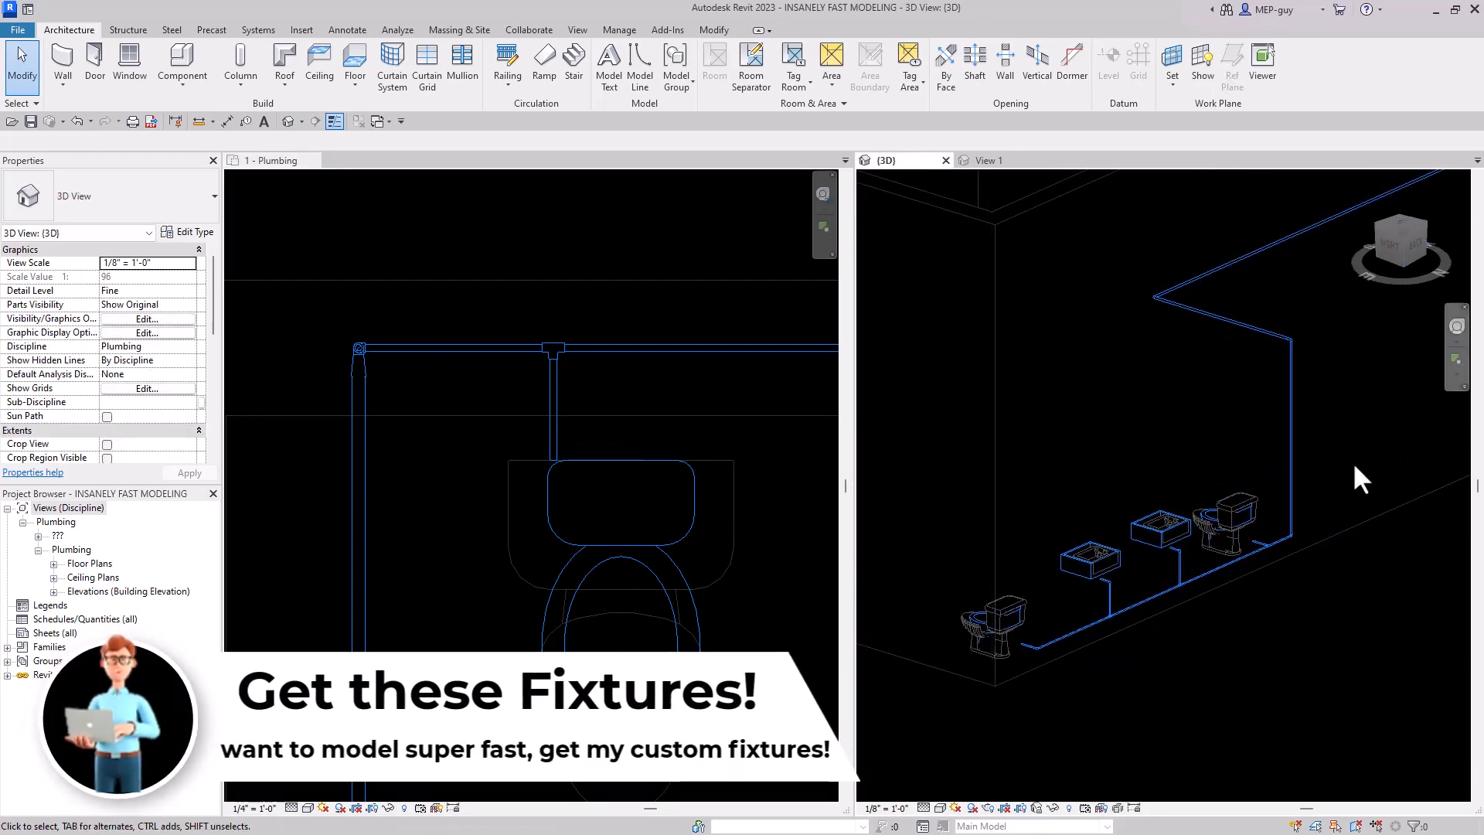
{"action": "mouse_move", "coordinate": [1231, 538]}
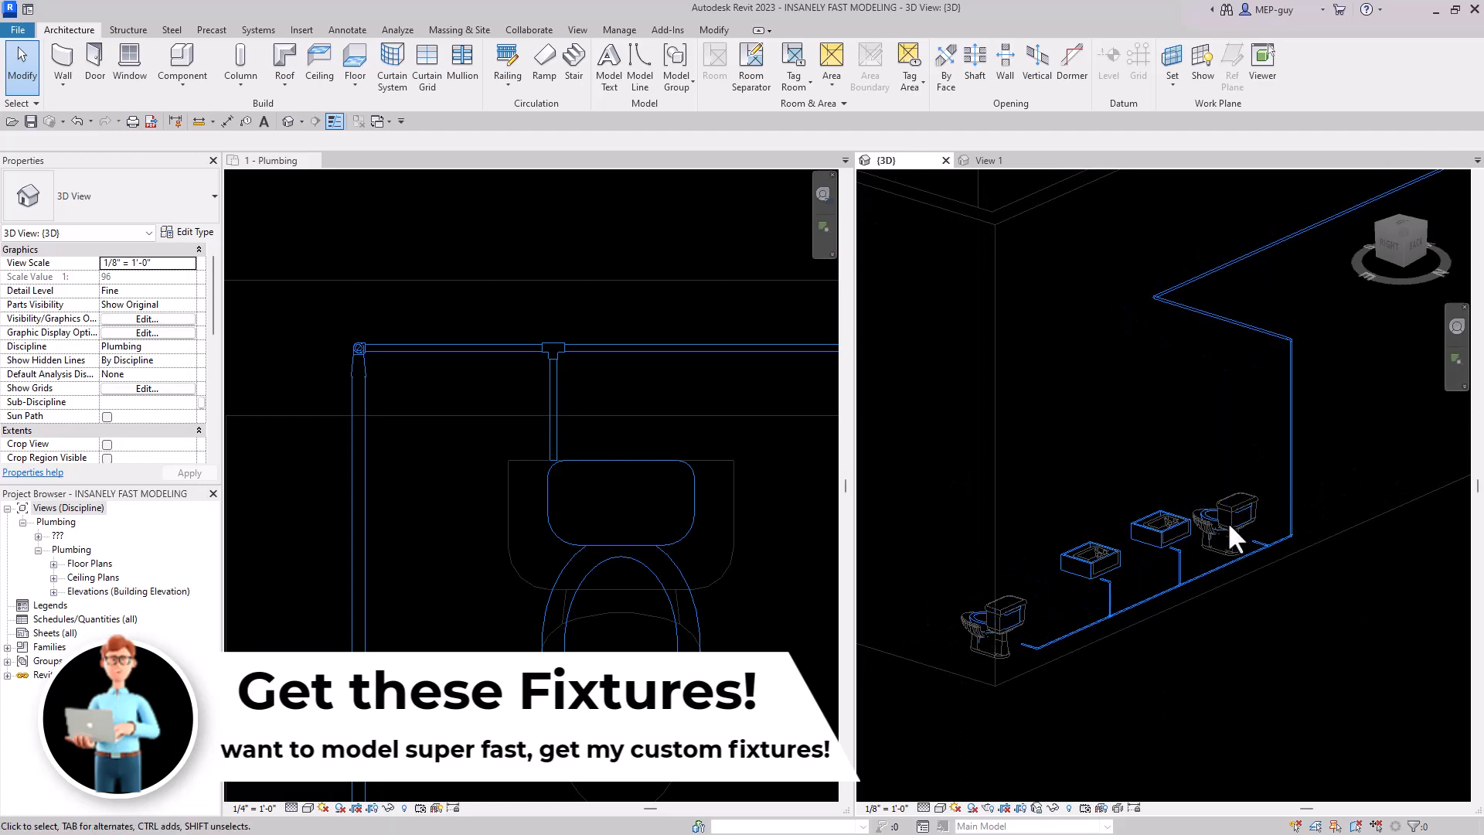
{"action": "mouse_move", "coordinate": [1146, 648]}
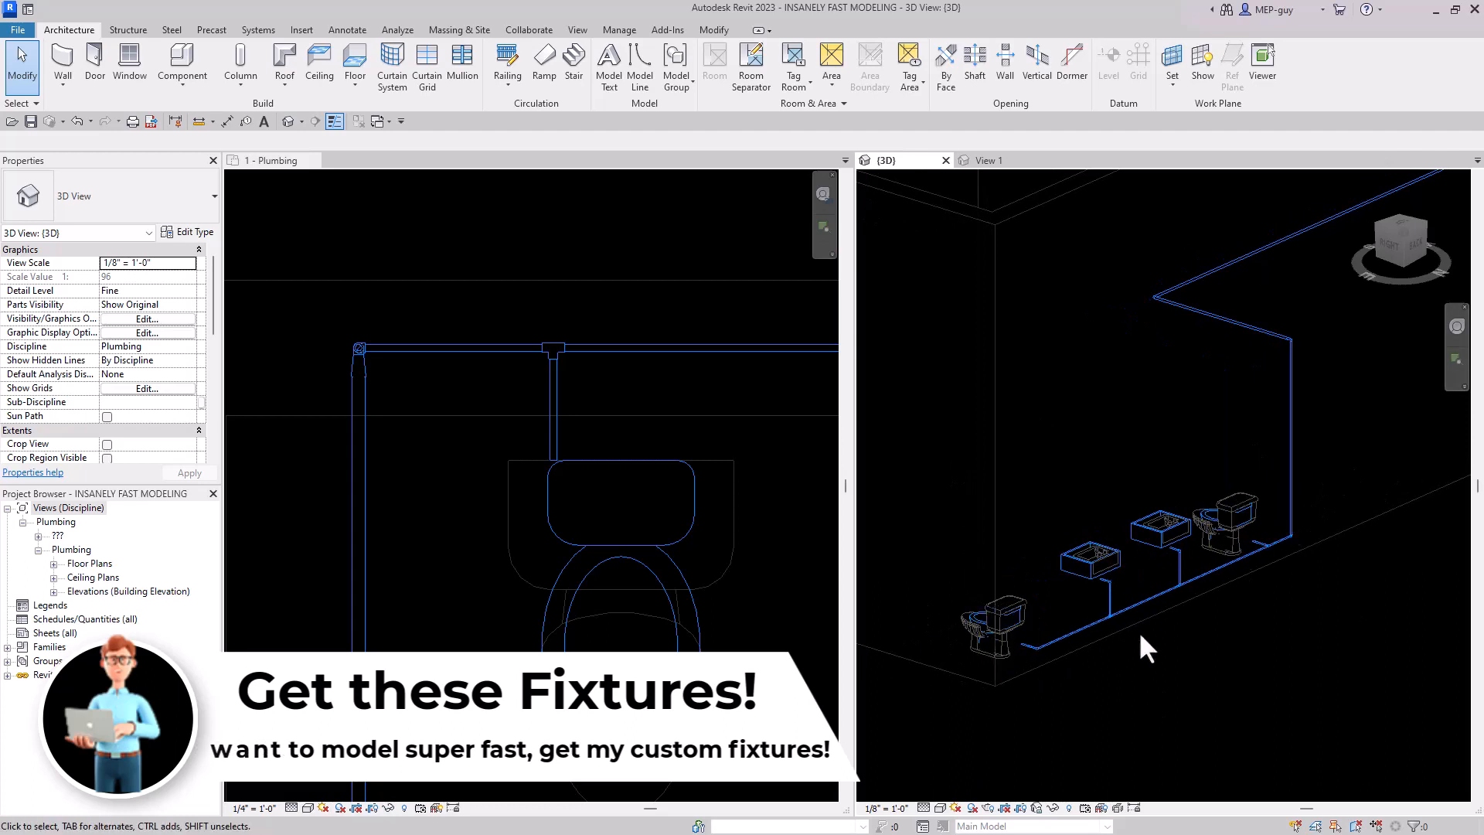
{"action": "mouse_move", "coordinate": [1082, 649]}
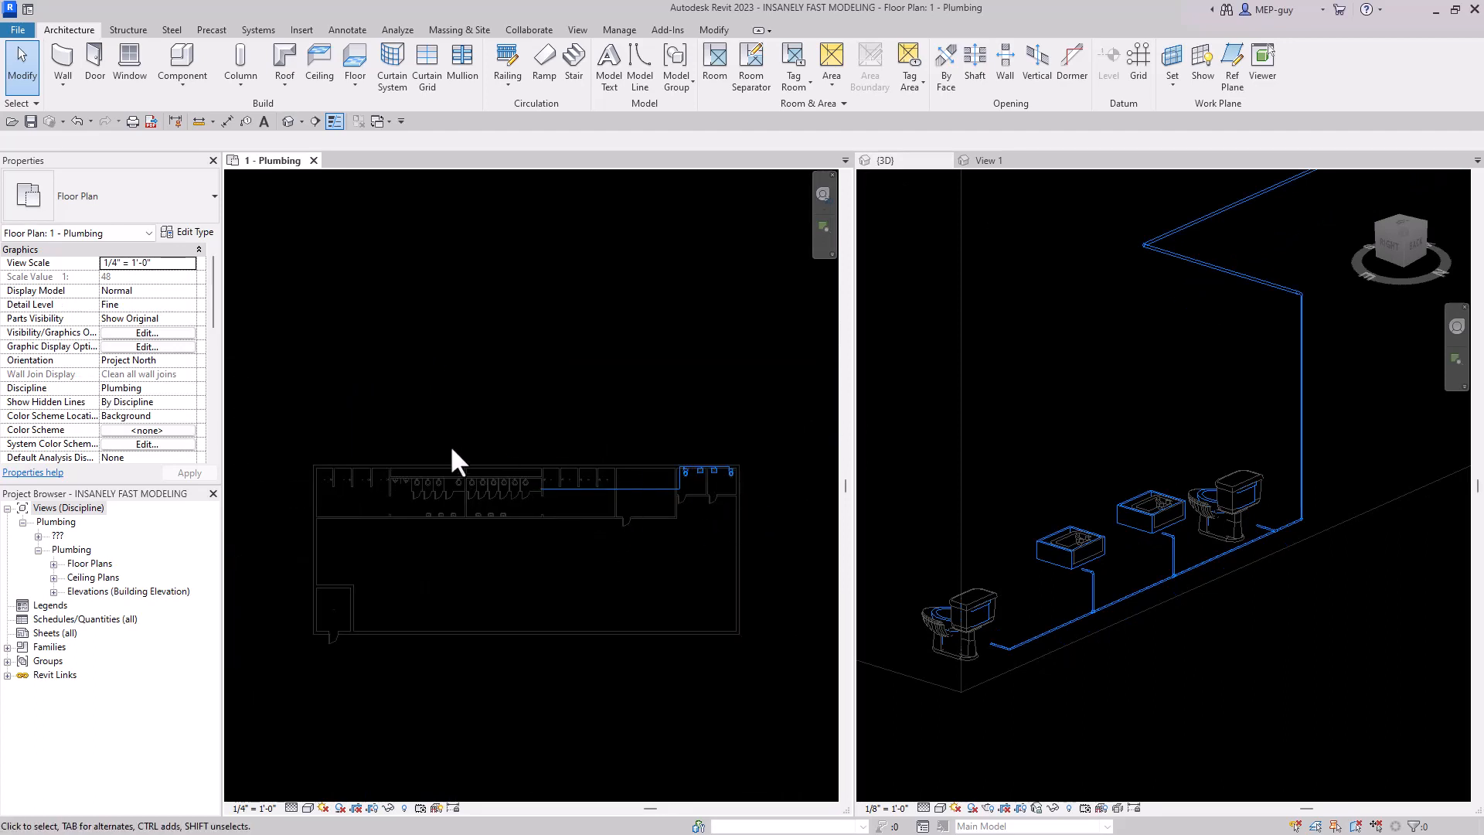
{"action": "mouse_move", "coordinate": [796, 463]}
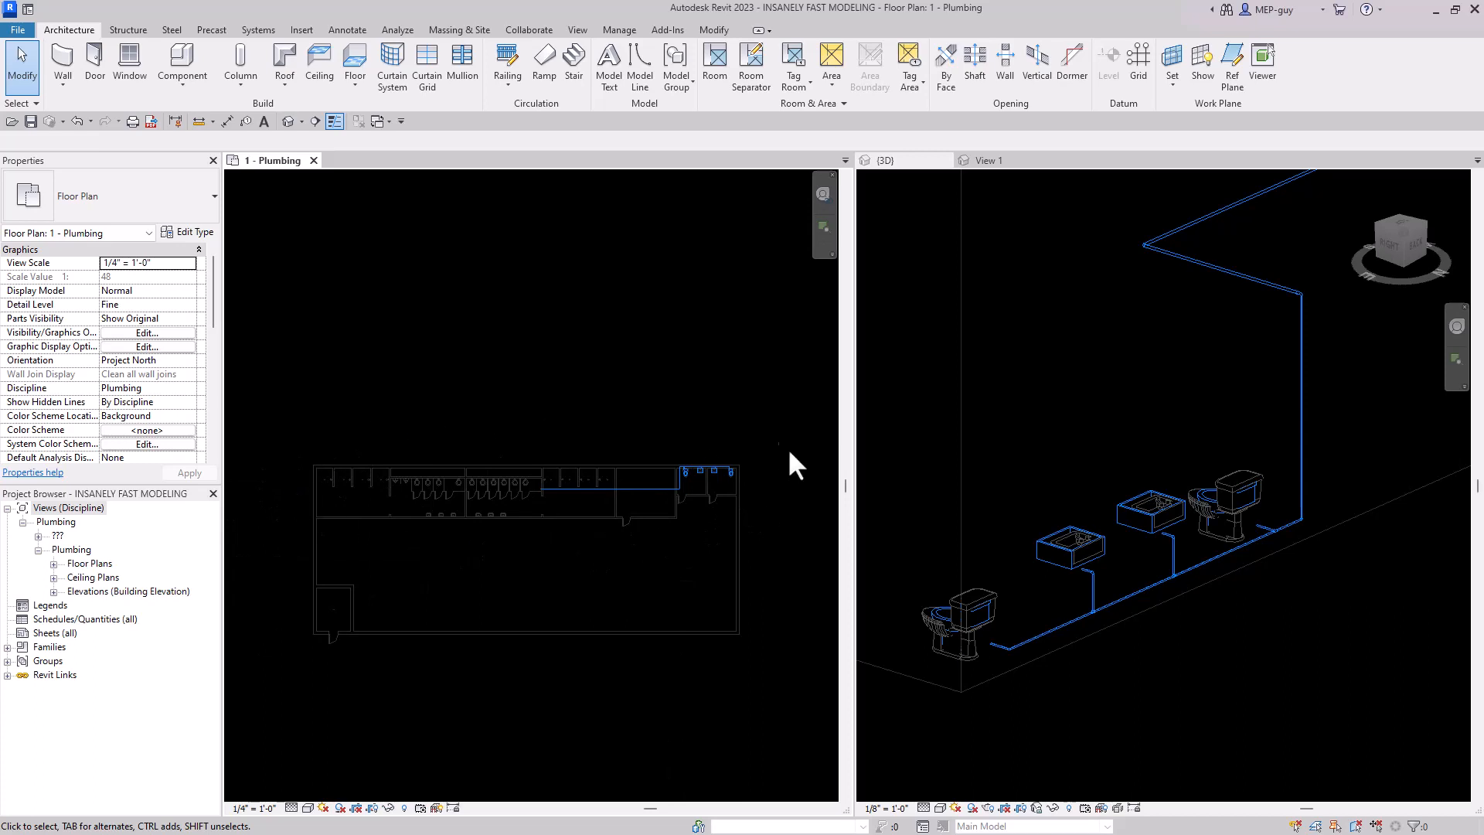
{"action": "mouse_move", "coordinate": [625, 426]}
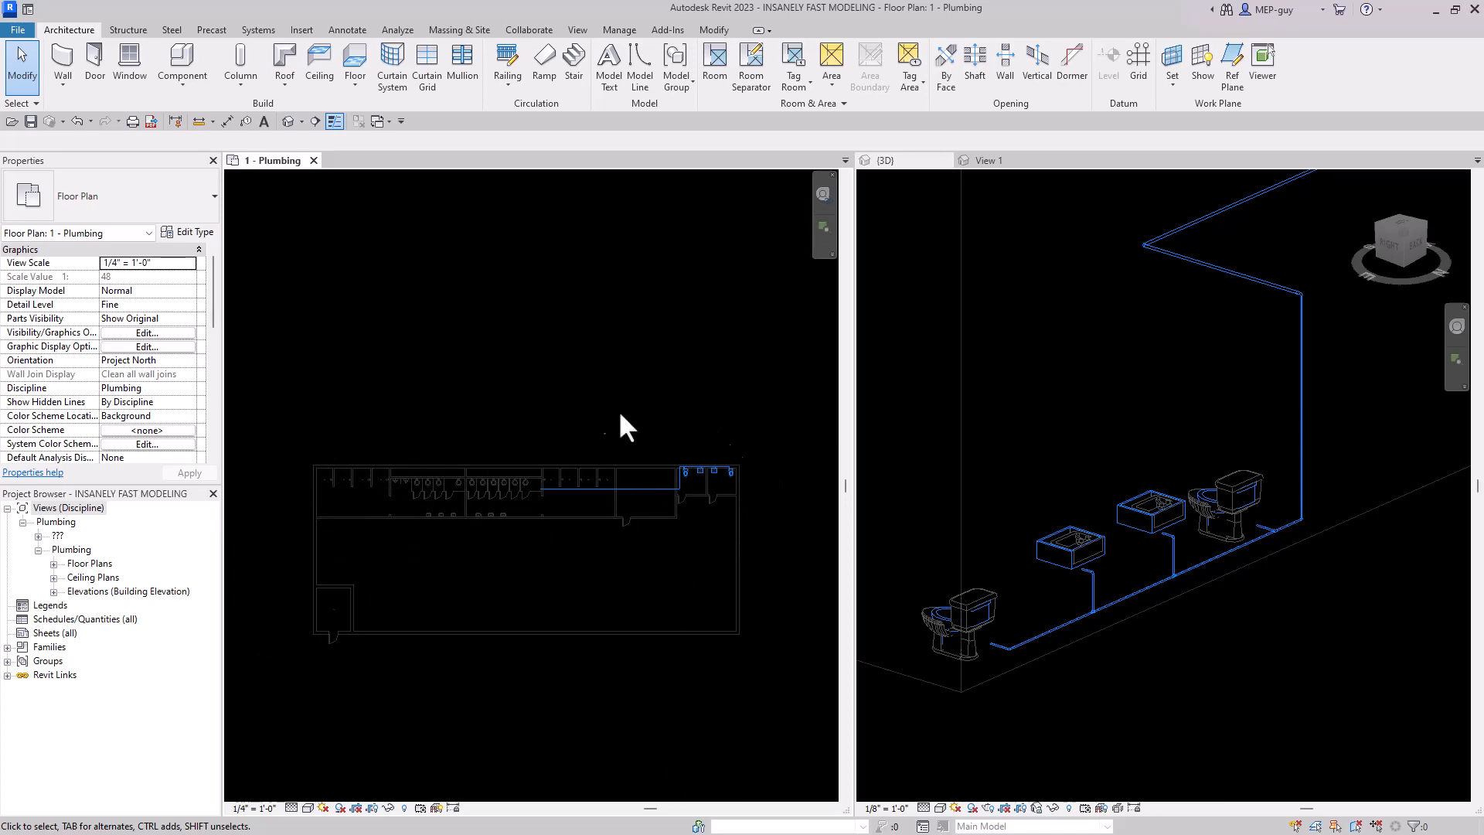
{"action": "mouse_move", "coordinate": [528, 573]}
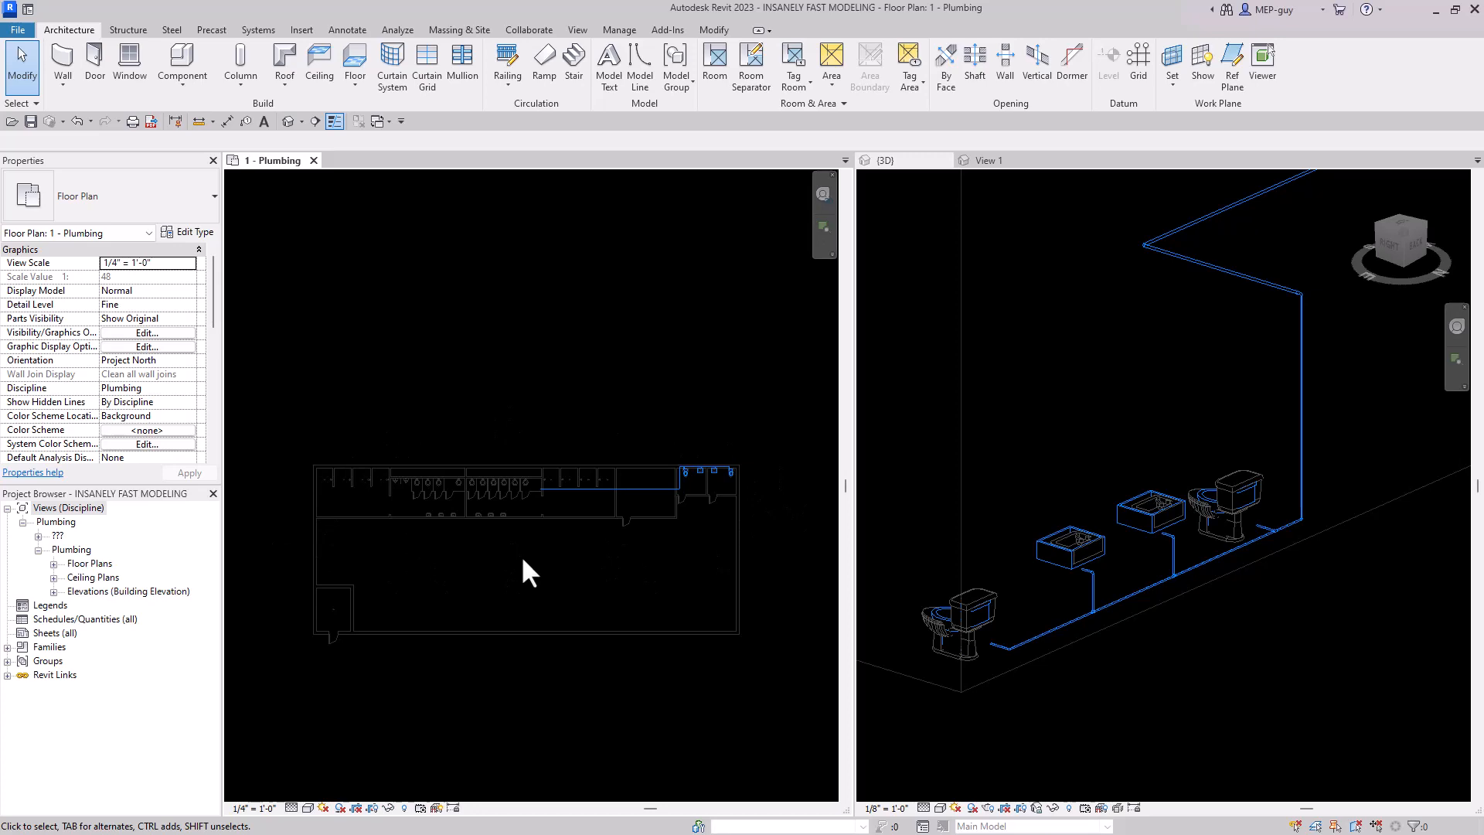
{"action": "mouse_move", "coordinate": [553, 516]}
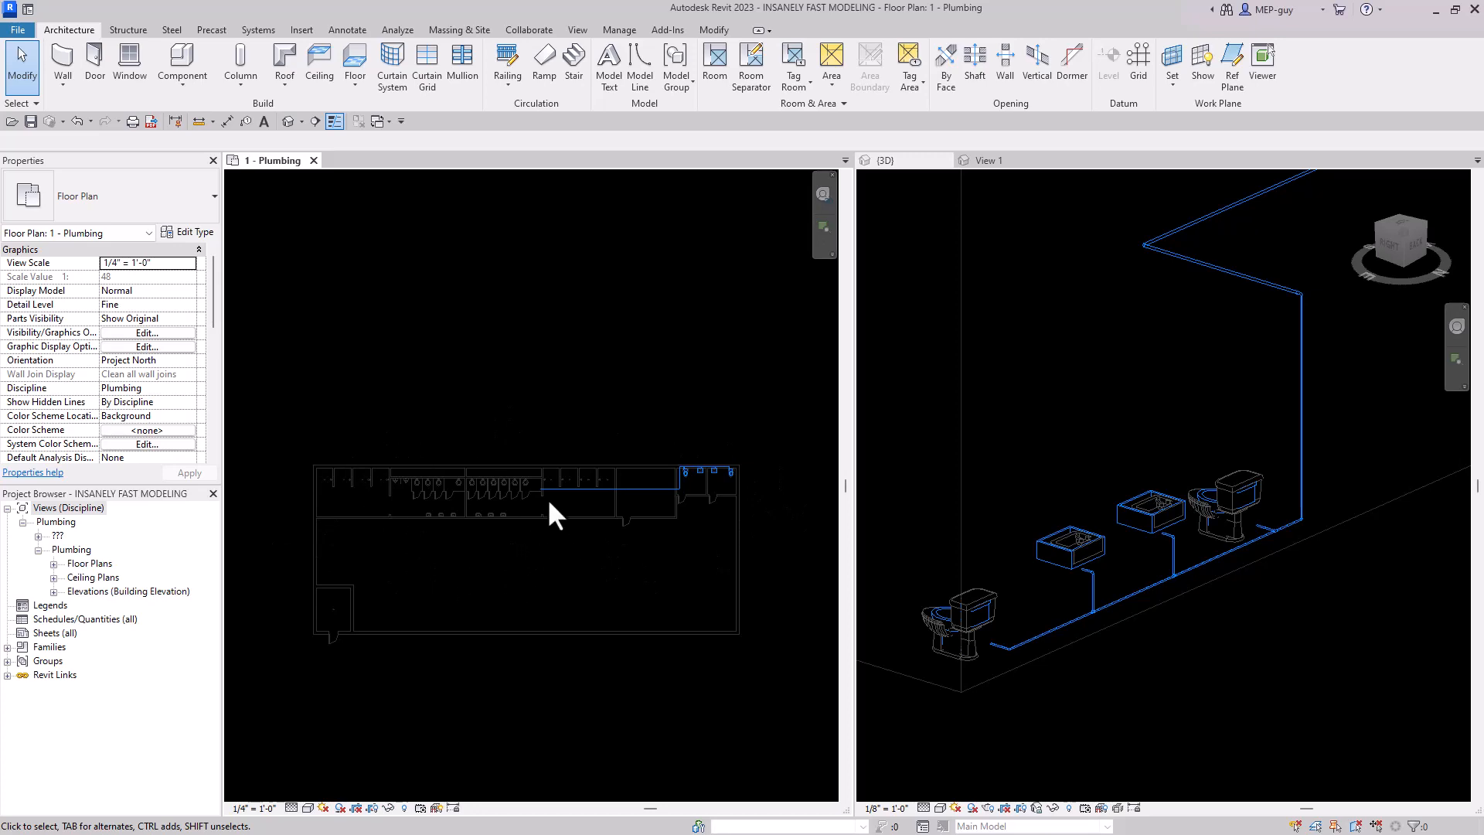